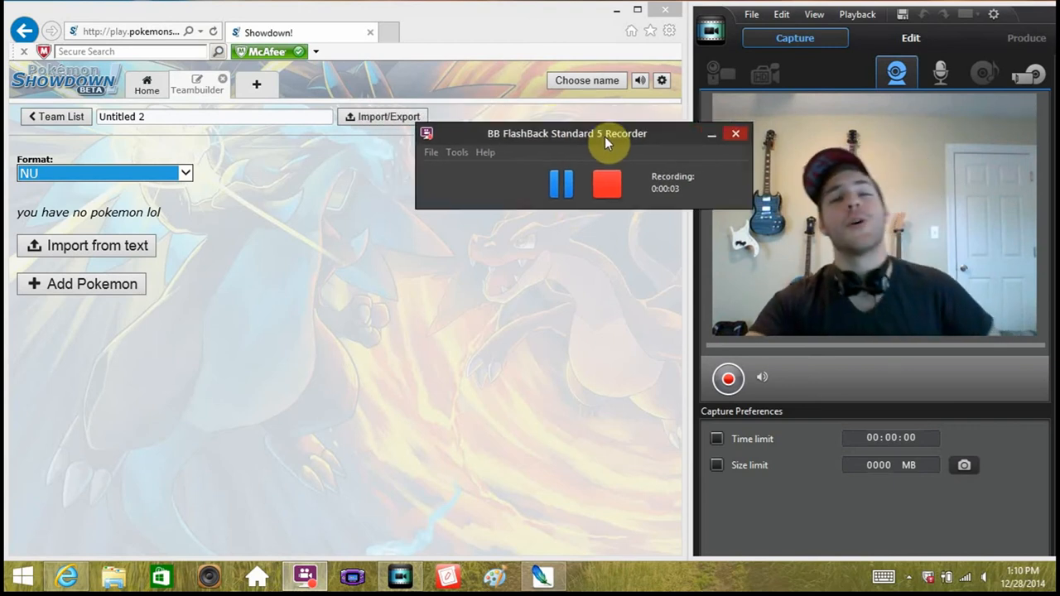
- Search 'scyther' and add Scyther as the team's first Pokémon
drag(566, 133, 834, 305)
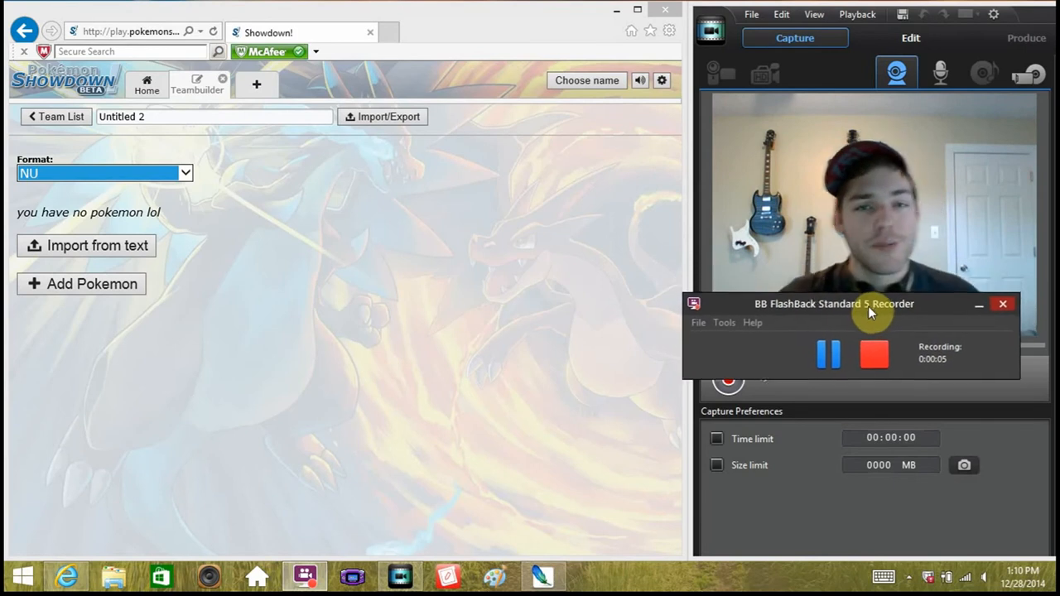
drag(835, 305, 853, 420)
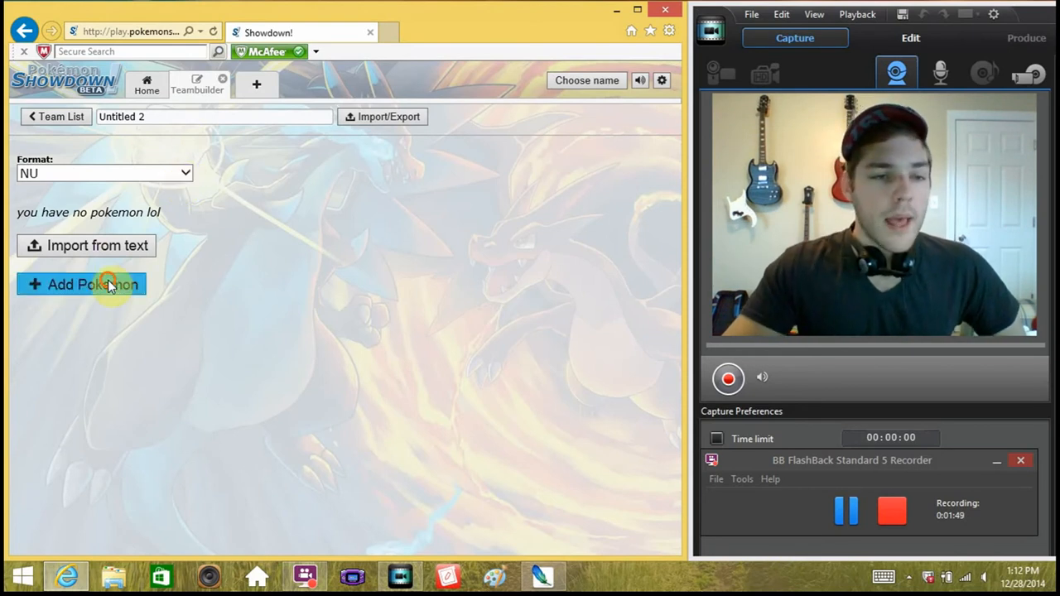
click(81, 284)
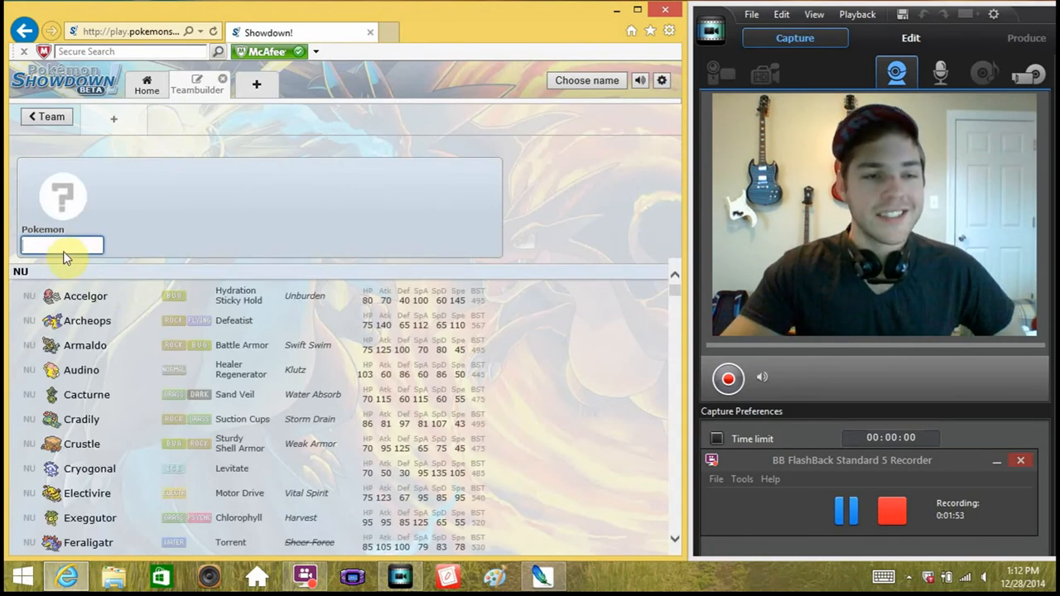
text(scyther)
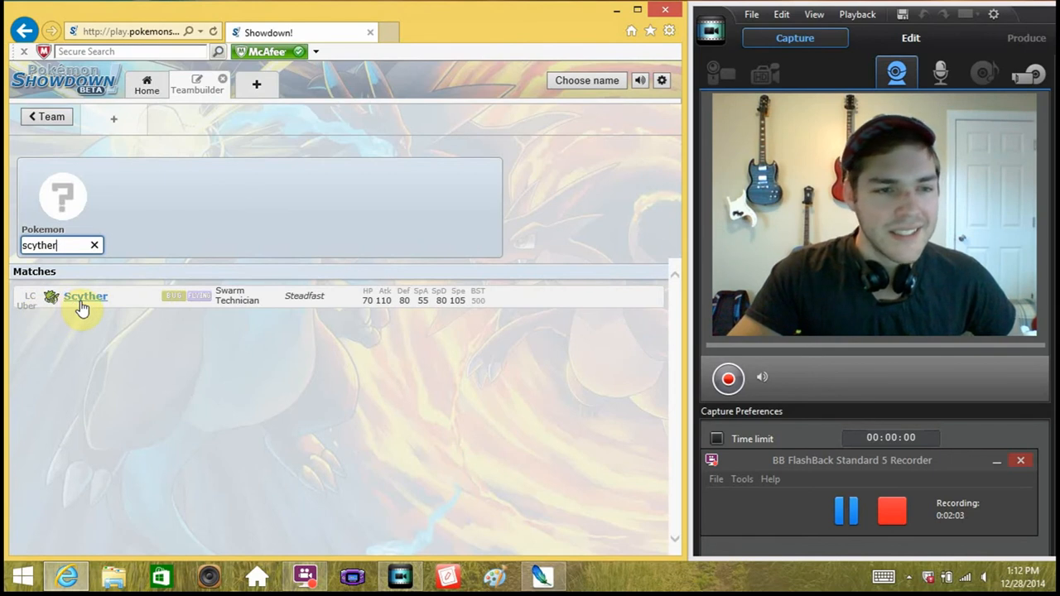
click(86, 294)
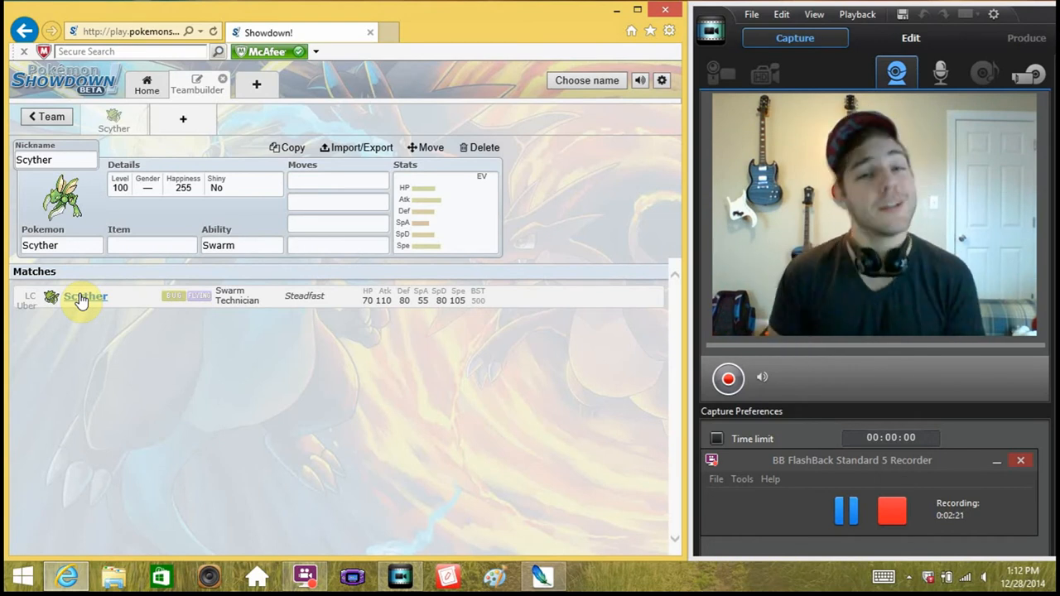
- Search 'evio' and give Scyther Eviolite as its held item
click(152, 245)
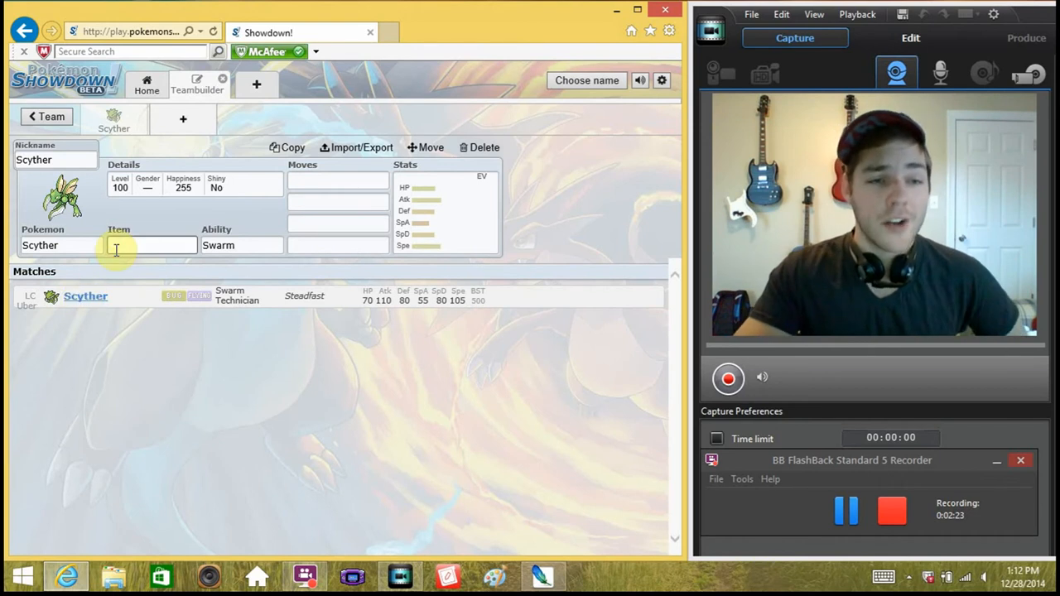
click(152, 245)
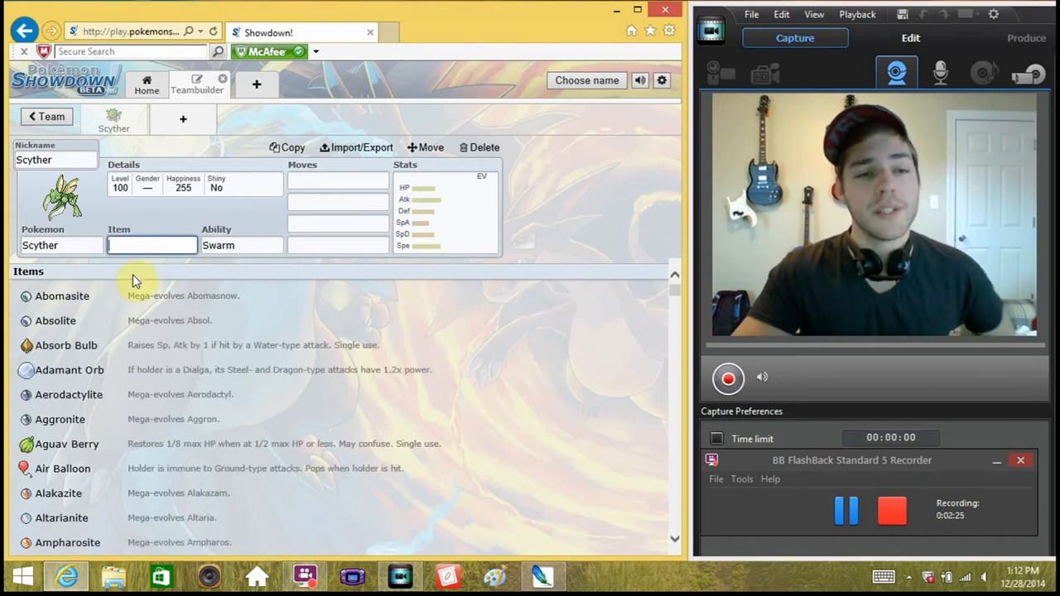
mouse_move(190, 264)
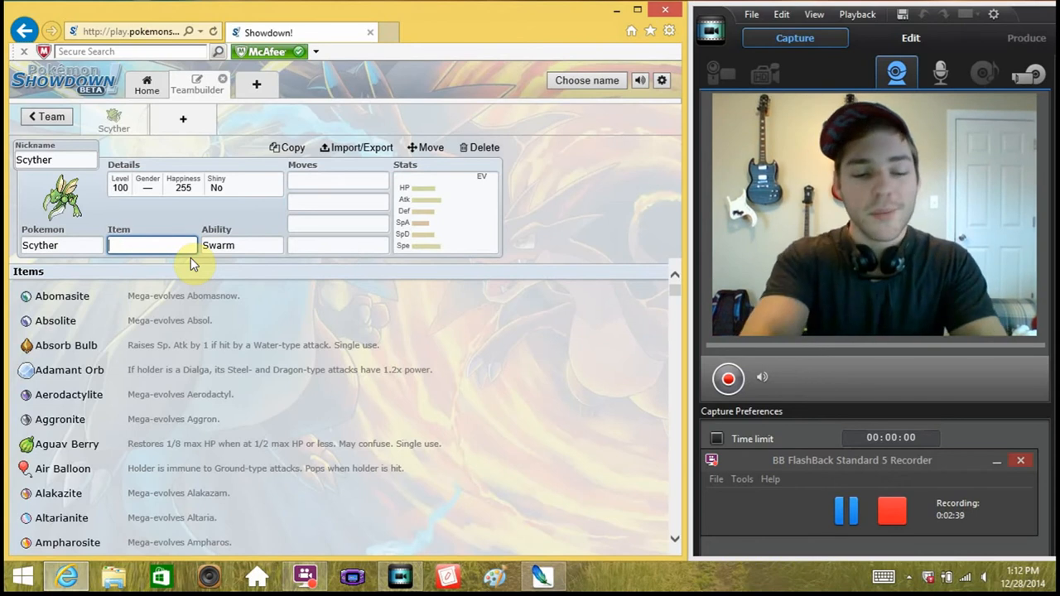
text(evio)
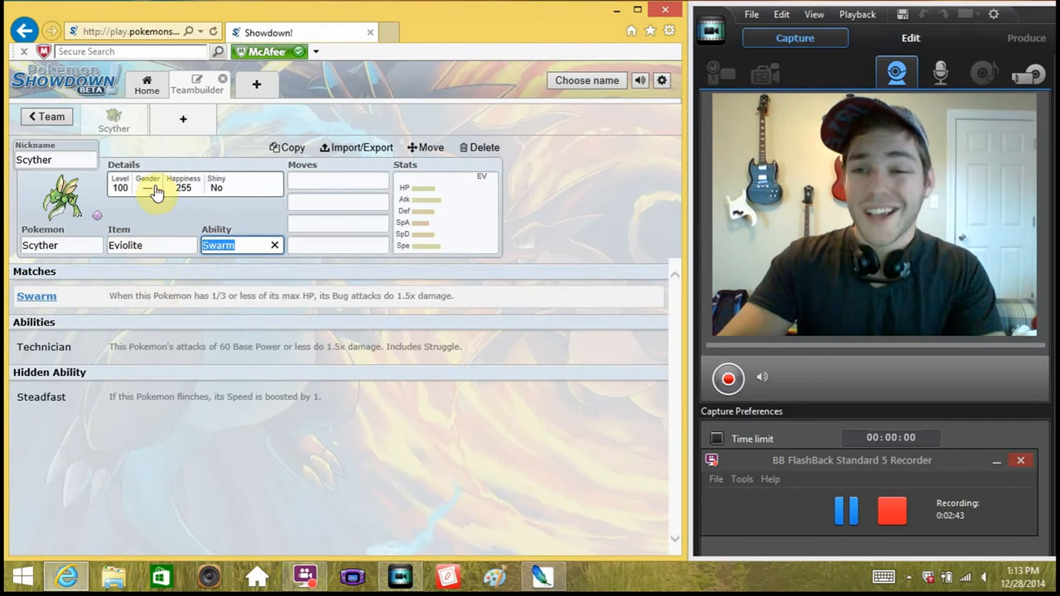
mouse_move(207, 185)
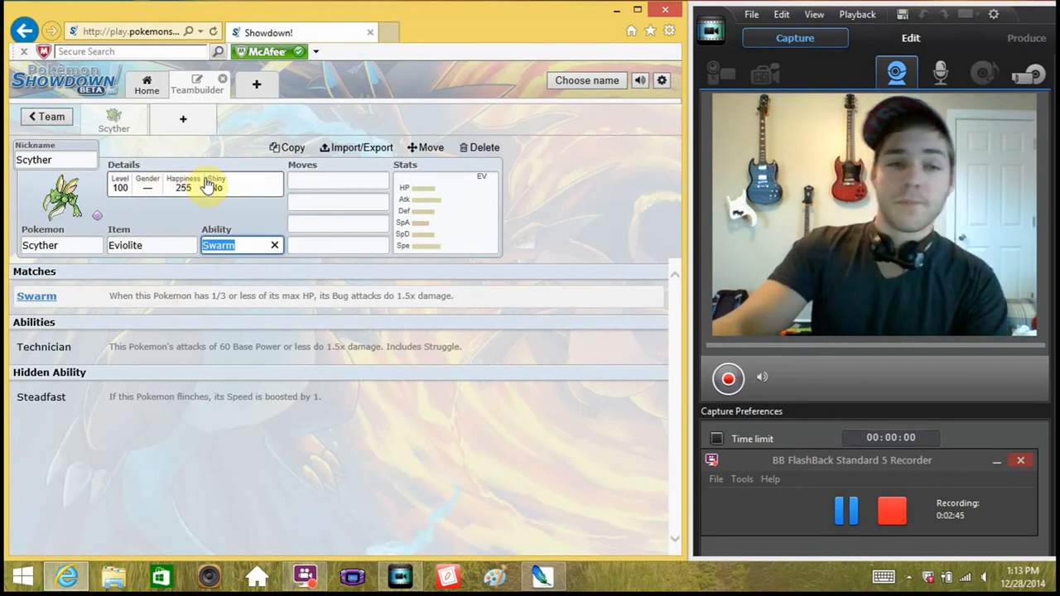
click(149, 245)
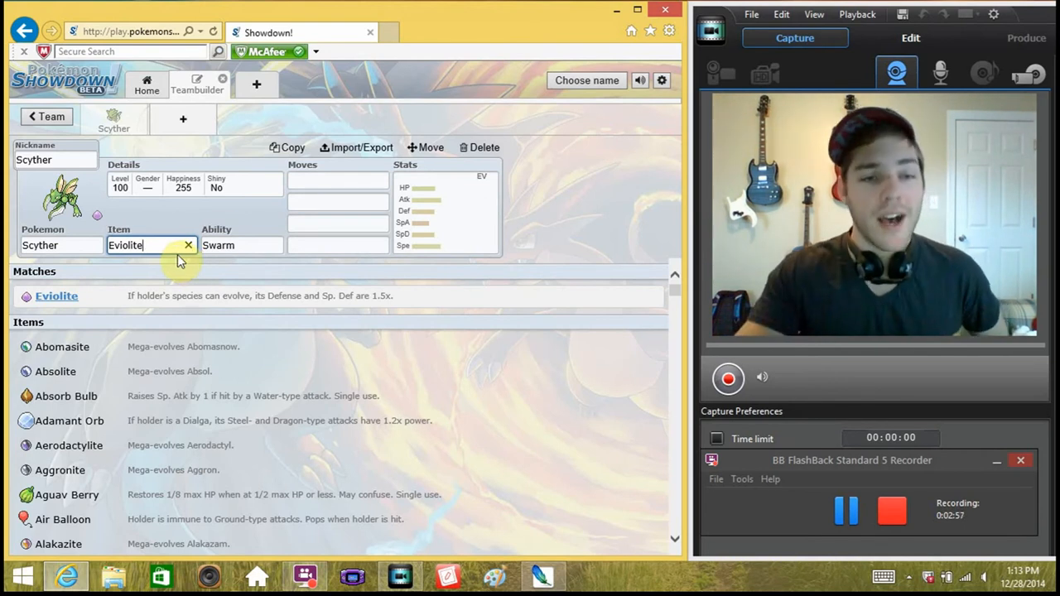
click(240, 246)
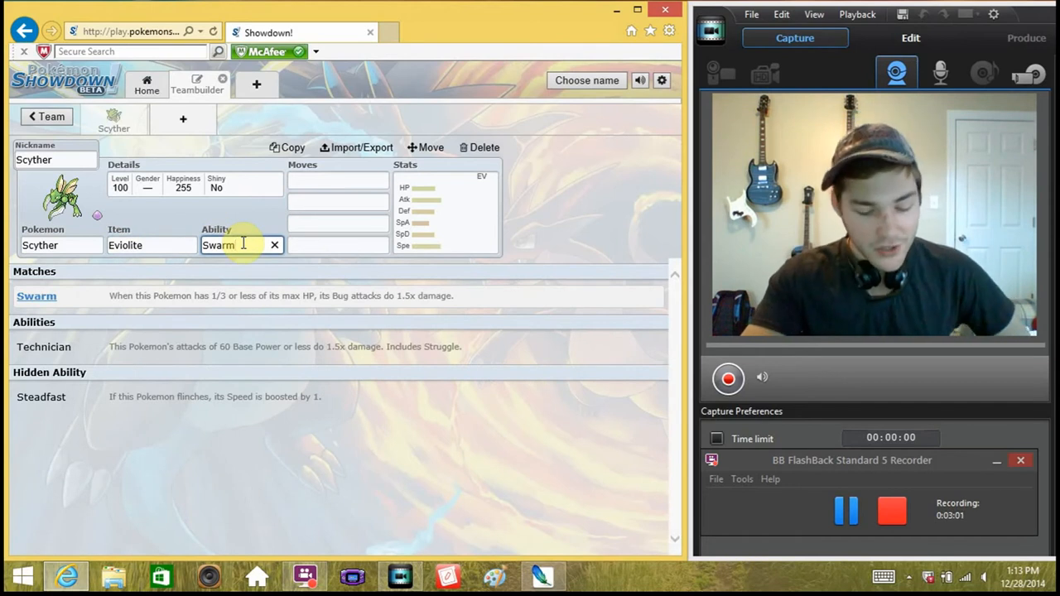
mouse_move(430, 230)
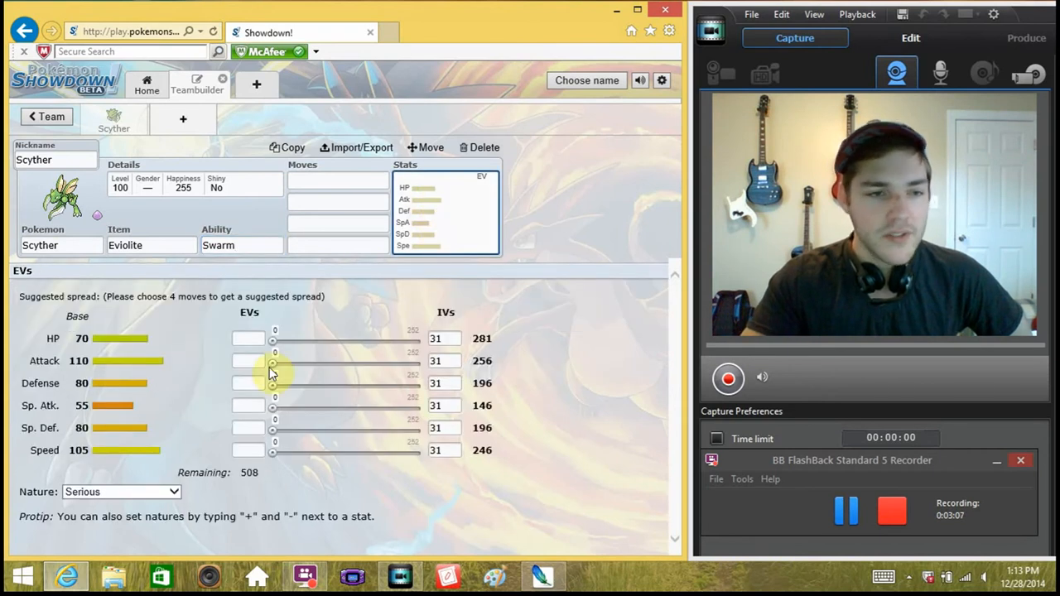
mouse_move(136, 427)
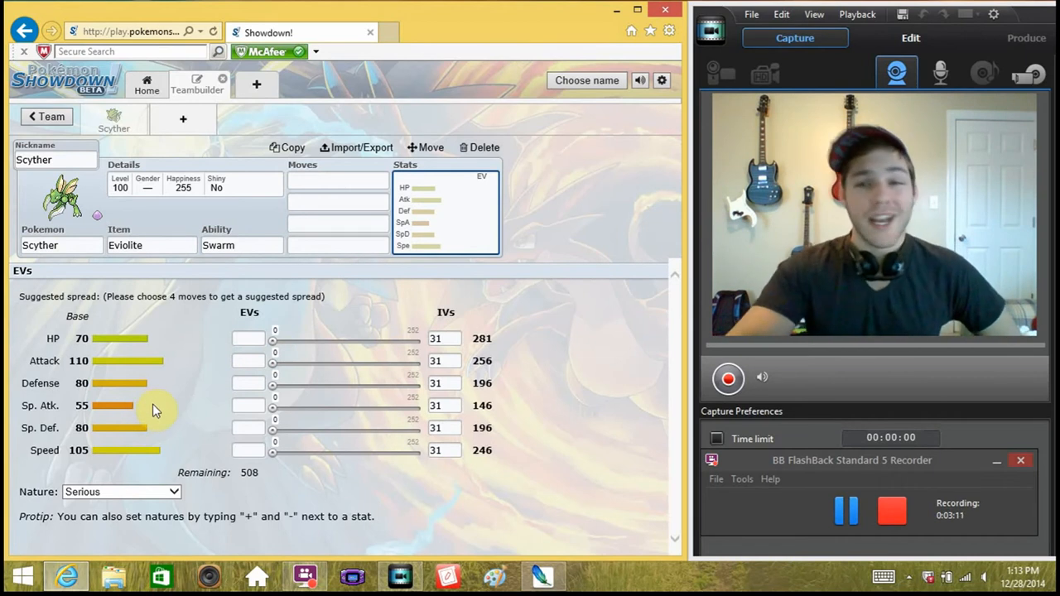
mouse_move(198, 265)
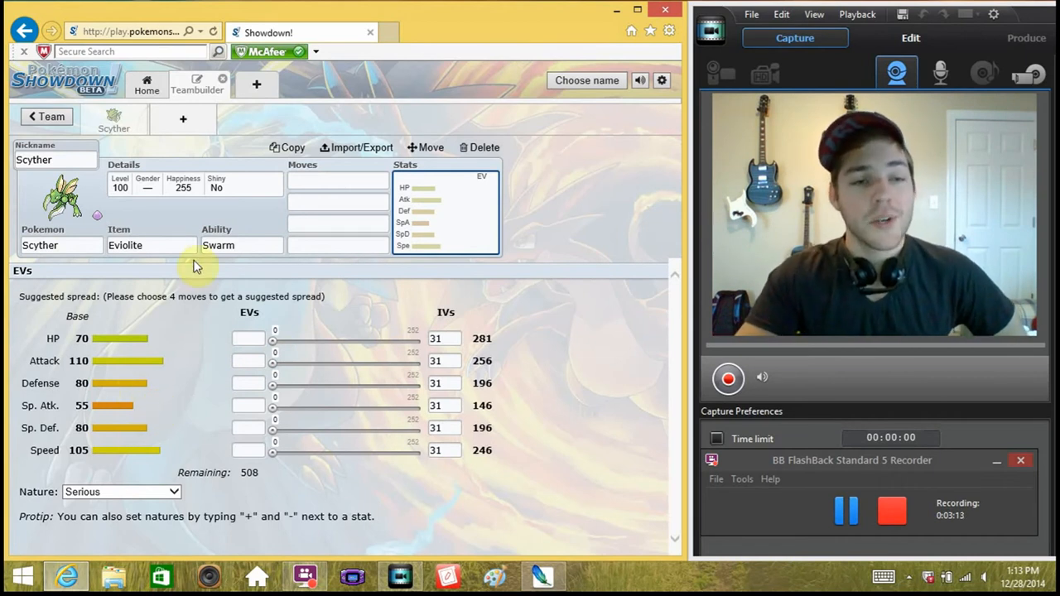
mouse_move(166, 343)
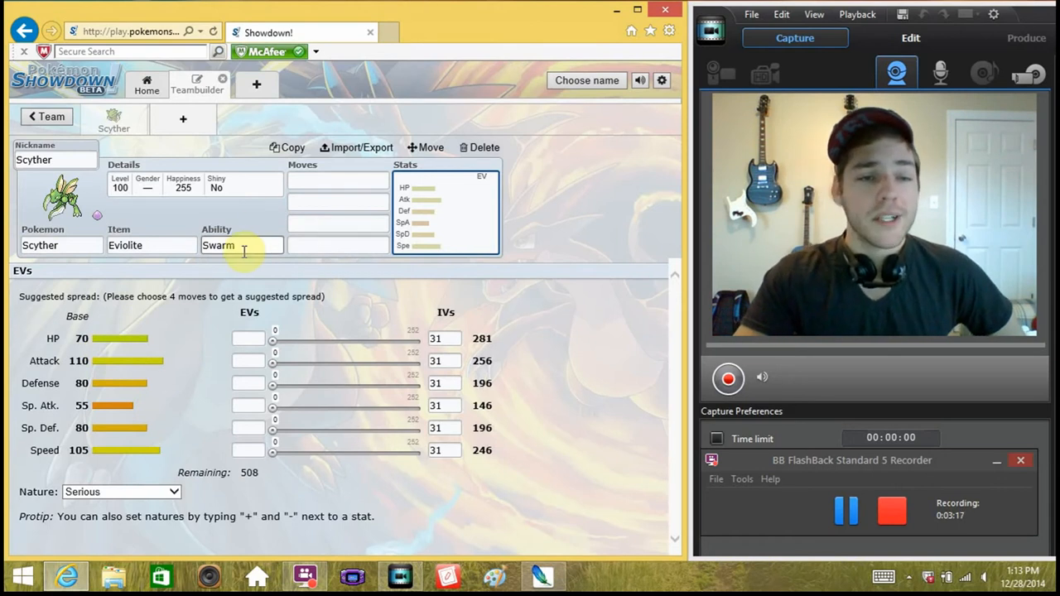
click(240, 246)
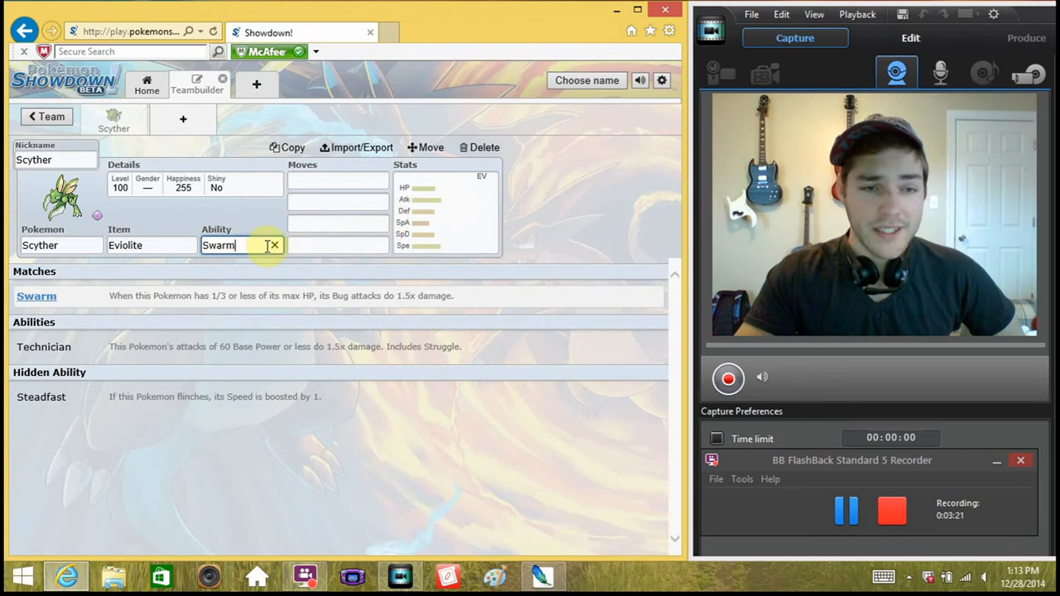
- Set Scyther's ability to Steadfast under Hidden Ability
click(40, 397)
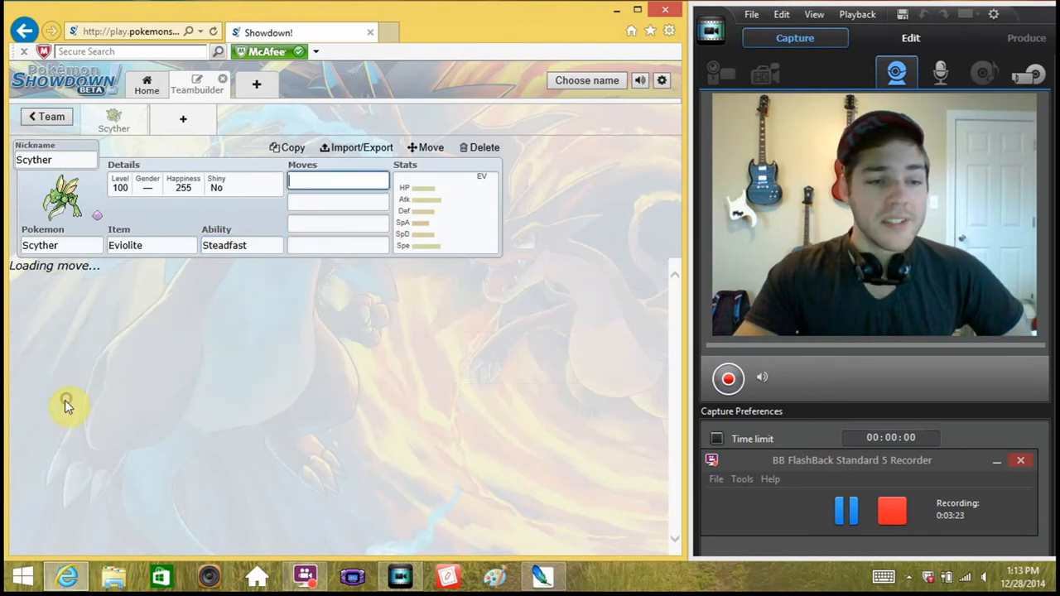
click(338, 180)
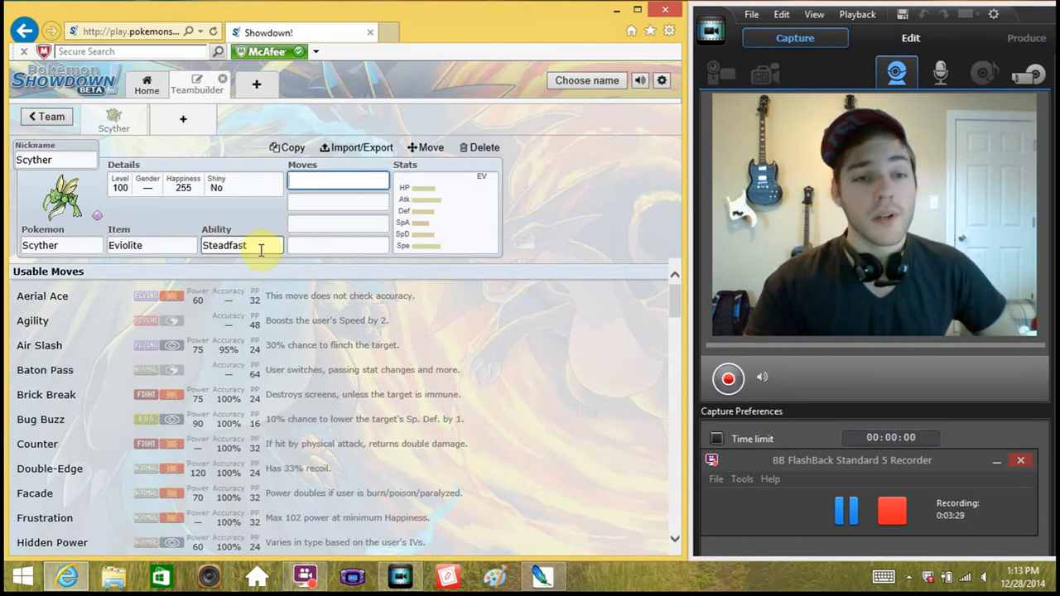
click(235, 245)
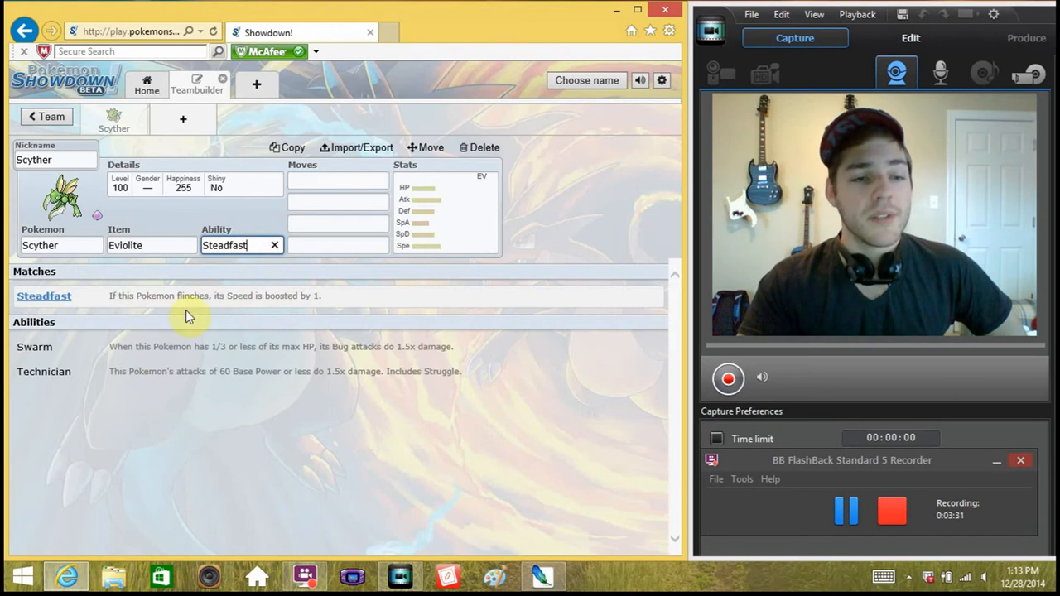
mouse_move(285, 331)
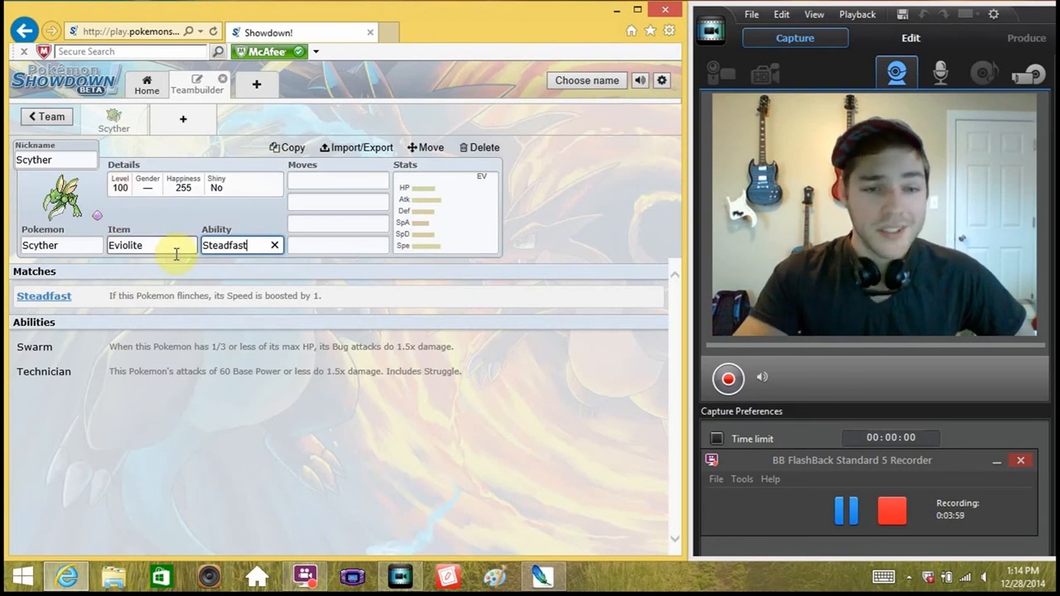
mouse_move(250, 347)
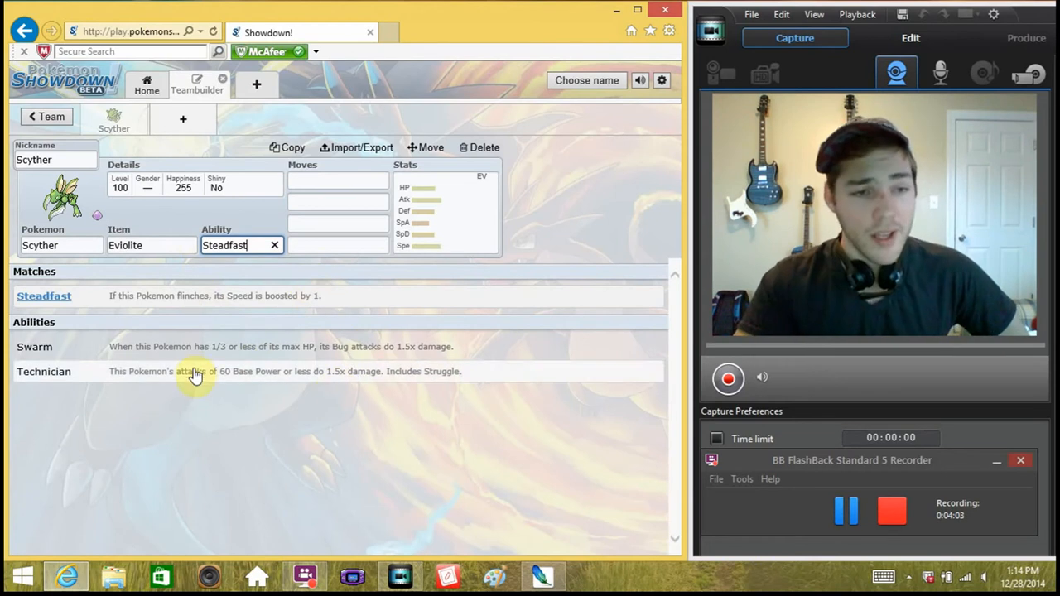
mouse_move(265, 384)
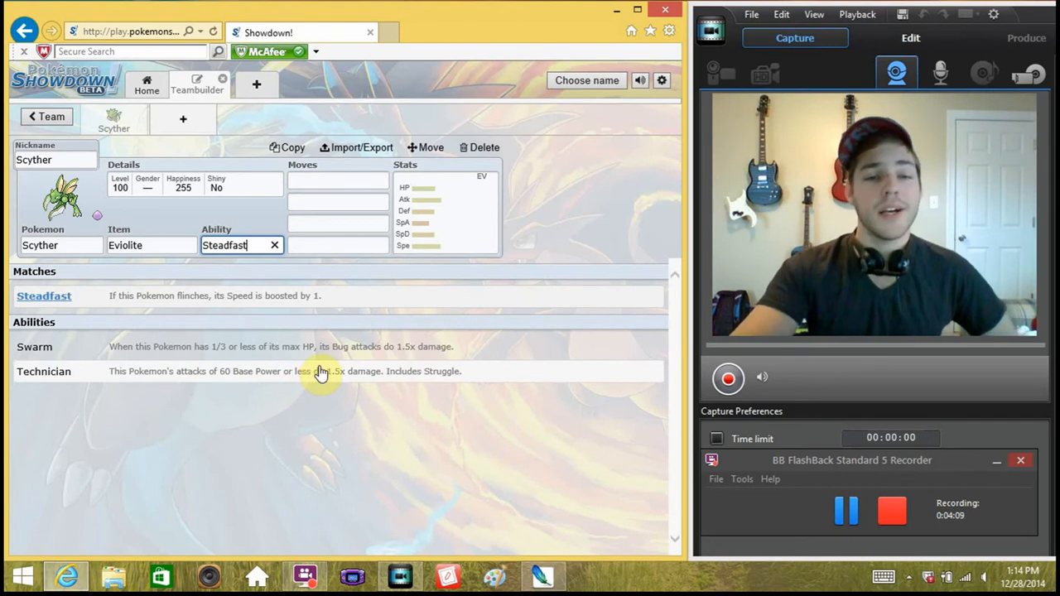
mouse_move(421, 385)
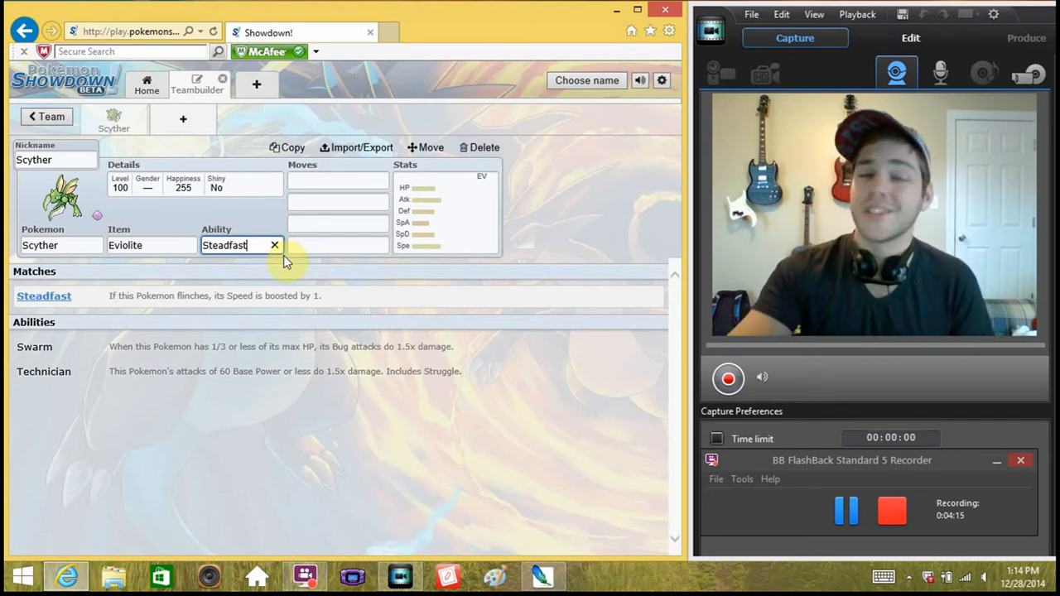
click(338, 181)
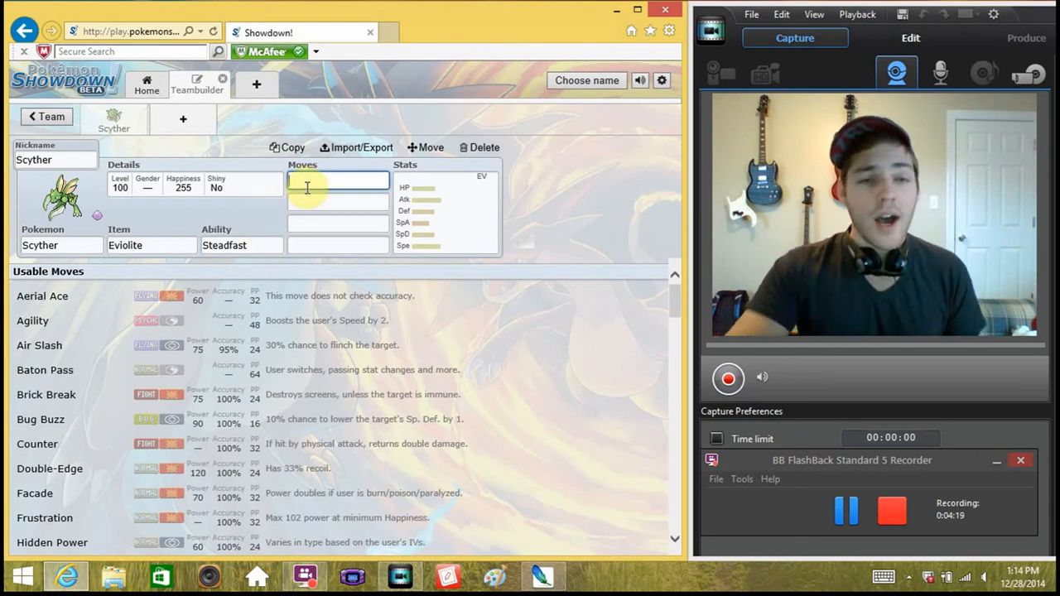
- Give Scyther Quick Attack and Swords Dance as its first two moves
text(quick)
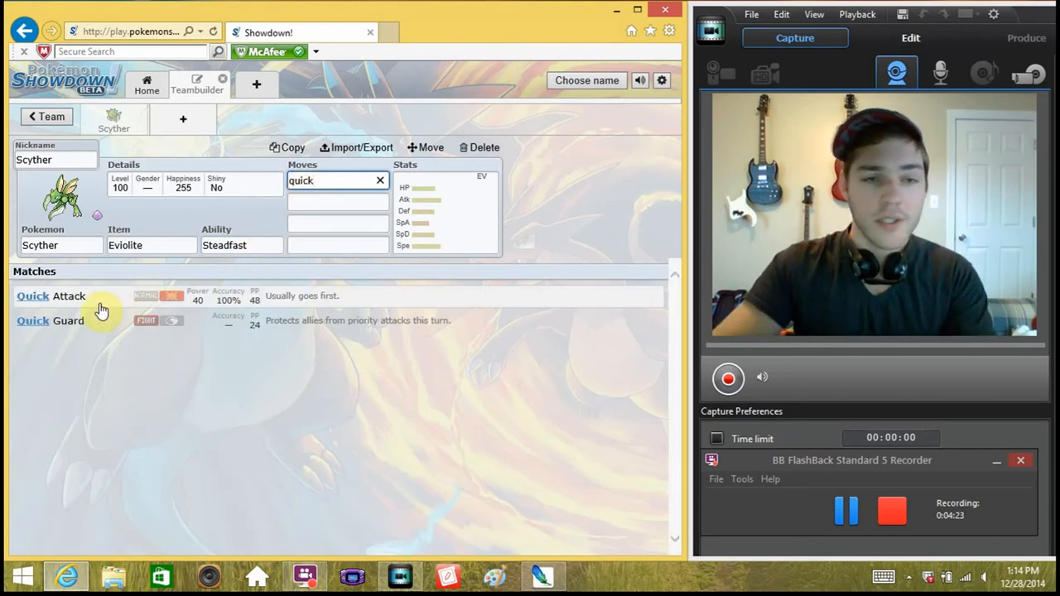
mouse_move(99, 301)
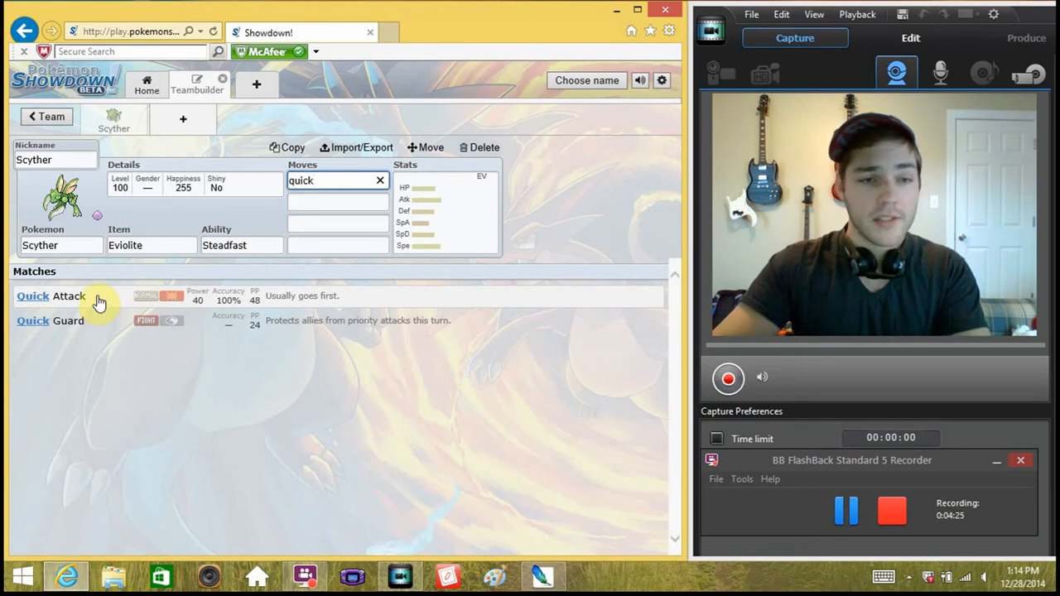
click(50, 294)
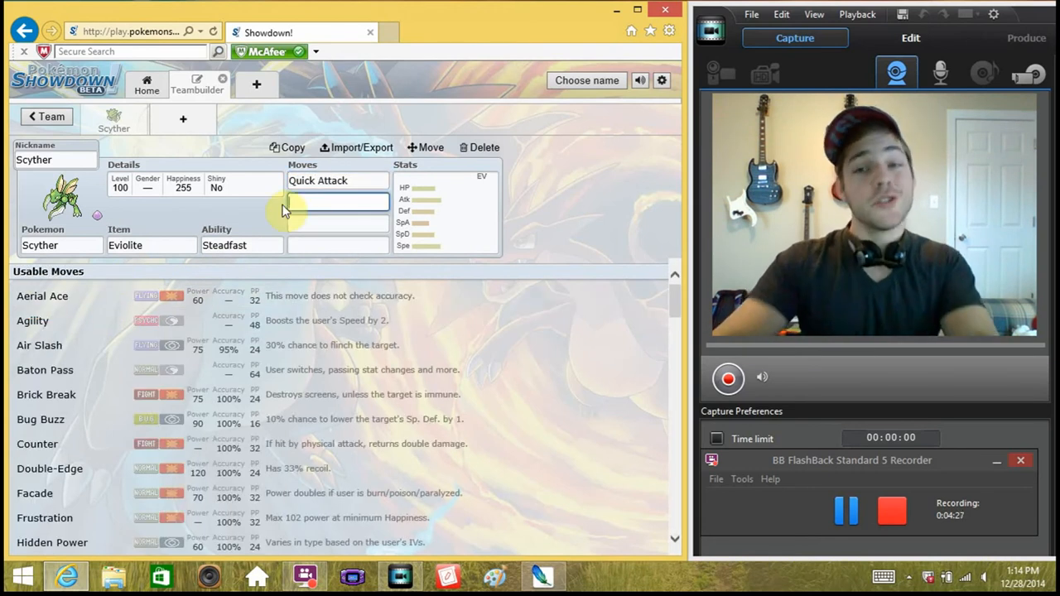
click(338, 202)
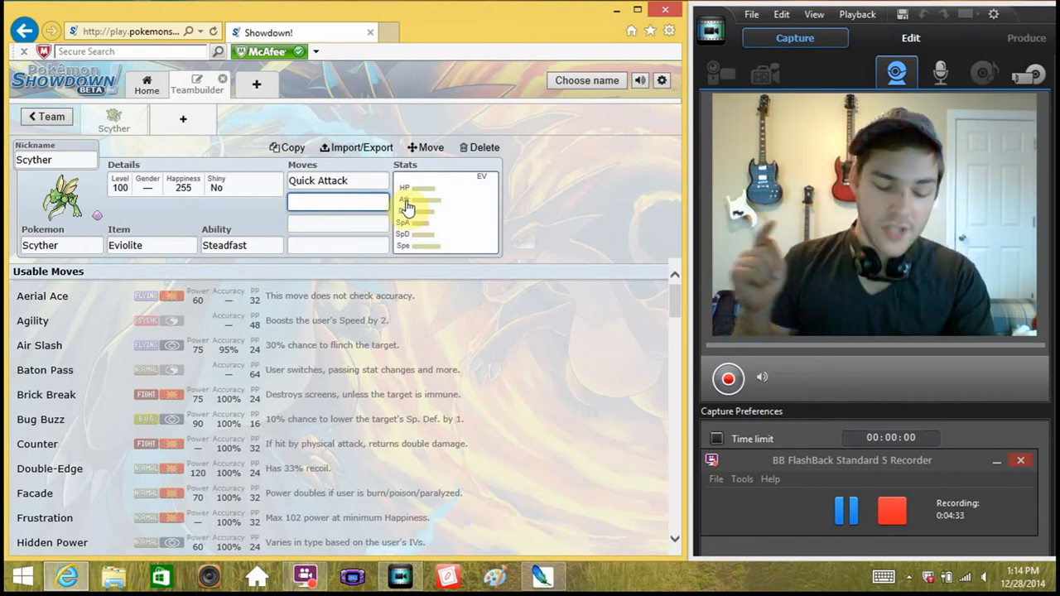
text(swords)
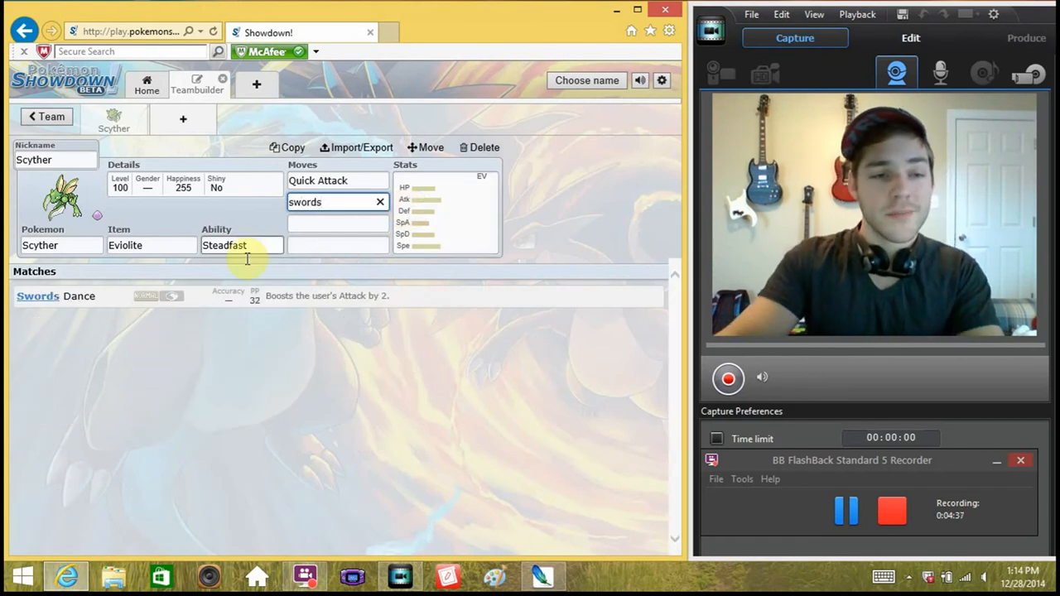
click(56, 295)
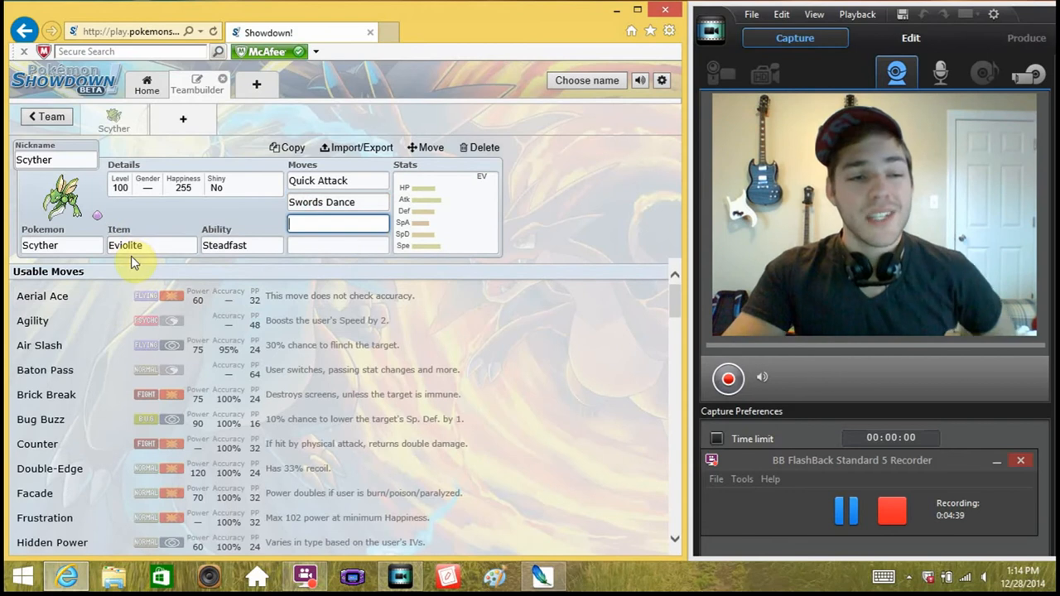
mouse_move(222, 278)
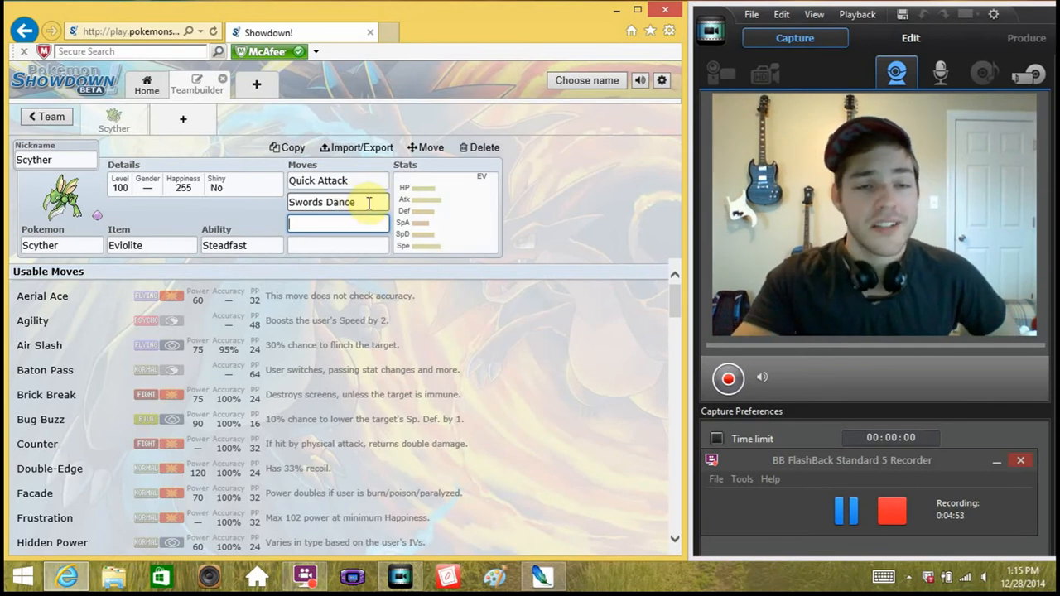
click(445, 212)
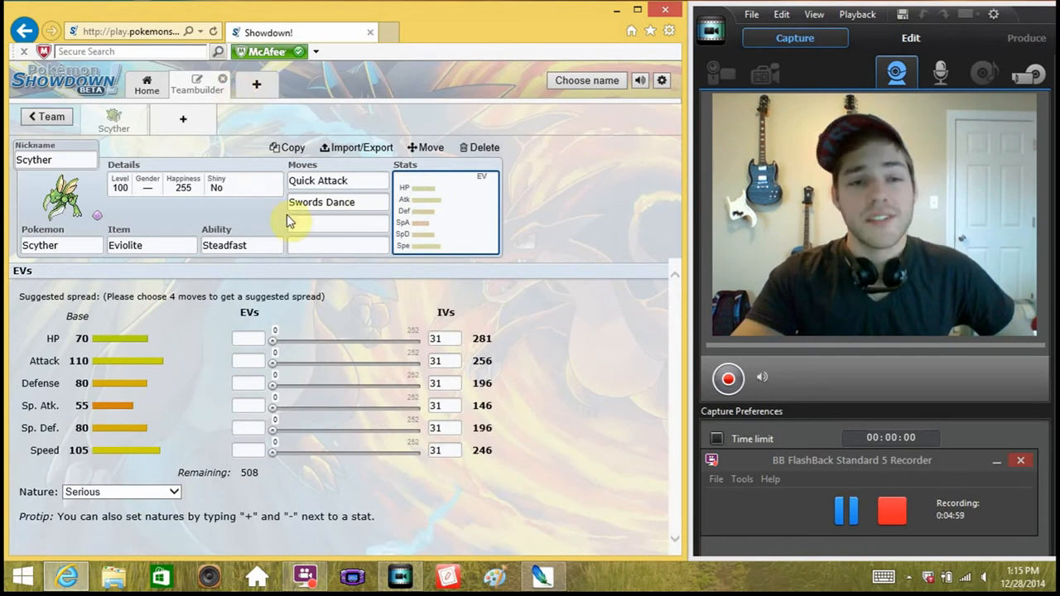
click(338, 224)
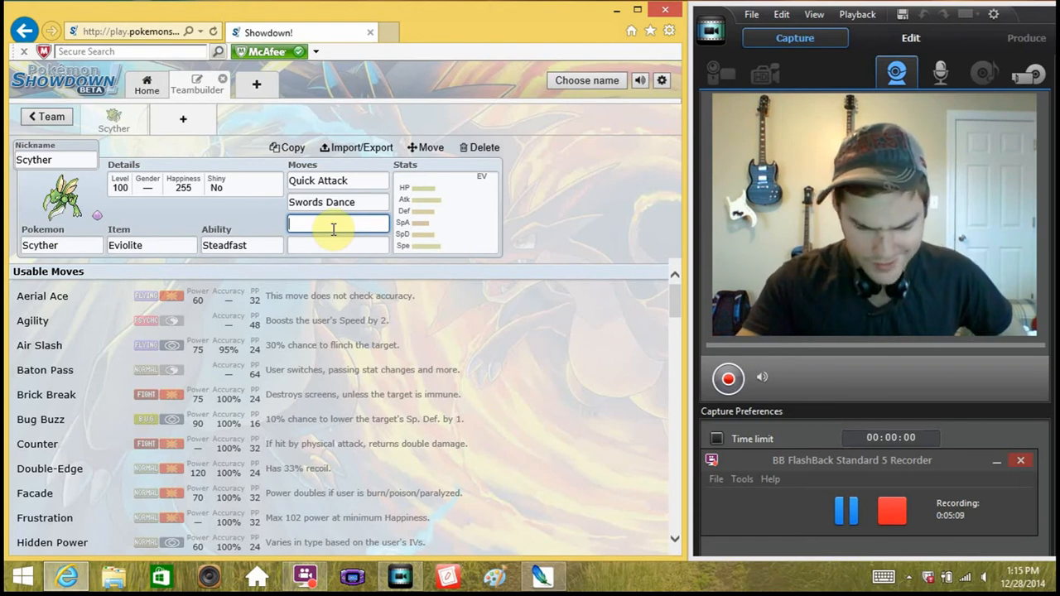
- Search 'air' and make Air Slash Scyther's third move
text(a)
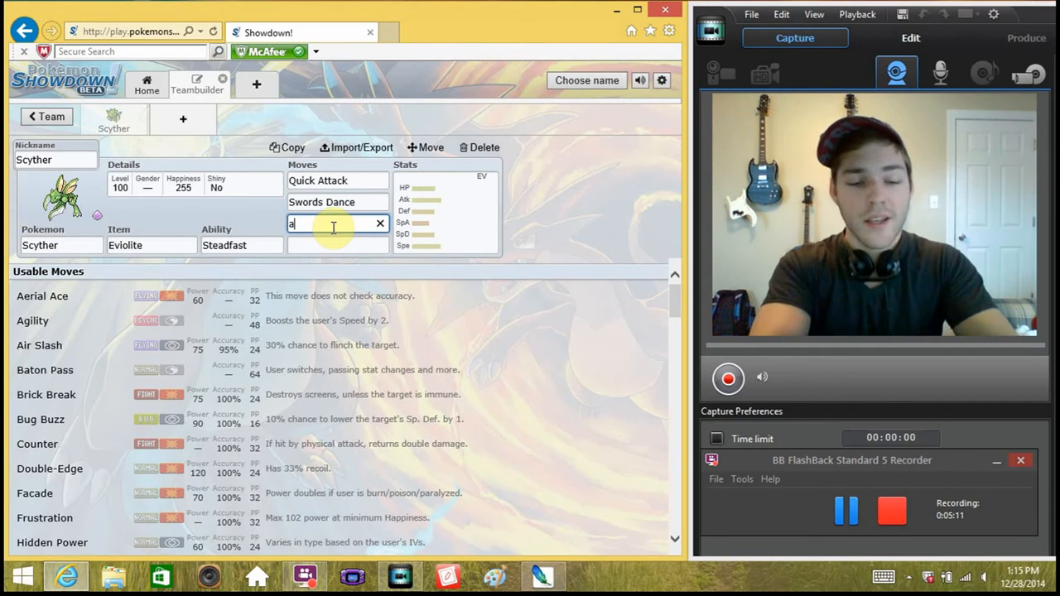
text(ir)
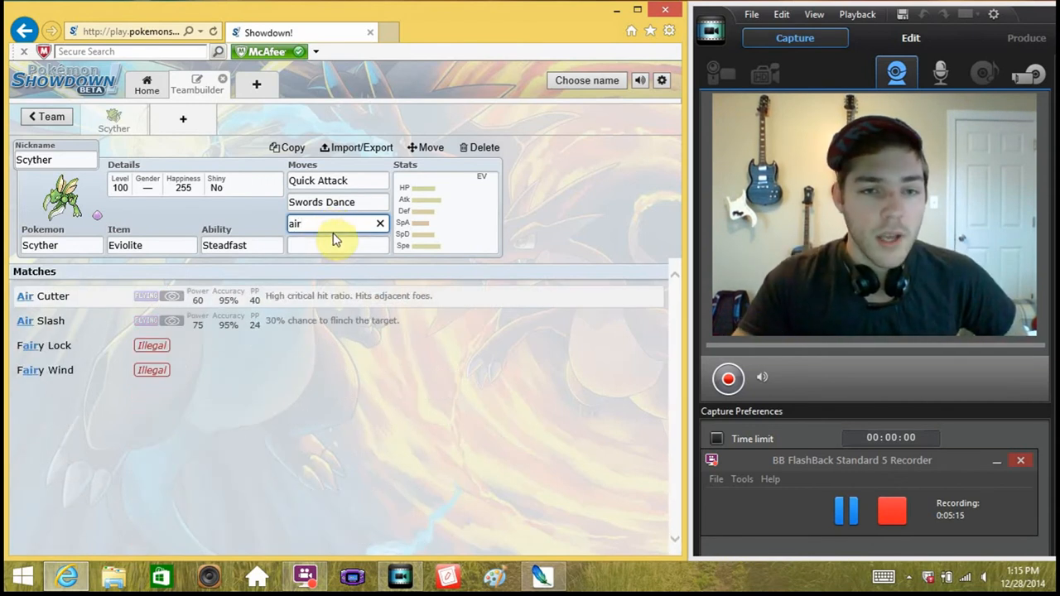
mouse_move(284, 324)
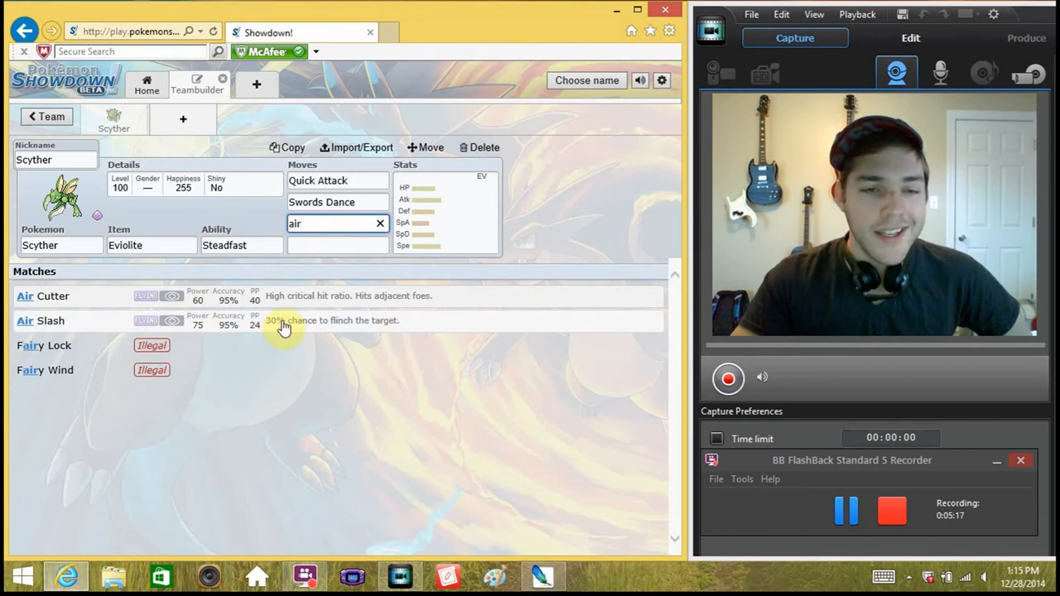
mouse_move(423, 339)
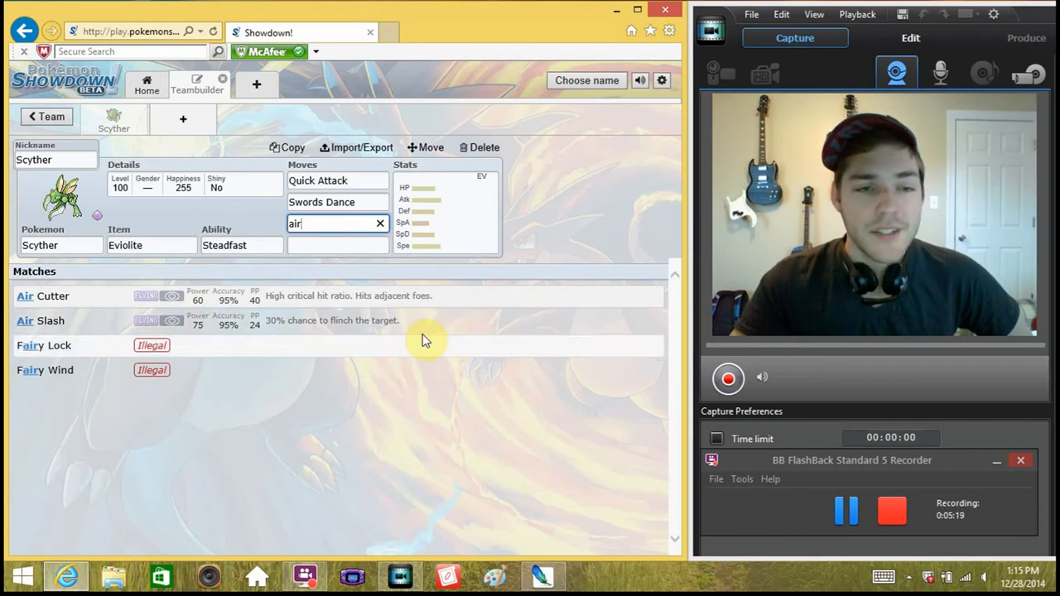
mouse_move(236, 343)
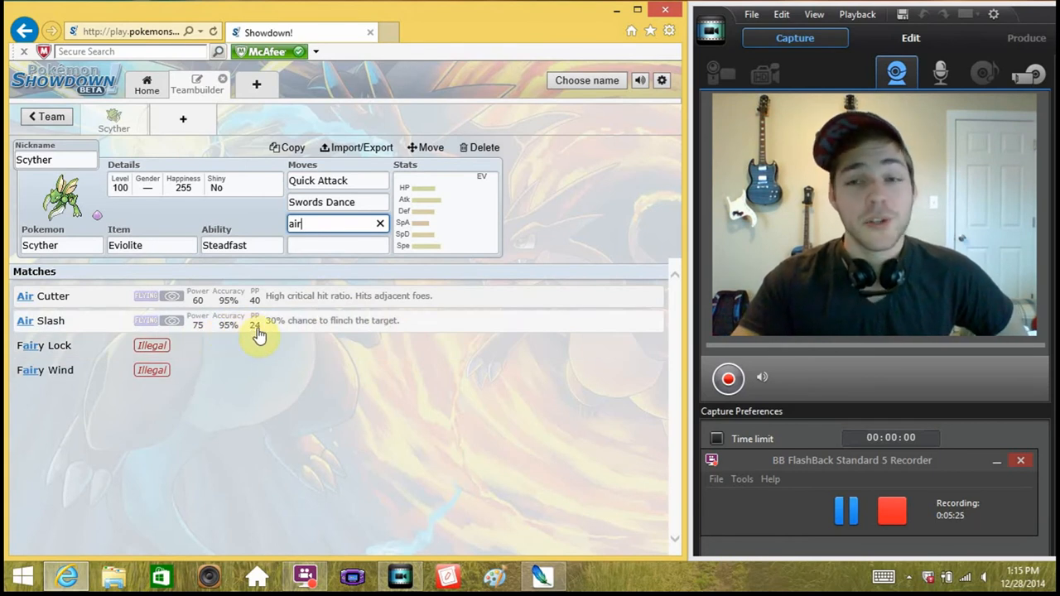
mouse_move(313, 338)
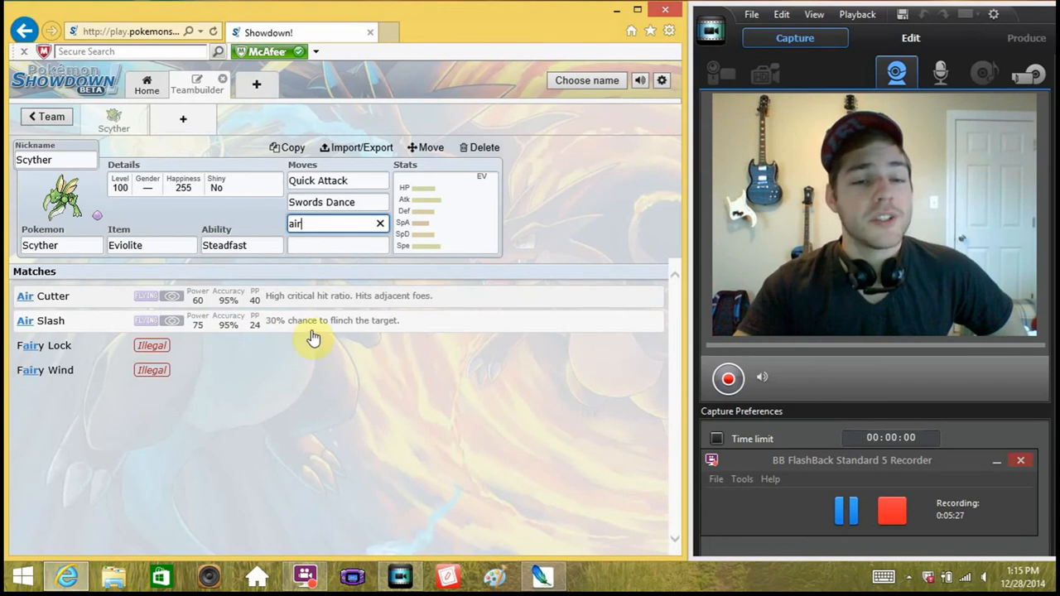
mouse_move(389, 323)
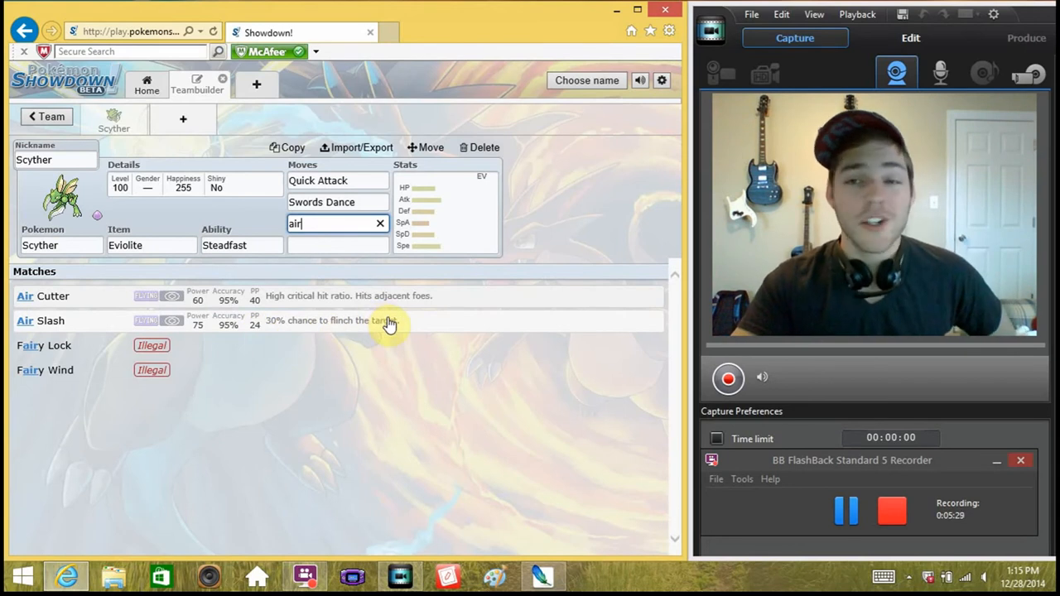
mouse_move(397, 324)
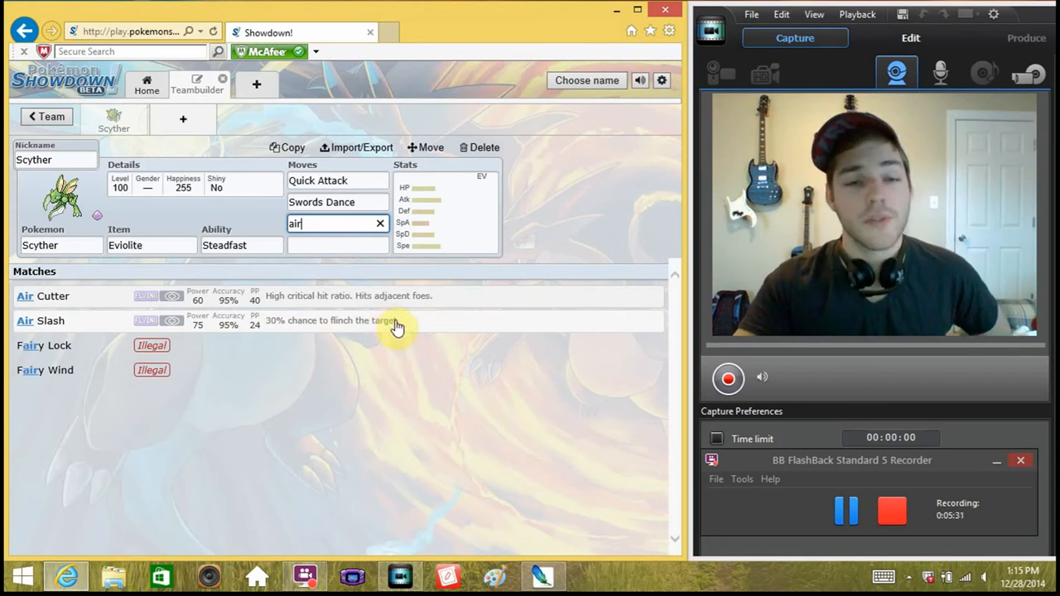
click(49, 321)
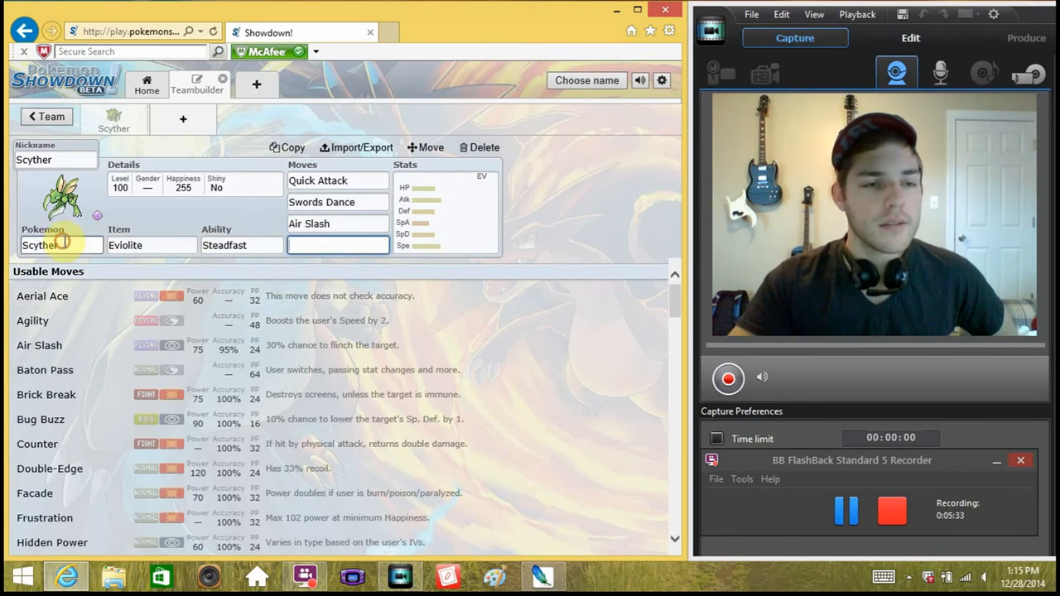
click(58, 245)
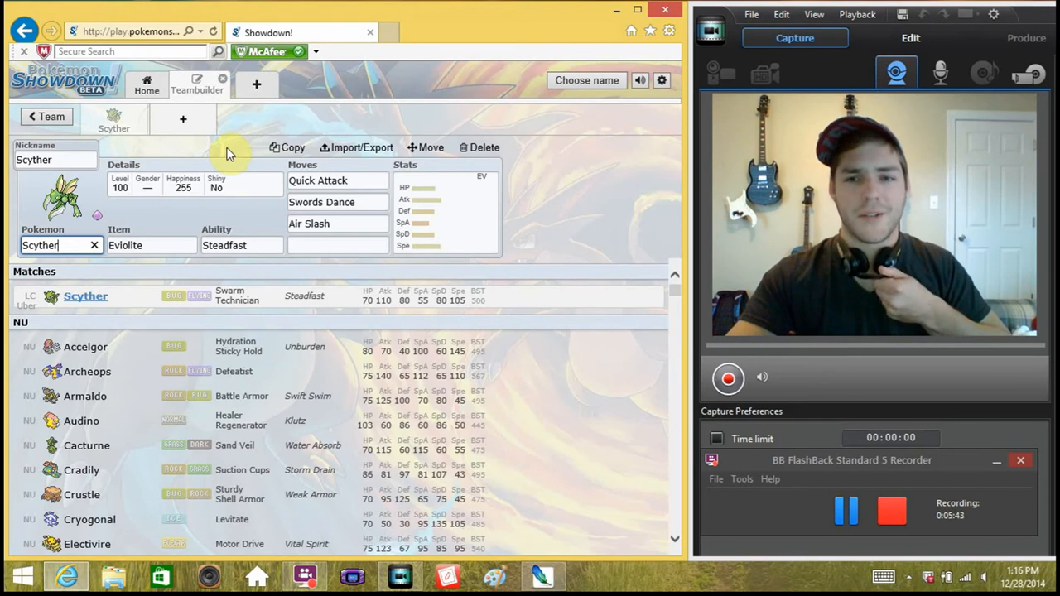
mouse_move(129, 295)
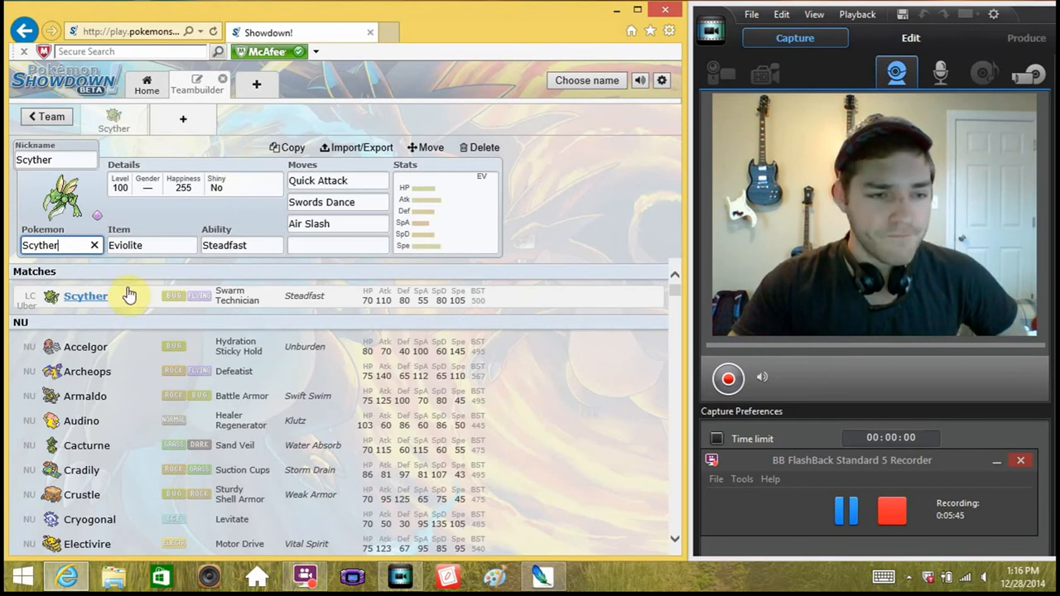
- Search 'u-turn' and make U-turn Scyther's fourth move
click(338, 223)
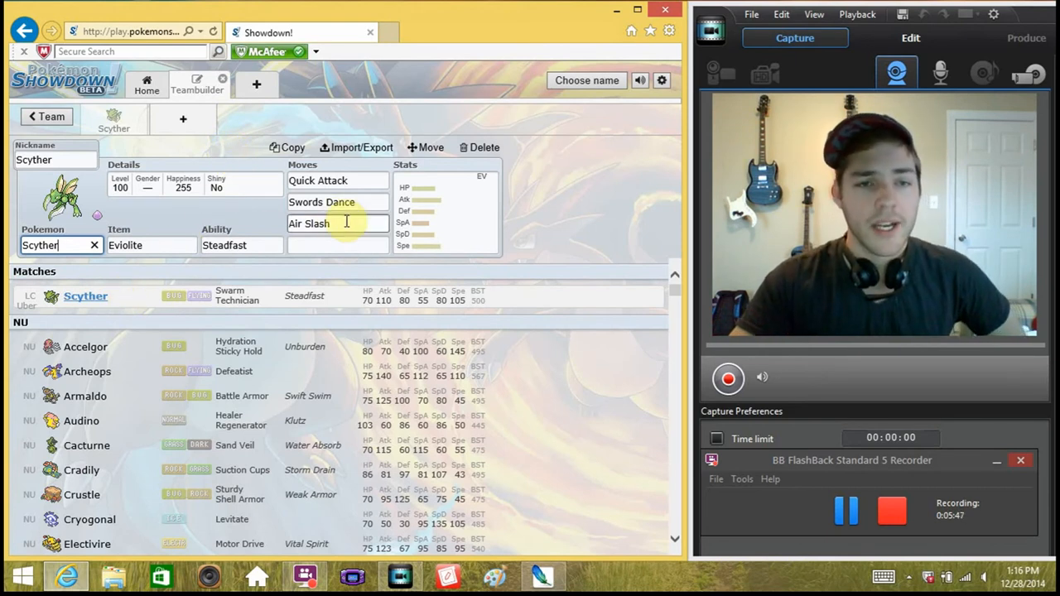
click(338, 245)
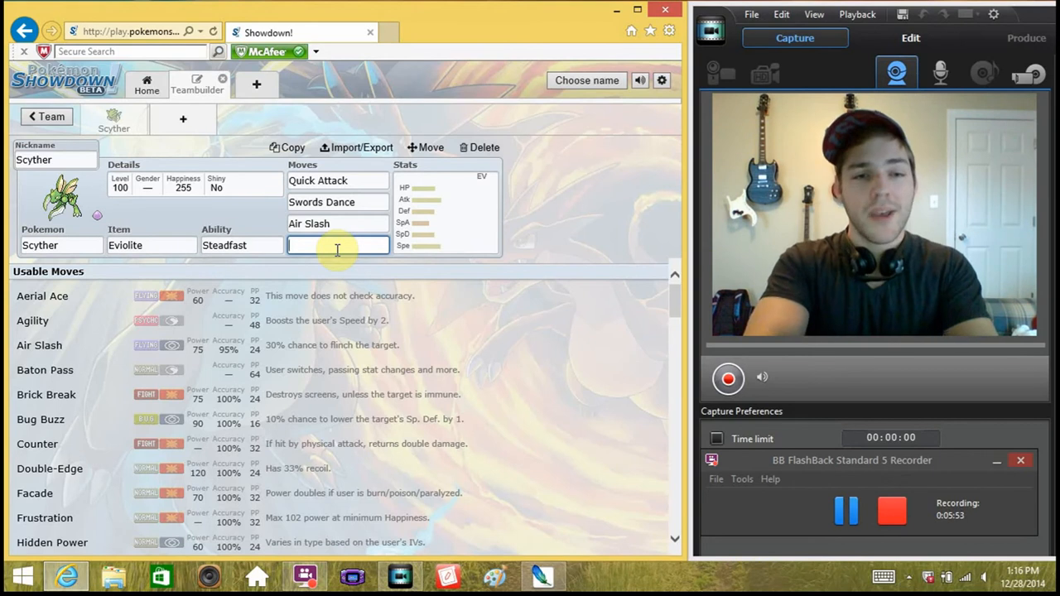
text(x)
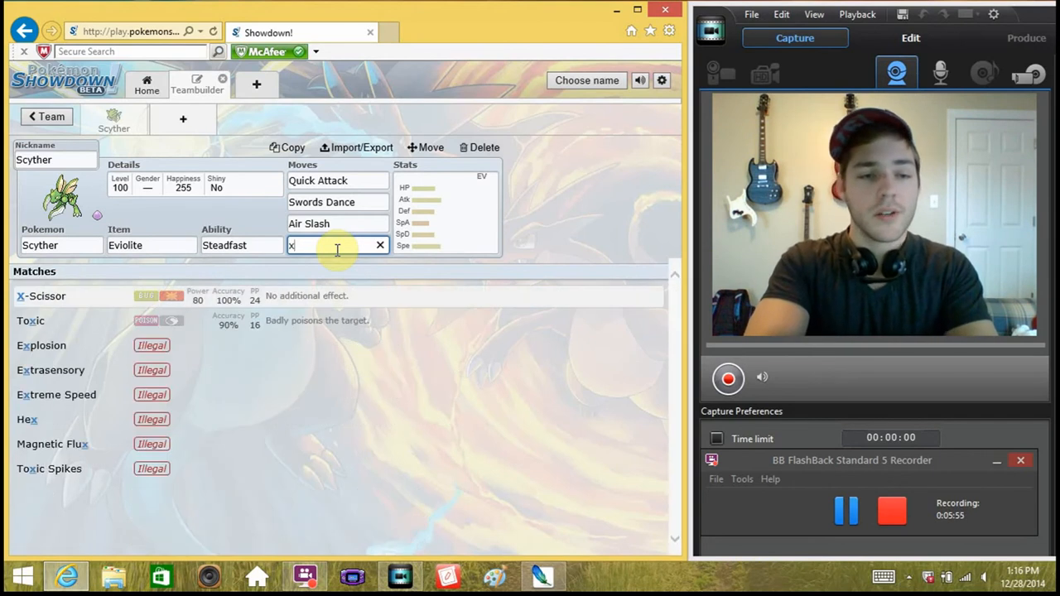
mouse_move(252, 311)
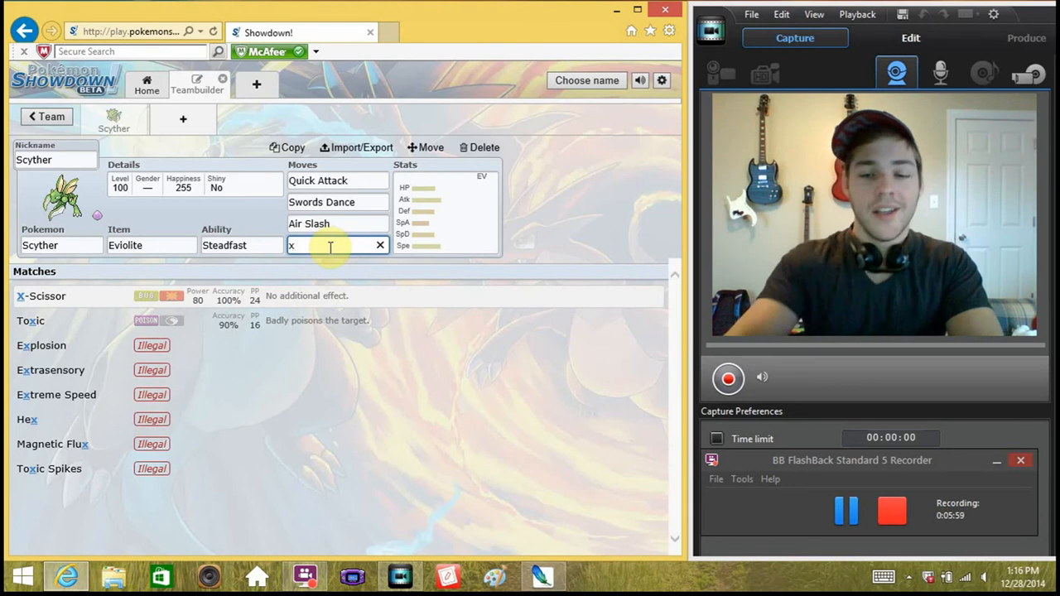
text(u)
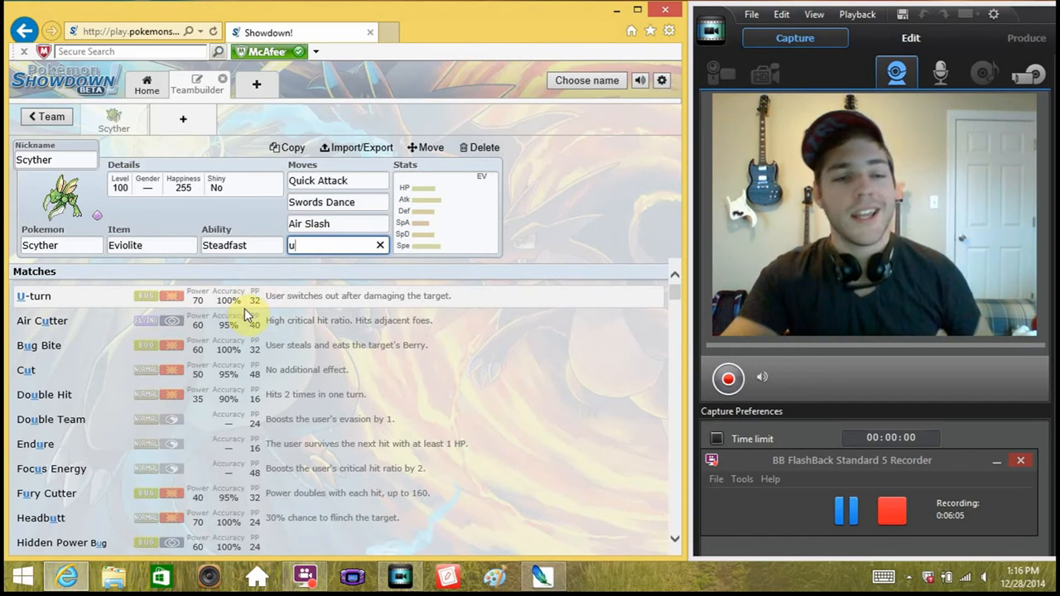
mouse_move(356, 340)
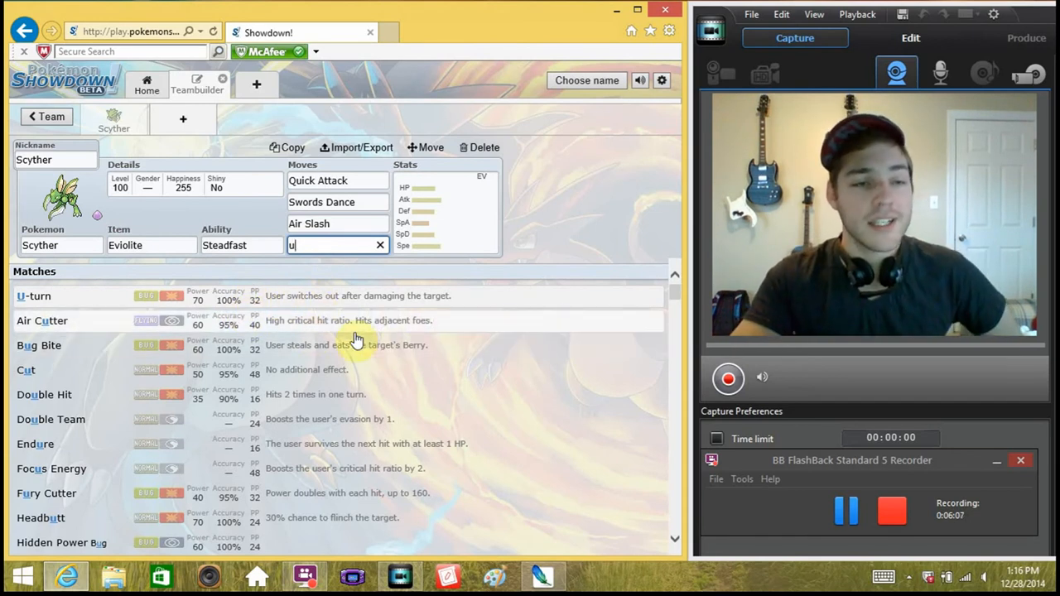
mouse_move(321, 306)
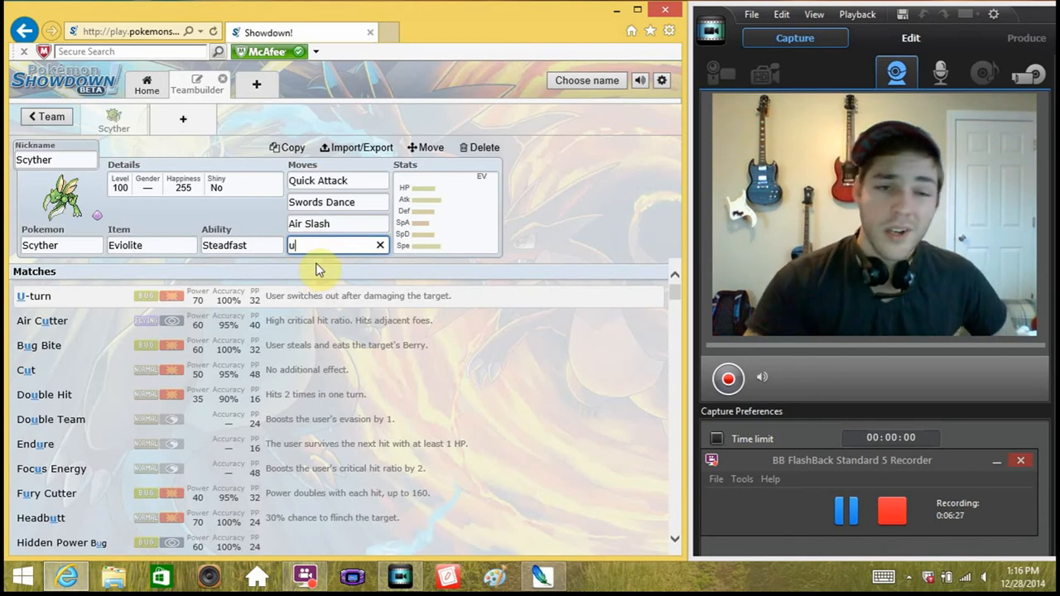
mouse_move(316, 285)
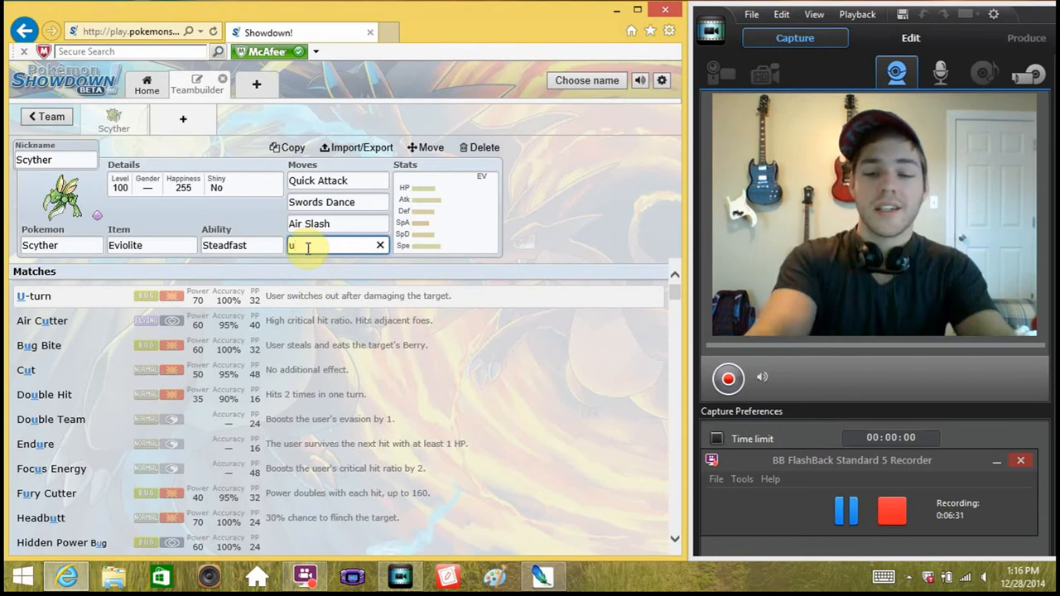
text(-turn)
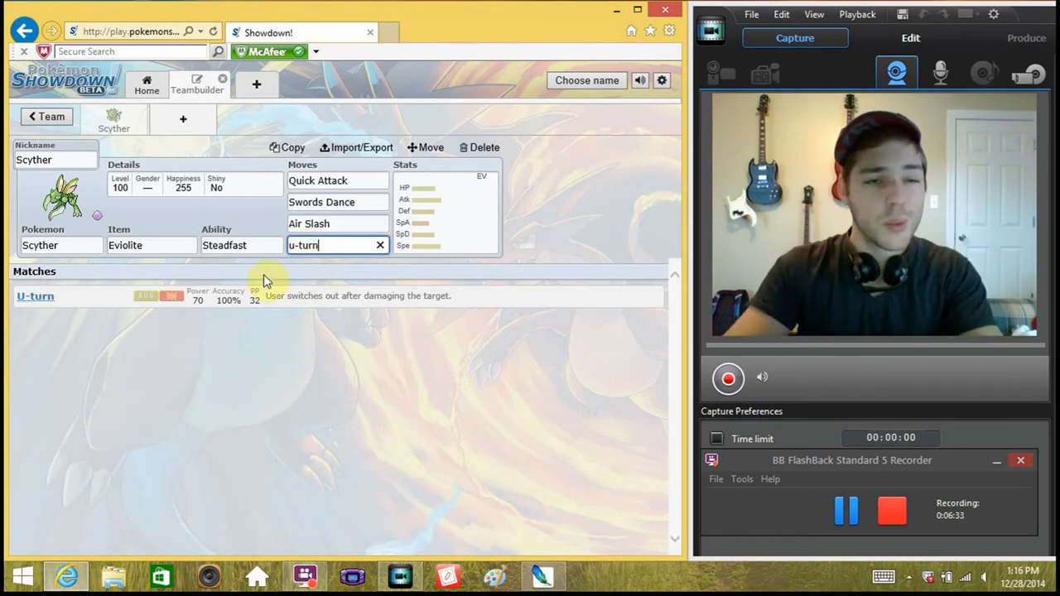
click(34, 294)
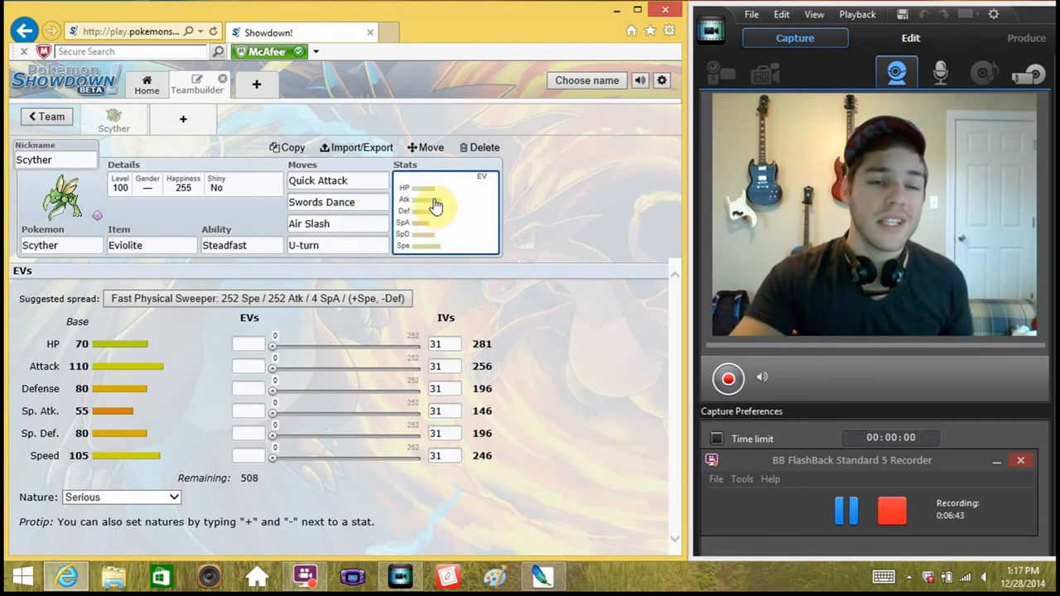
mouse_move(346, 338)
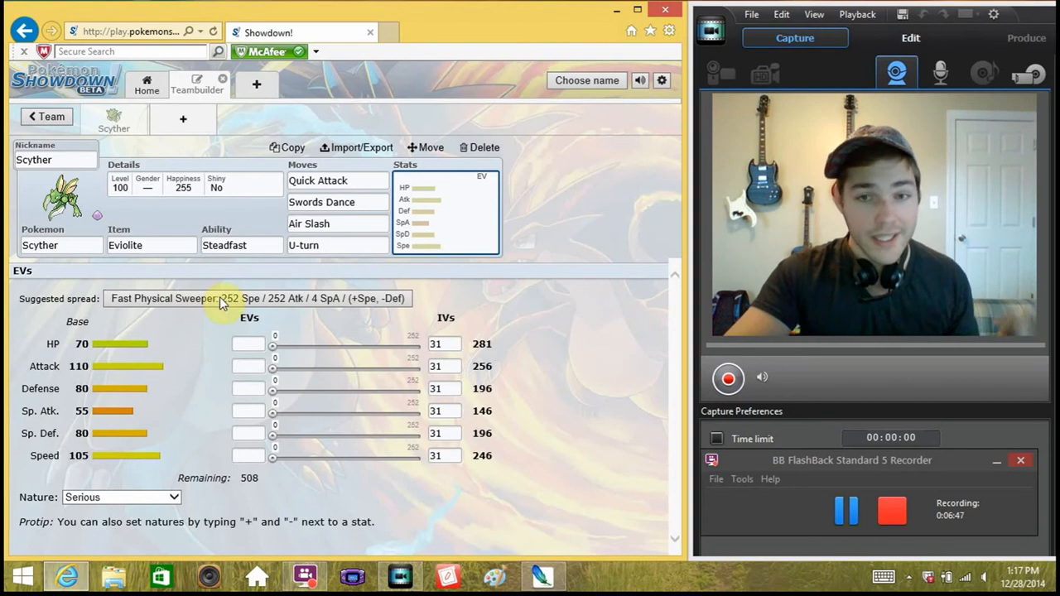
mouse_move(275, 354)
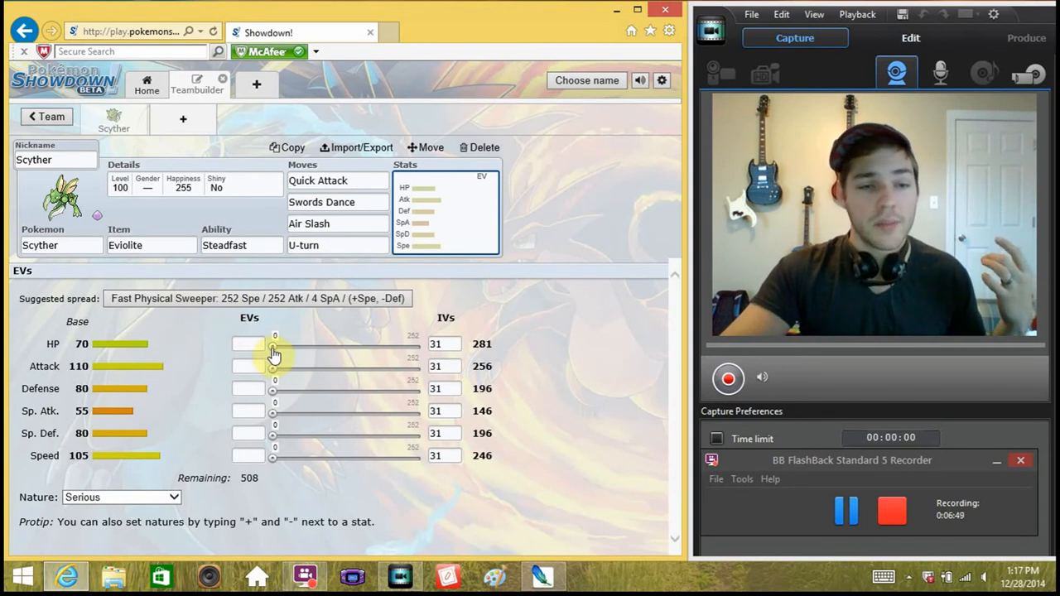
- Set Scyther's HP EVs to 200 with the slider
drag(273, 343, 422, 343)
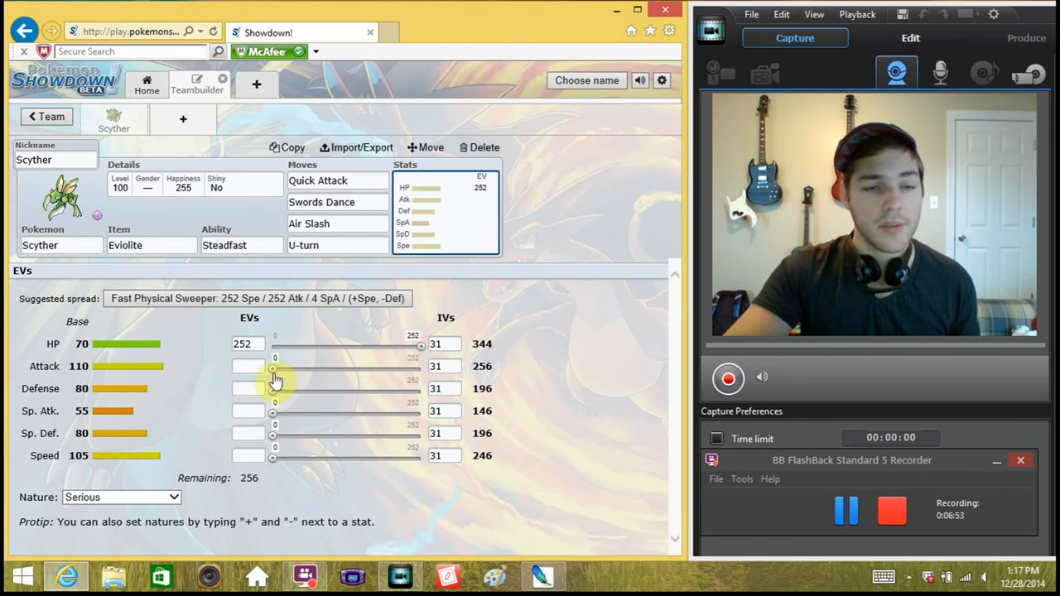
drag(274, 368, 414, 367)
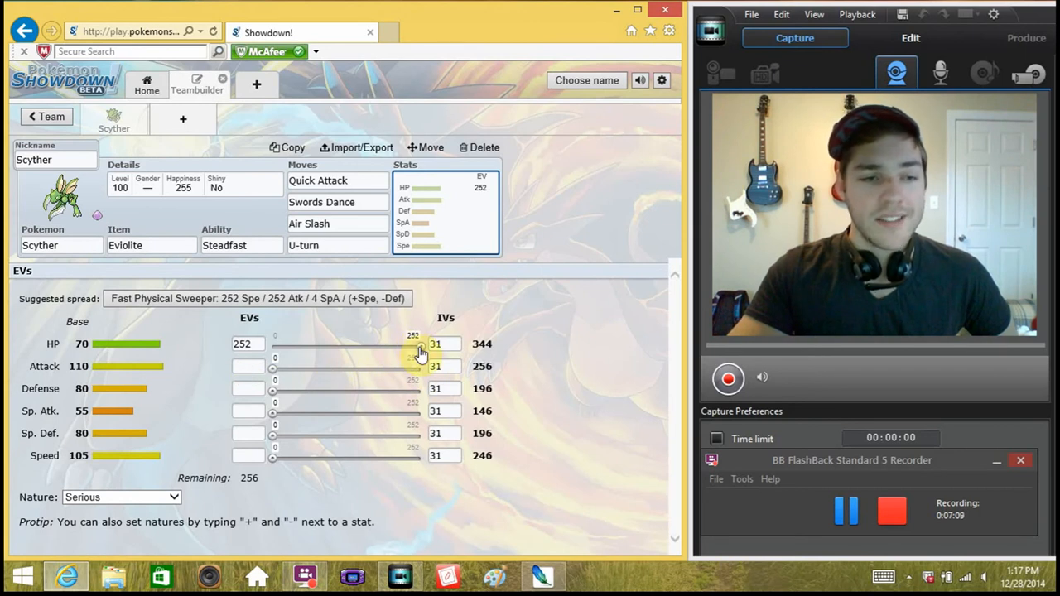
drag(421, 343, 391, 343)
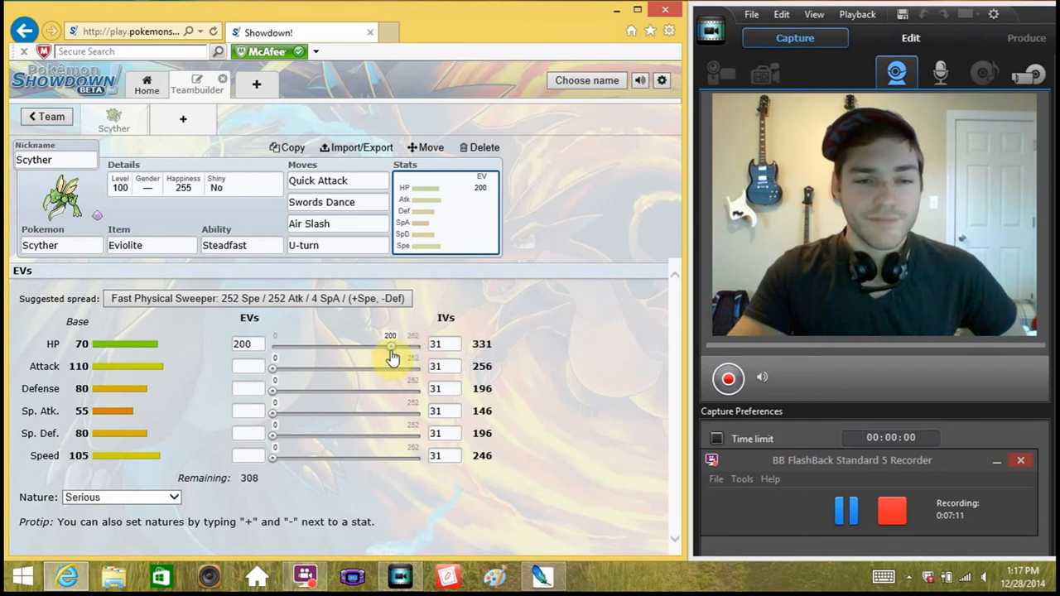
drag(391, 346, 395, 346)
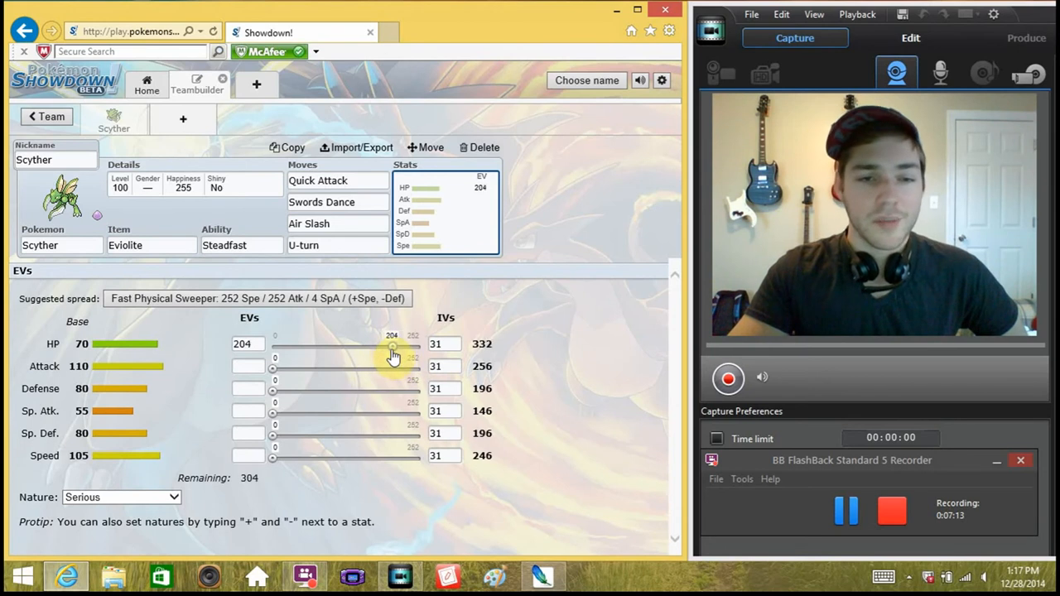
drag(392, 346, 391, 346)
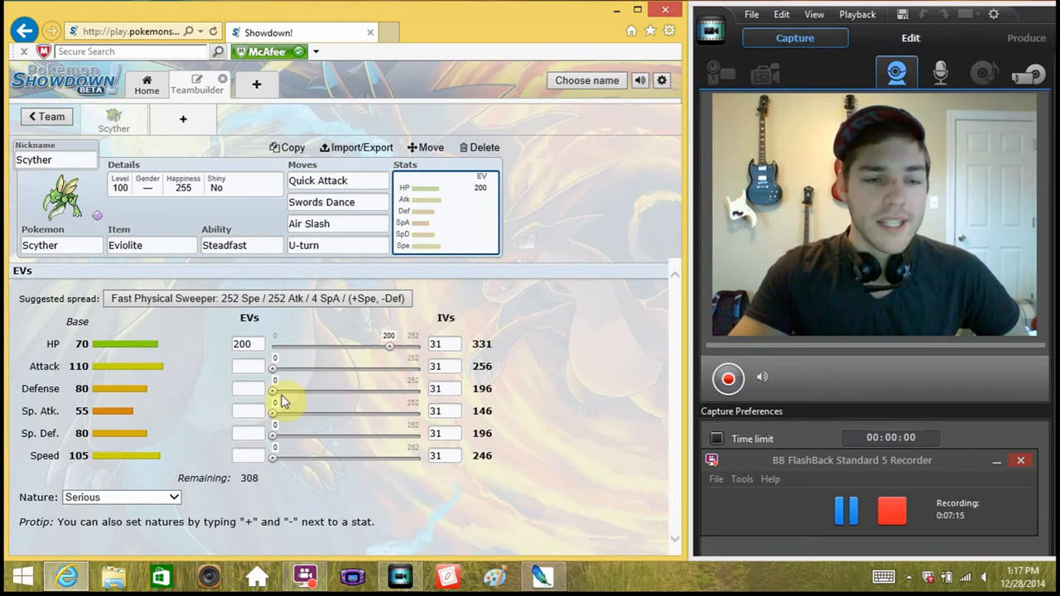
- Spend the rest on Defense and Special Defense, reaching 160 Defense
drag(271, 389, 337, 389)
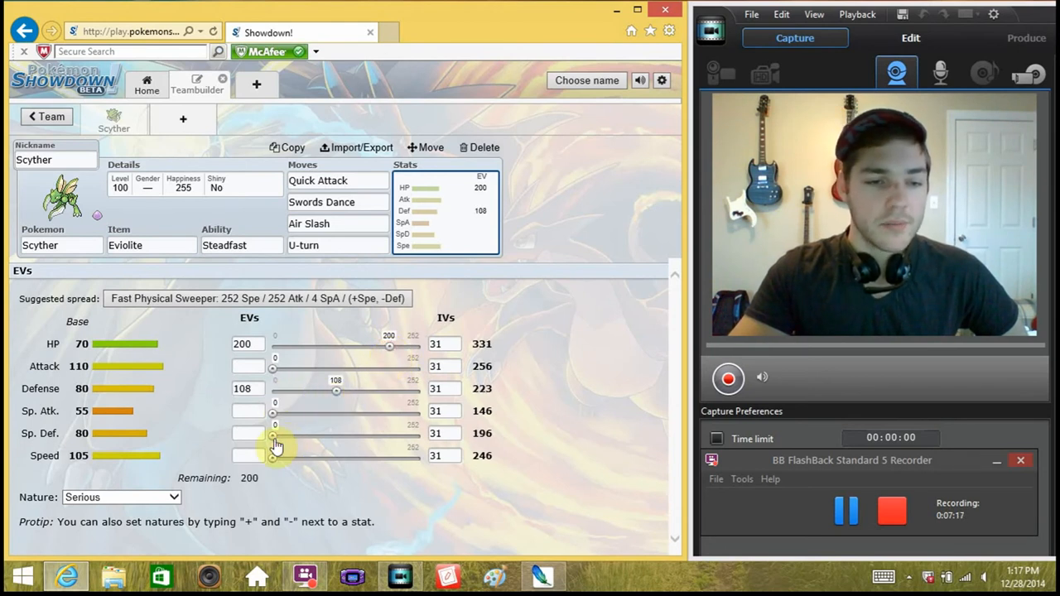
drag(271, 434, 348, 434)
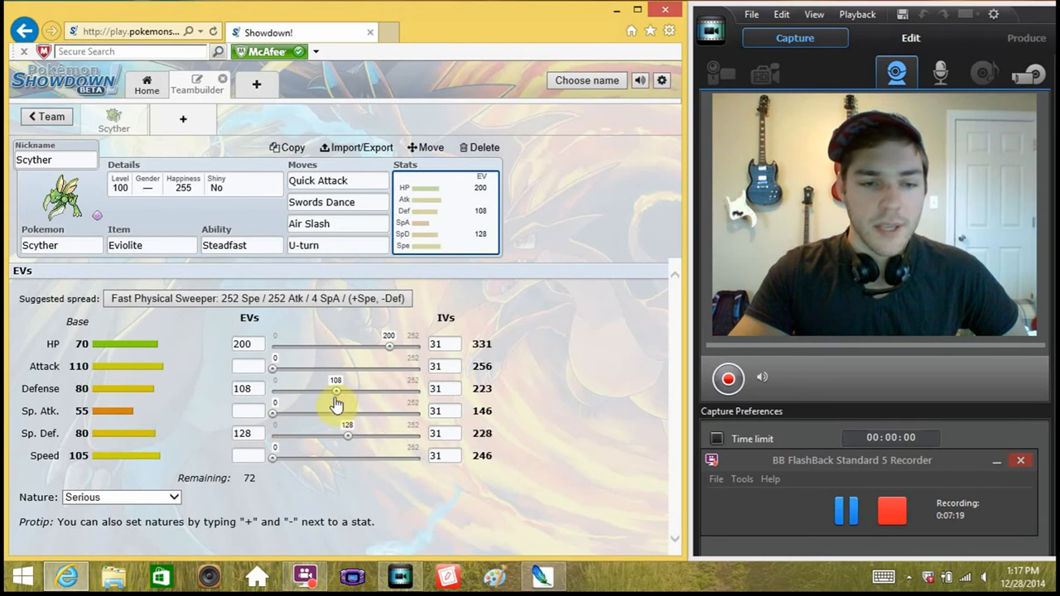
drag(335, 390, 356, 391)
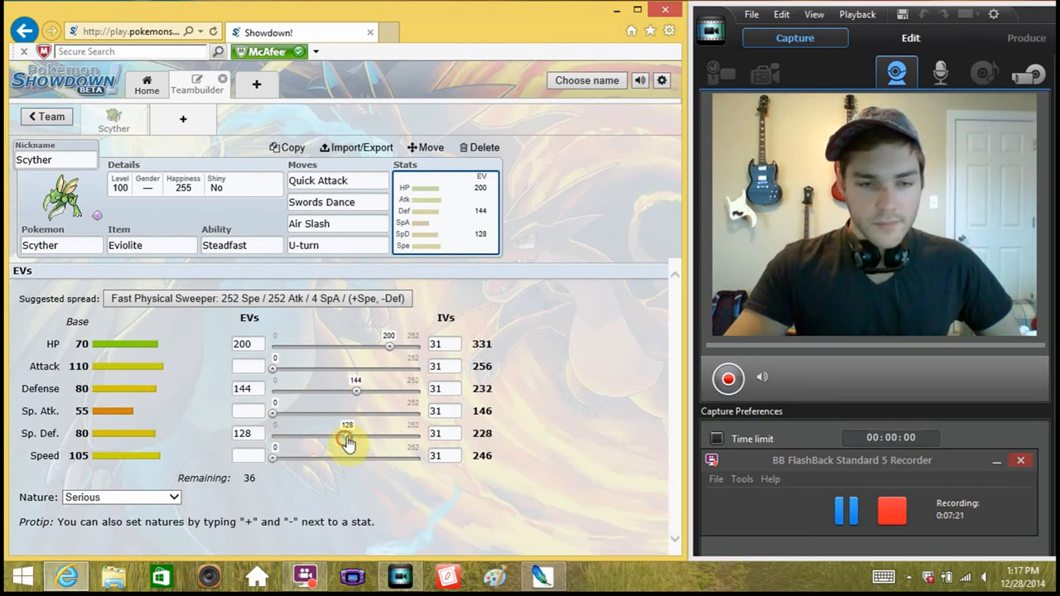
drag(348, 437, 363, 437)
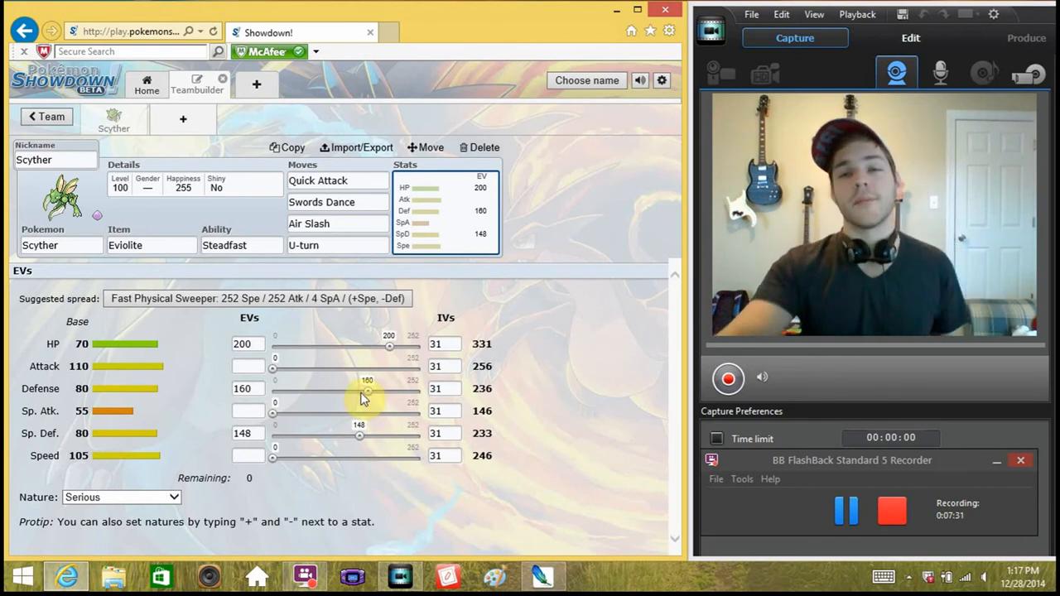
mouse_move(398, 394)
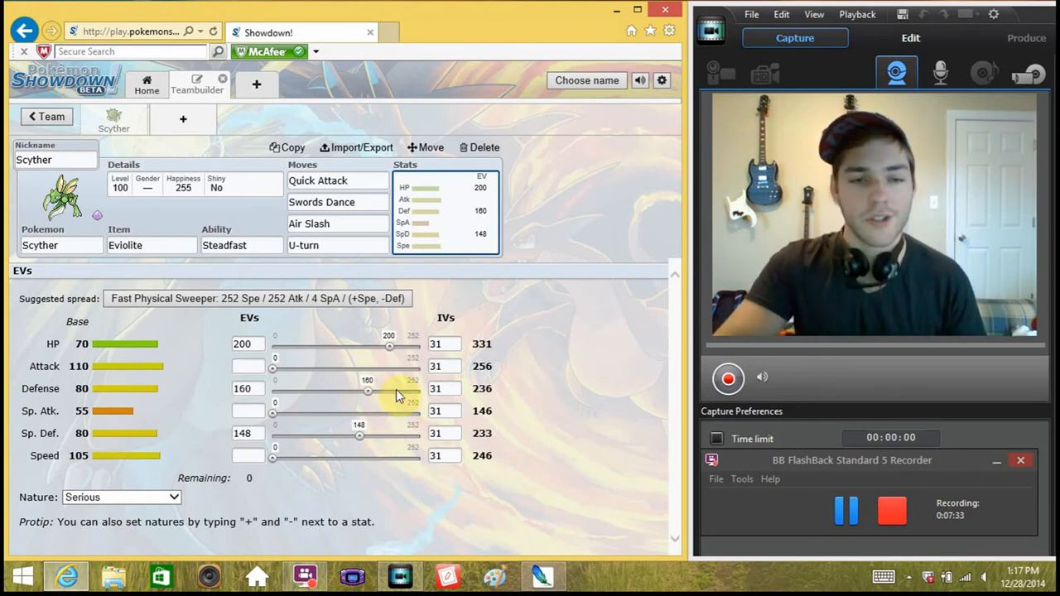
mouse_move(361, 418)
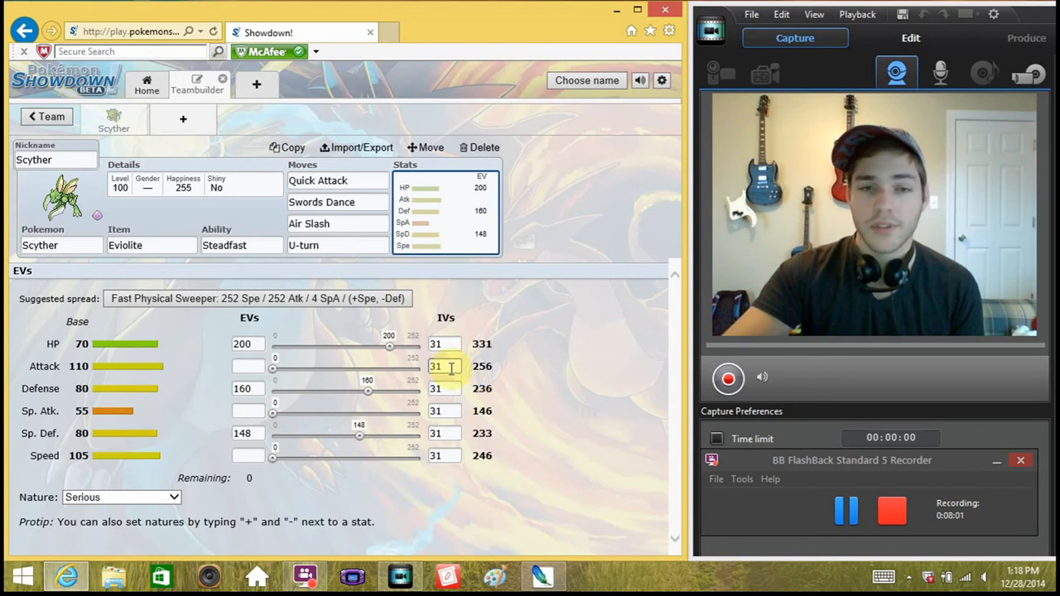
mouse_move(411, 371)
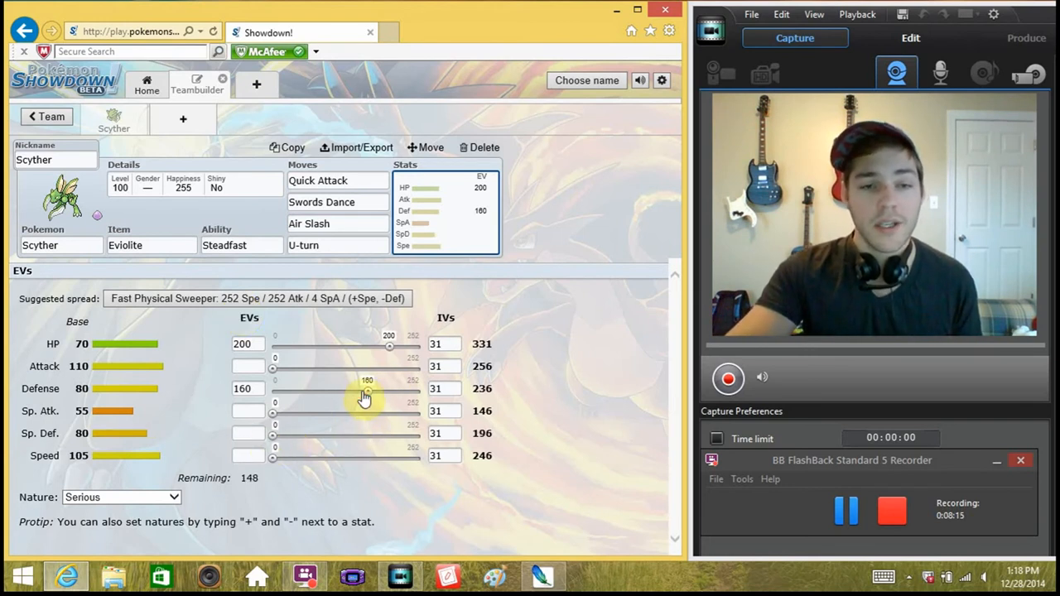
- Restore 160 Defense and 148 Special Defense EVs so Remaining shows 0
drag(366, 390, 301, 389)
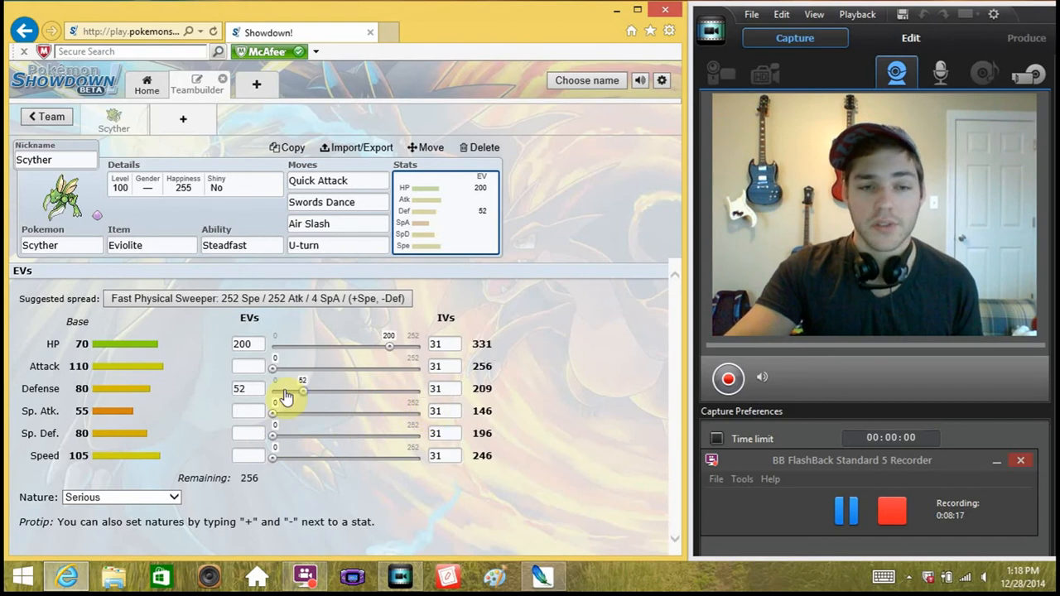
drag(301, 390, 356, 391)
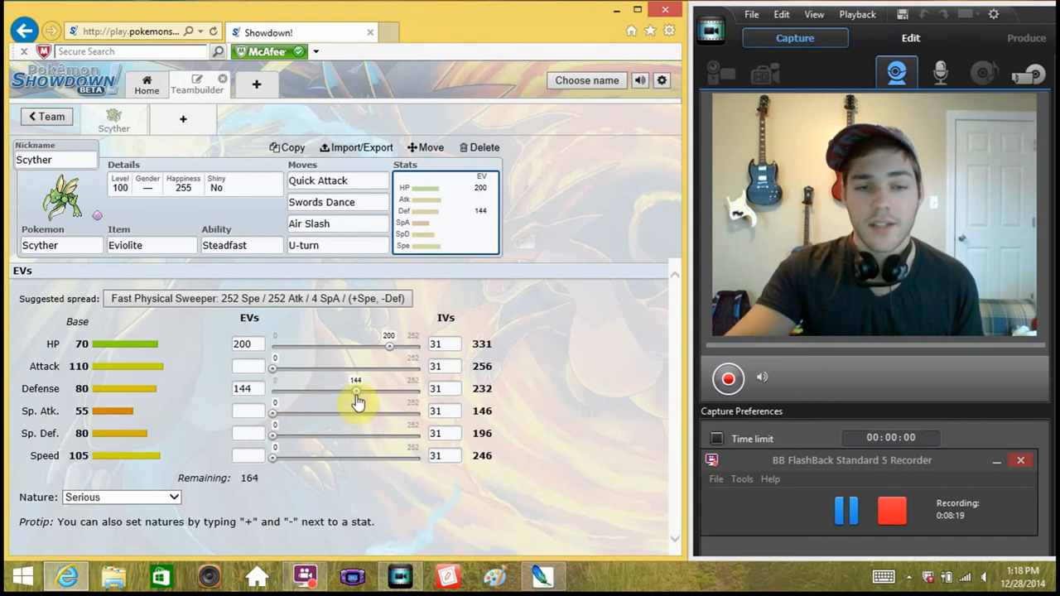
drag(356, 390, 368, 391)
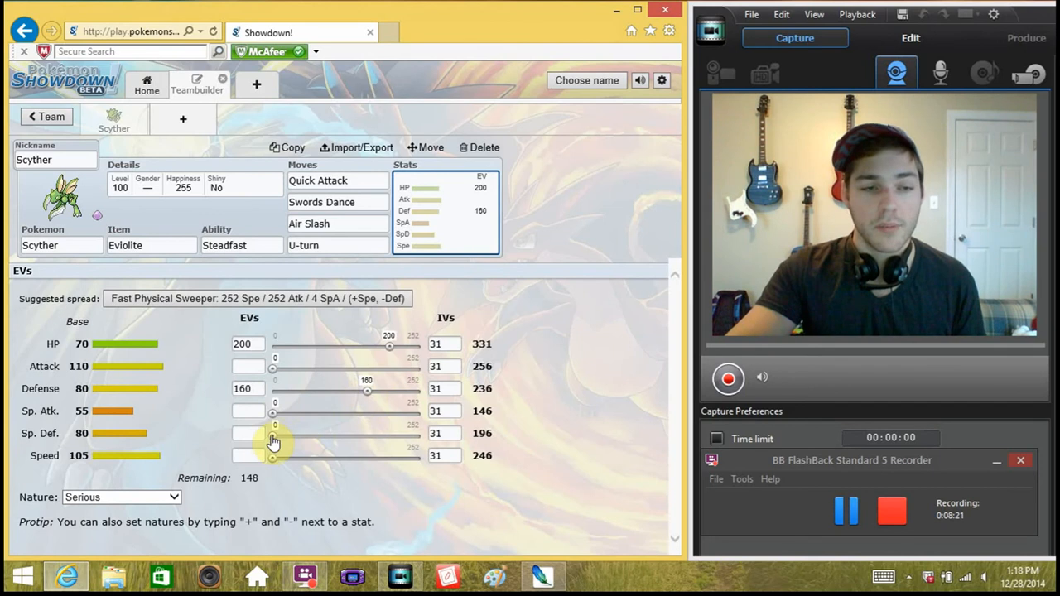
drag(273, 433, 357, 434)
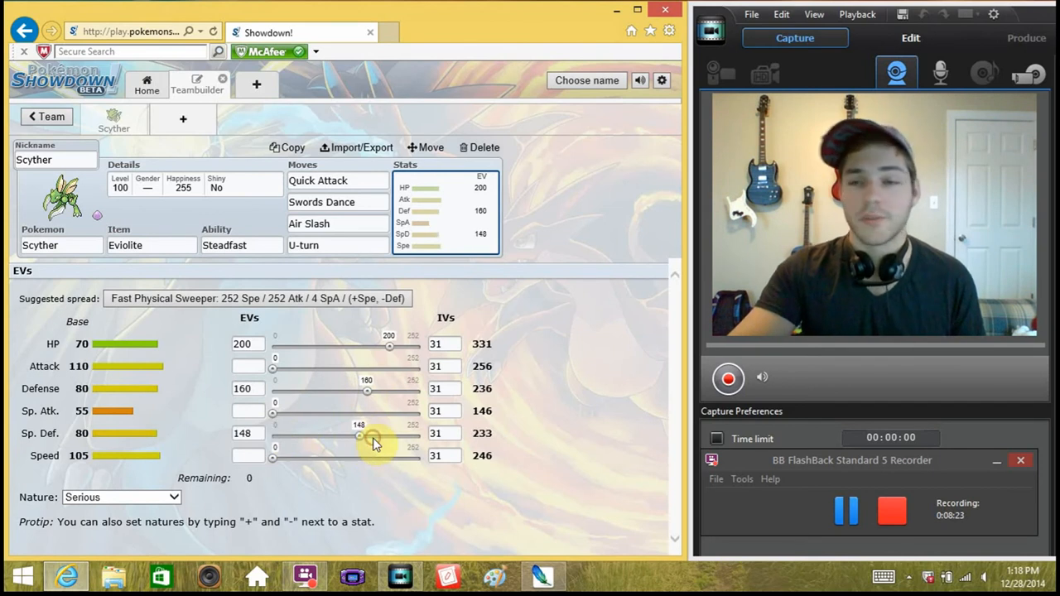
mouse_move(477, 331)
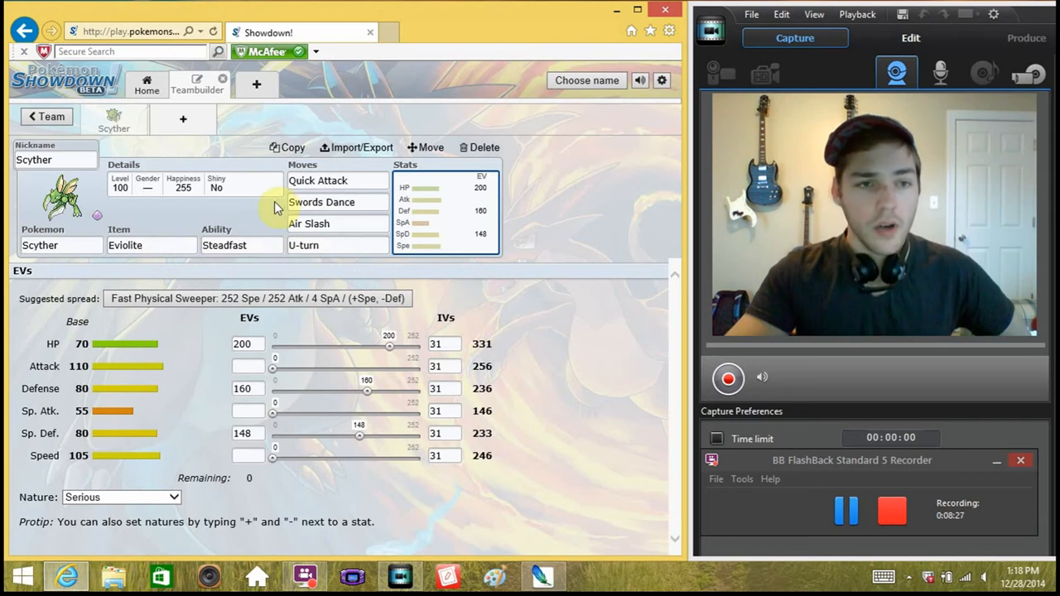
mouse_move(344, 240)
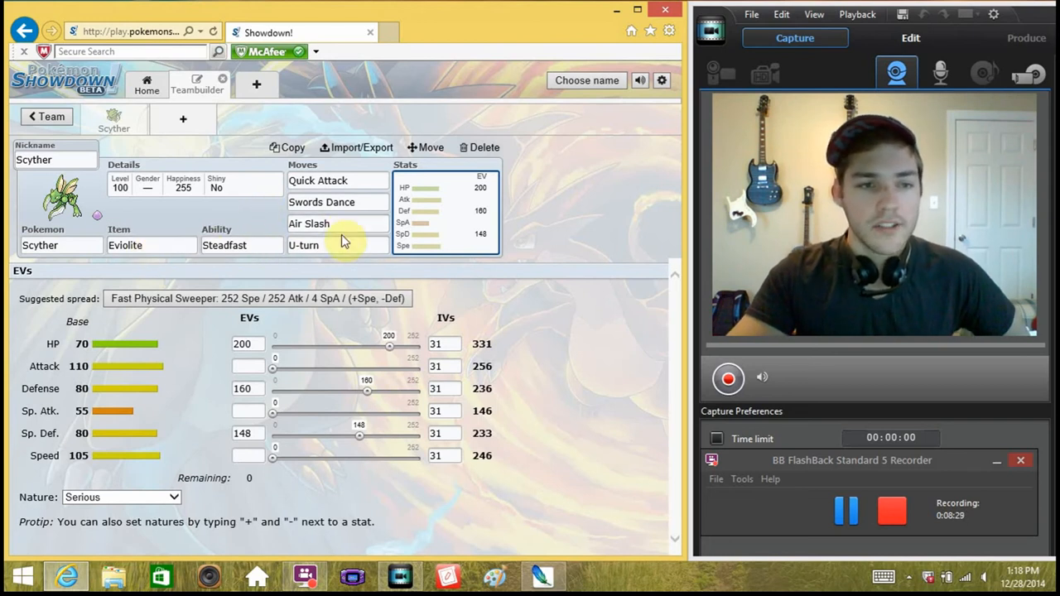
- Bring up Scyther's nature list to choose Adamant
click(122, 496)
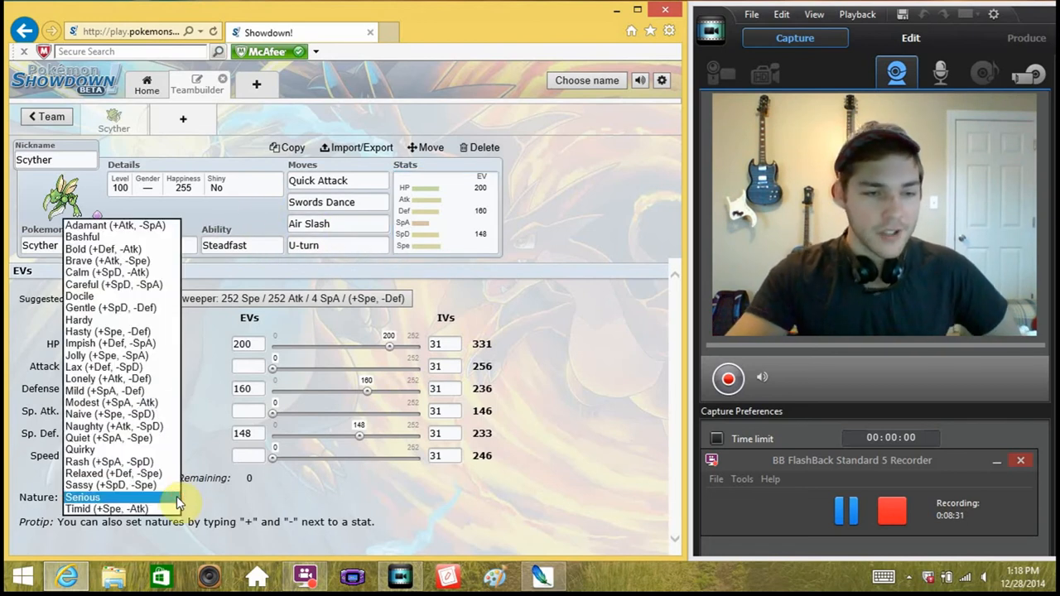
mouse_move(158, 230)
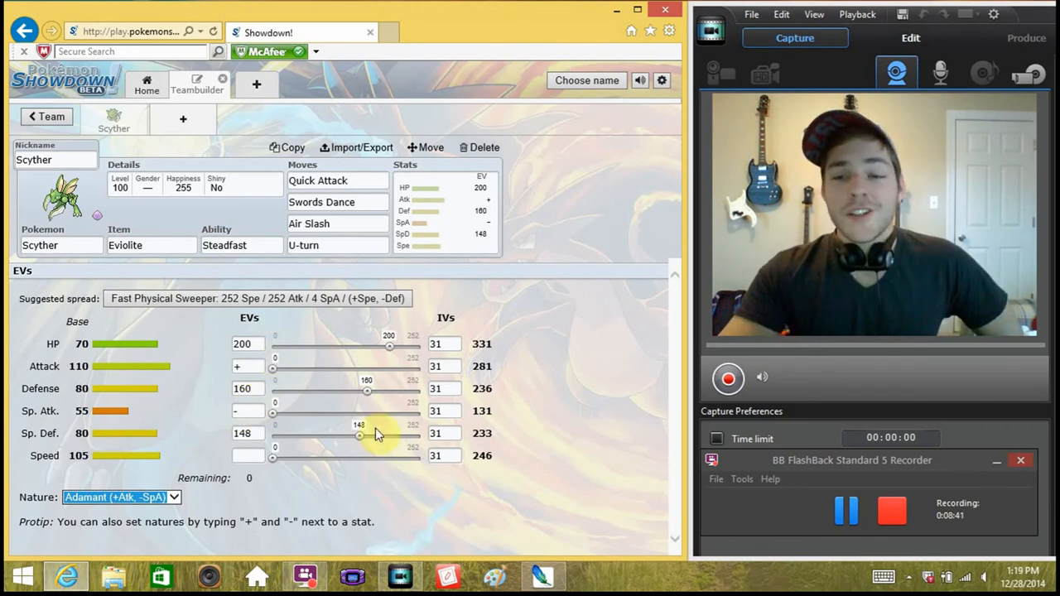
mouse_move(497, 321)
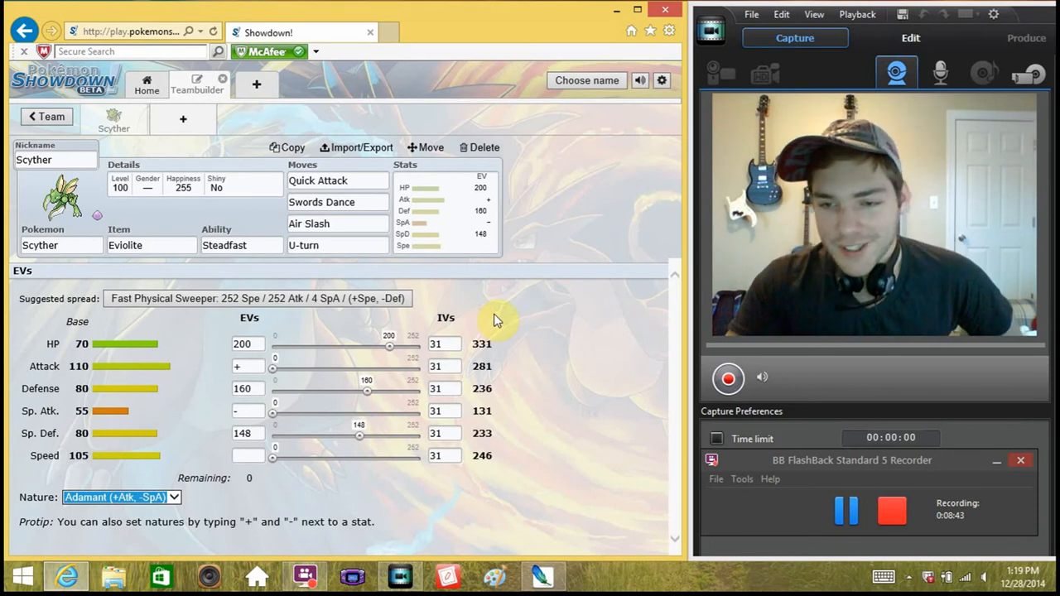
mouse_move(311, 109)
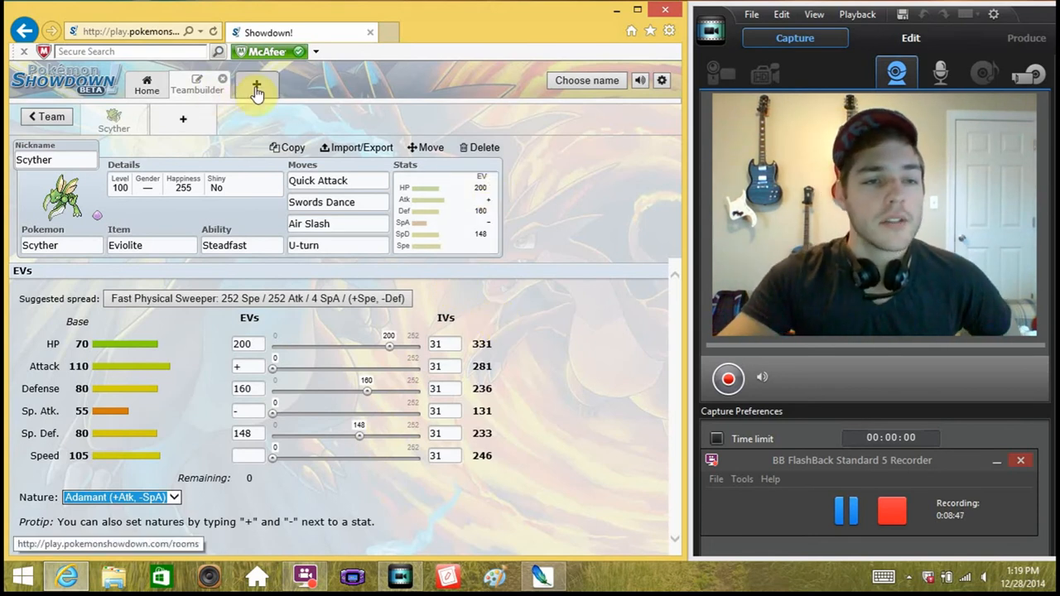
- Search 'dily' and add Cradily as the team's second Pokémon
click(255, 85)
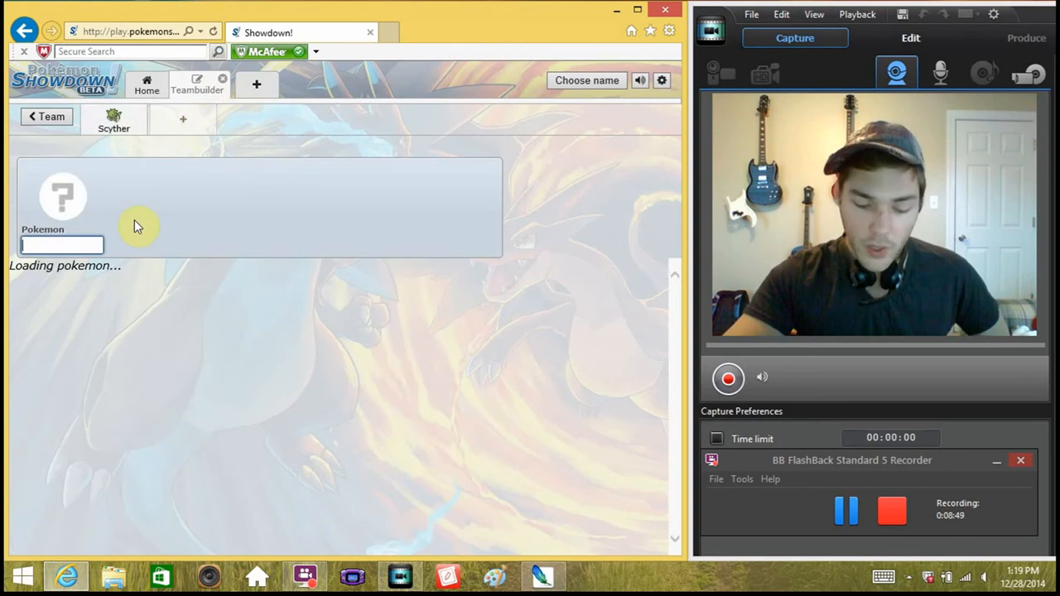
text(dil)
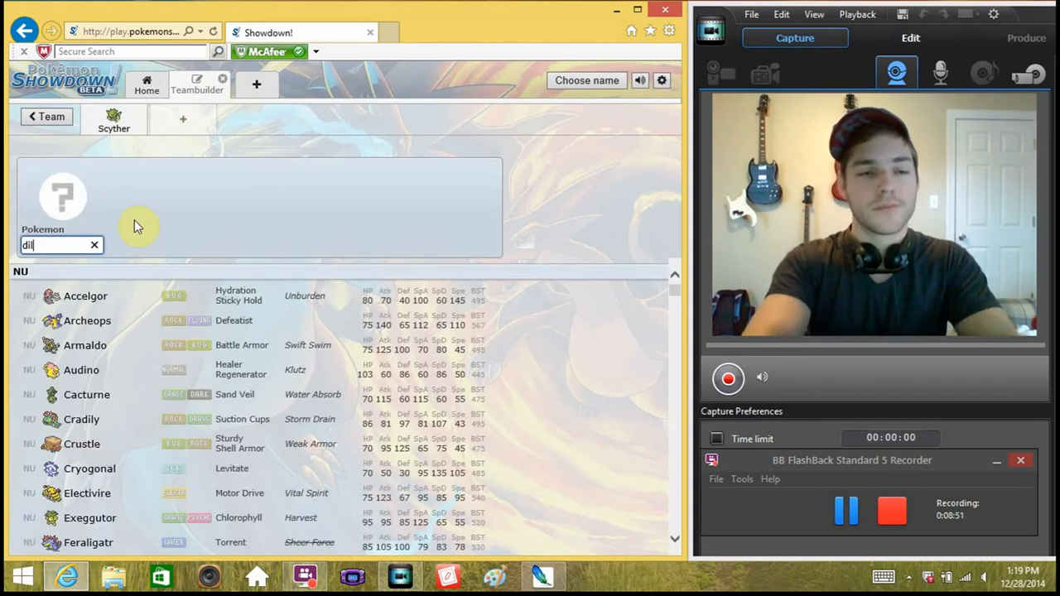
text(y)
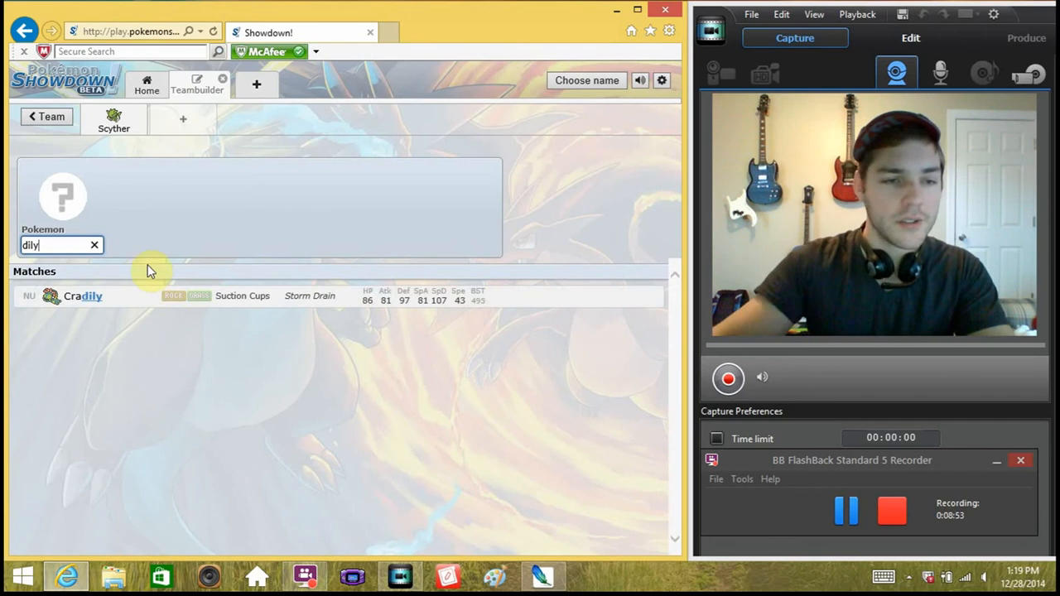
click(83, 295)
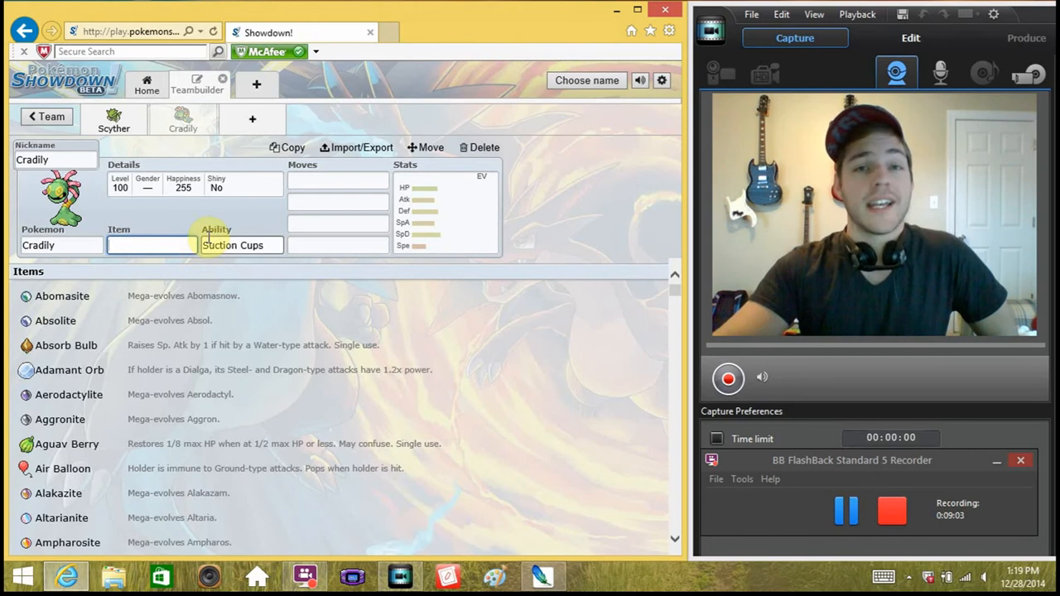
click(152, 245)
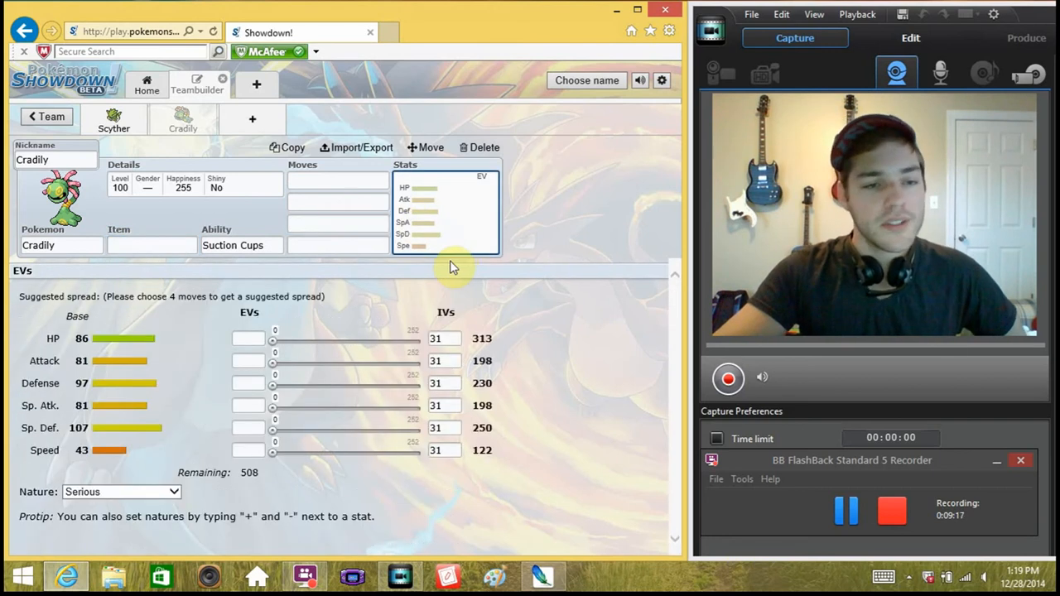
mouse_move(263, 444)
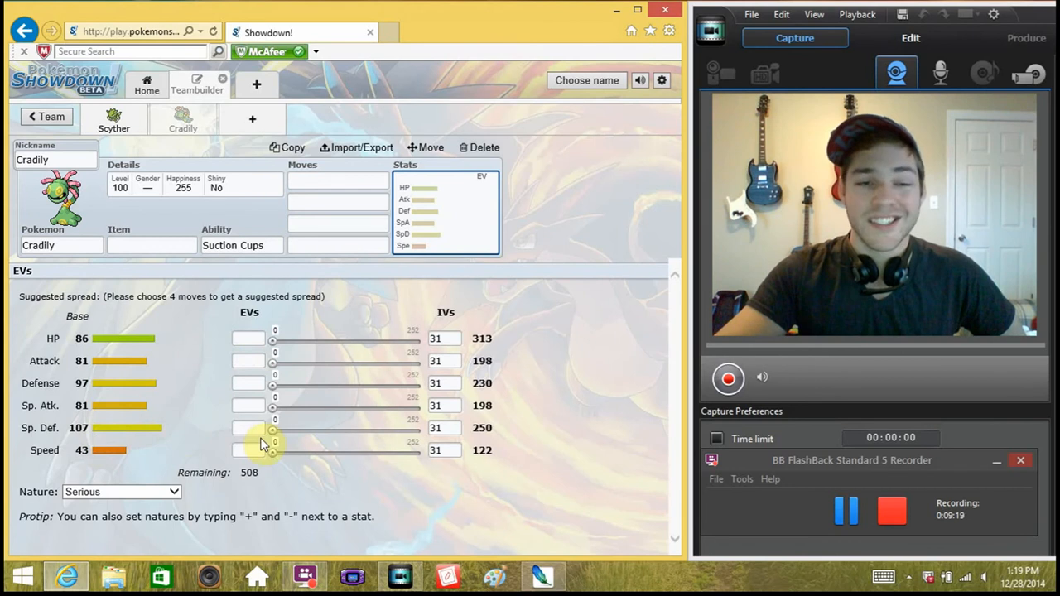
- Give Cradily the Assault Vest item and the Storm Drain ability
click(152, 245)
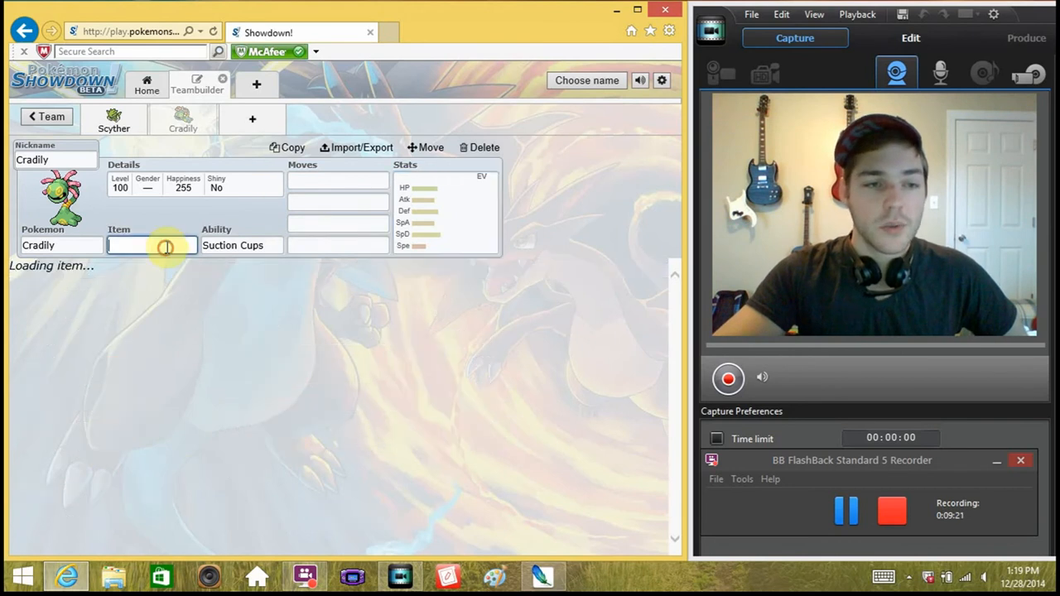
text(assa)
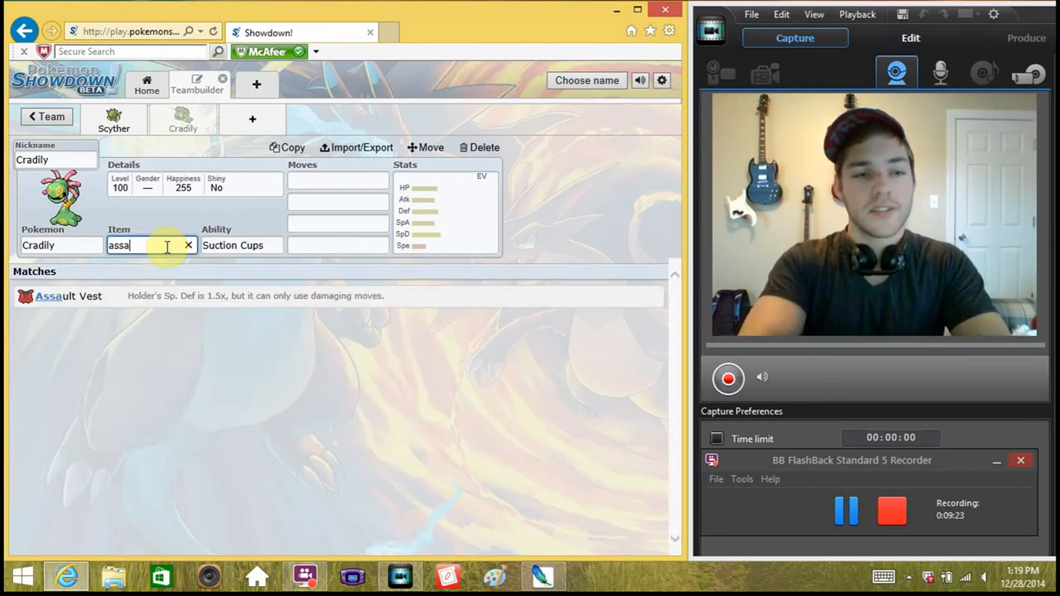
click(66, 294)
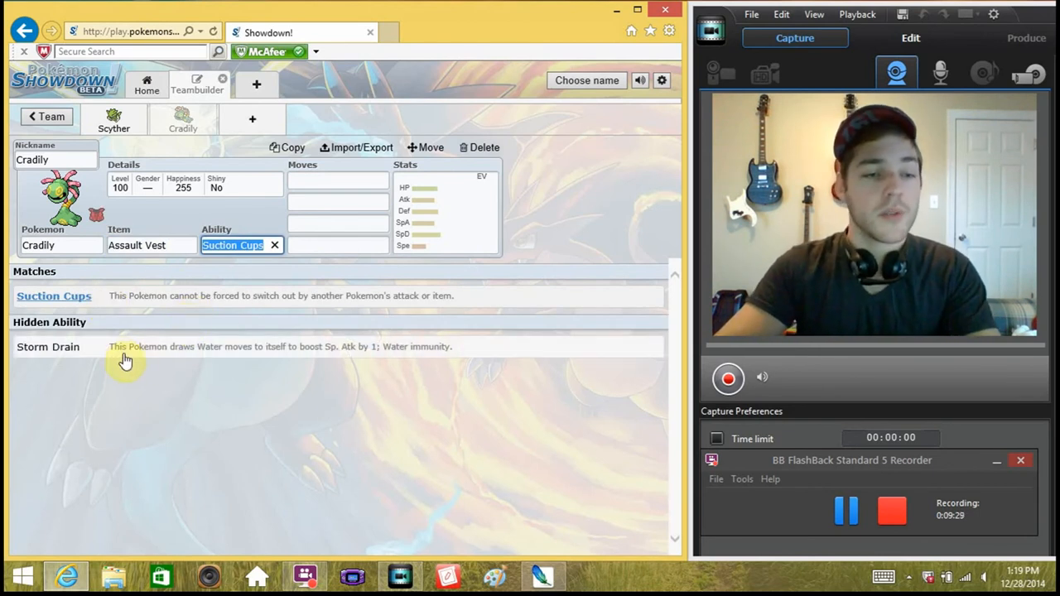
mouse_move(136, 368)
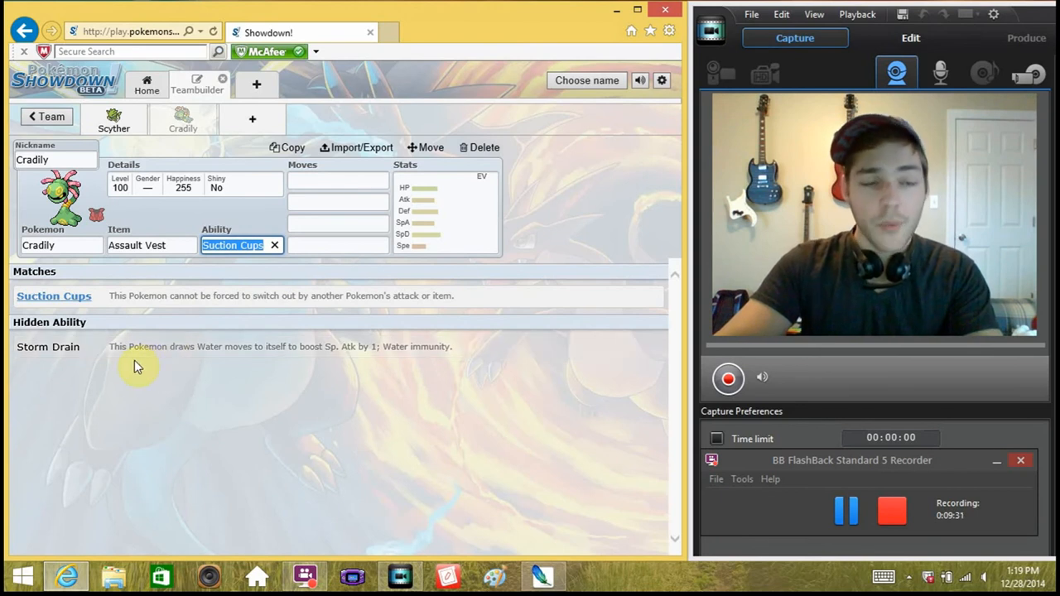
click(48, 346)
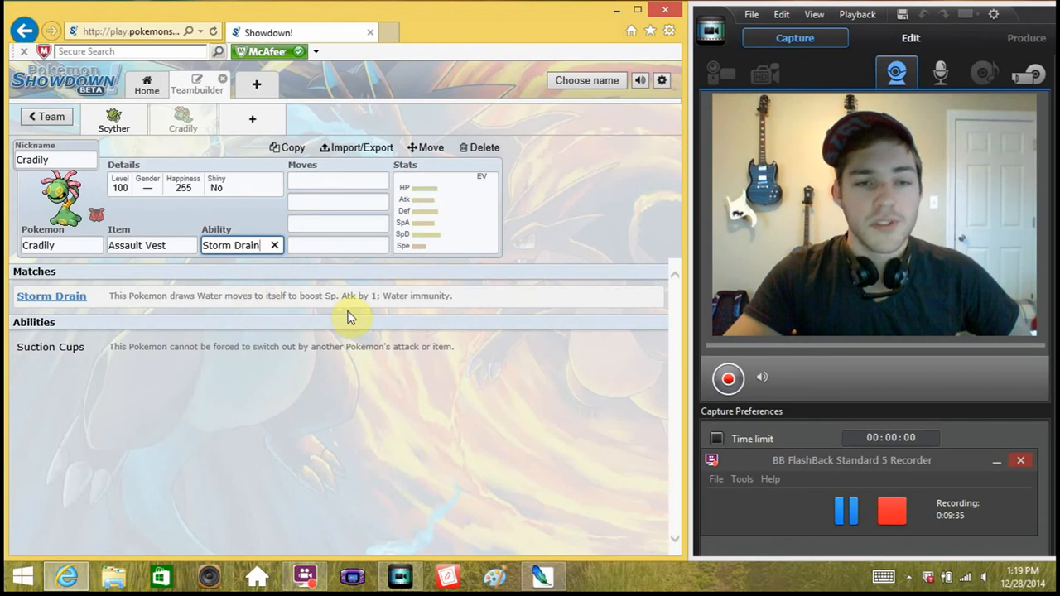
mouse_move(443, 302)
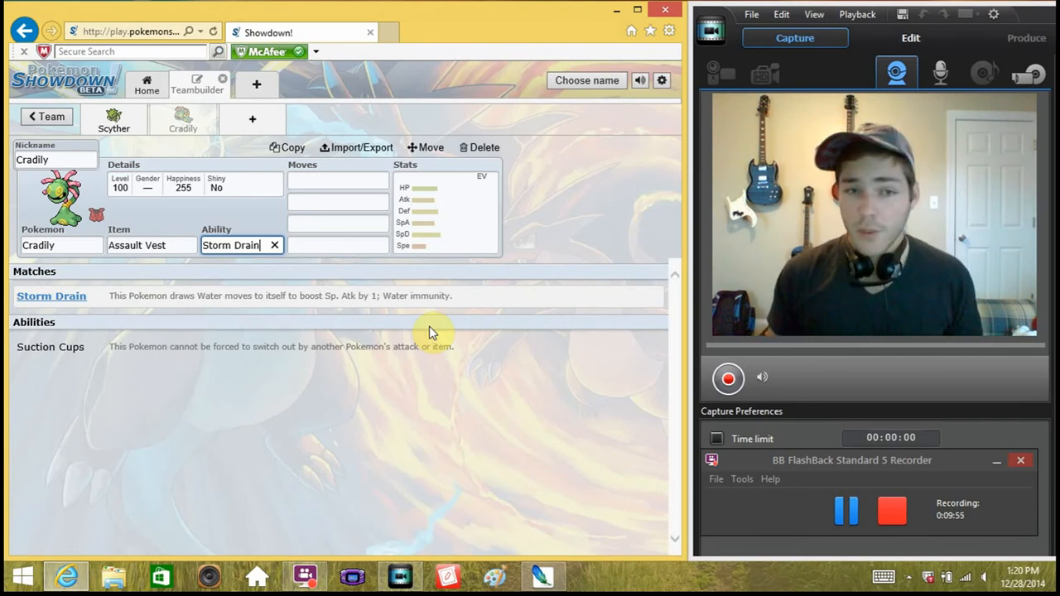
mouse_move(346, 278)
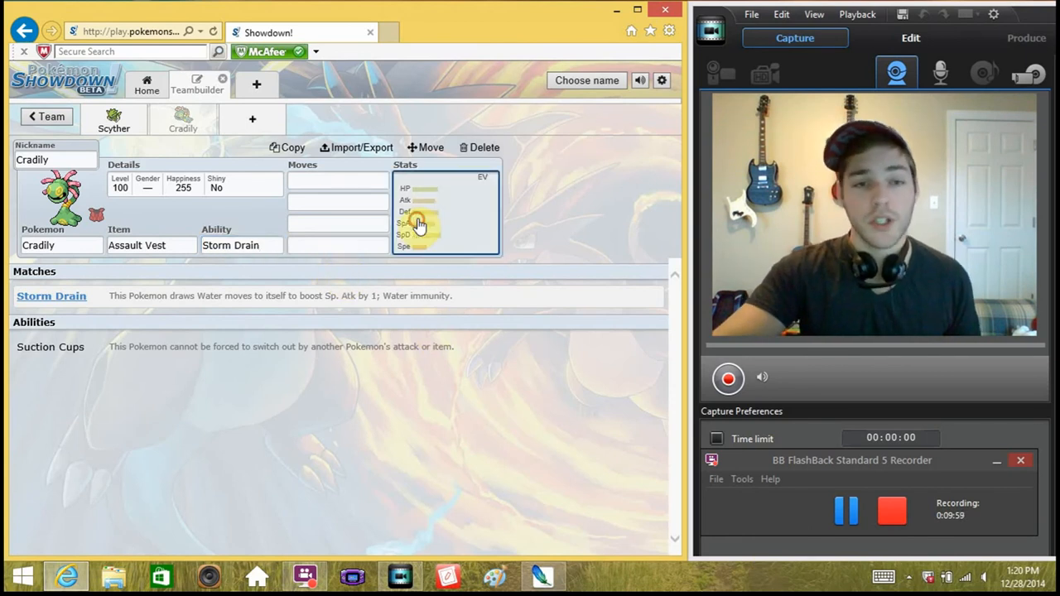
- Bring up Cradily's stat settings and then its Usable Moves list
click(417, 223)
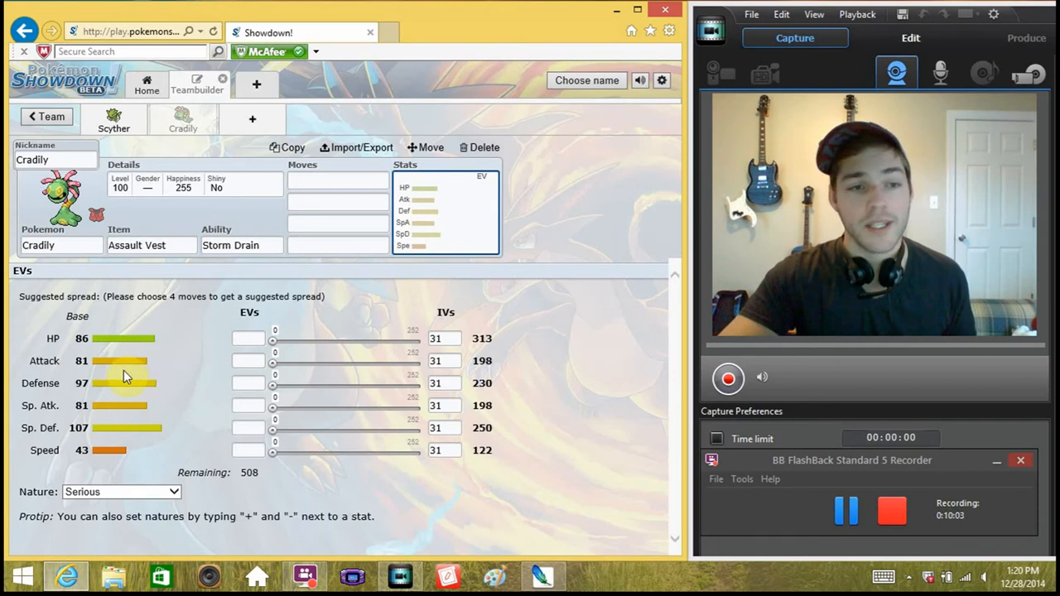
click(242, 245)
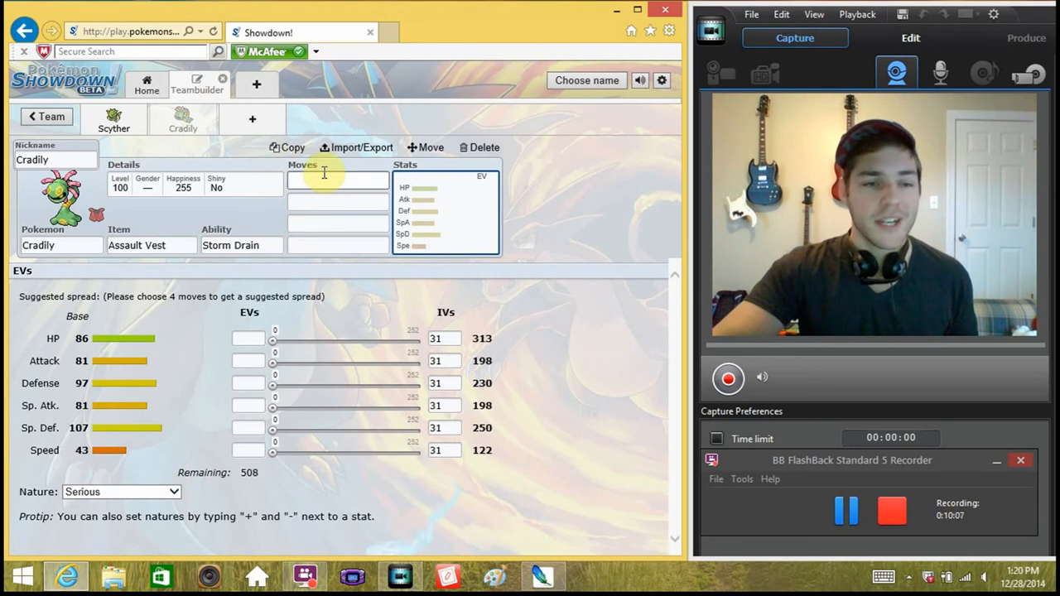
mouse_move(372, 171)
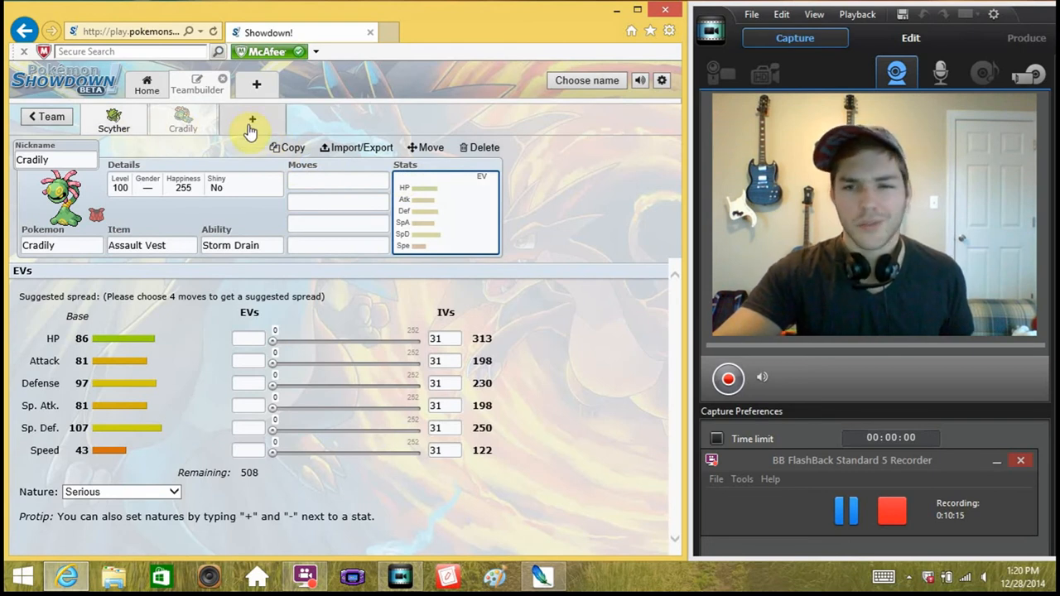
mouse_move(278, 174)
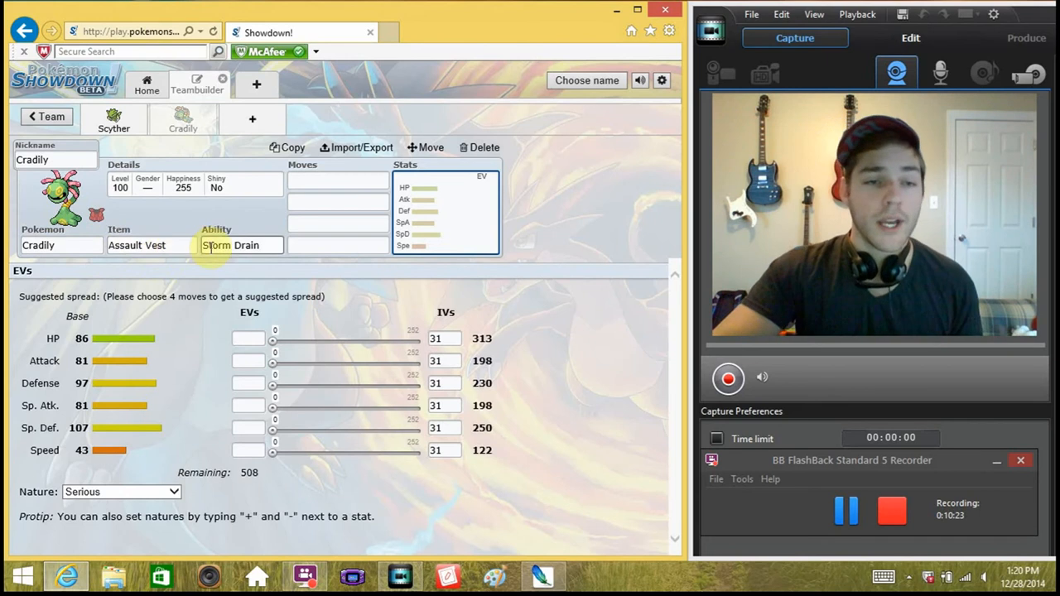
click(338, 181)
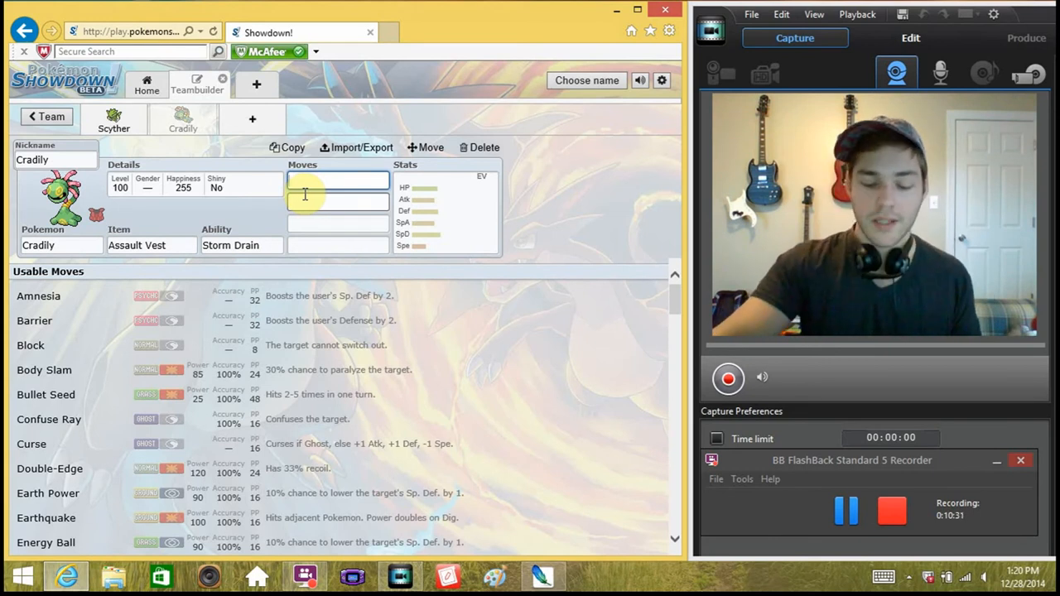
- Set Mega Drain as Cradily's first move and search 'gast' for Gastro Acid in the second
text(mega)
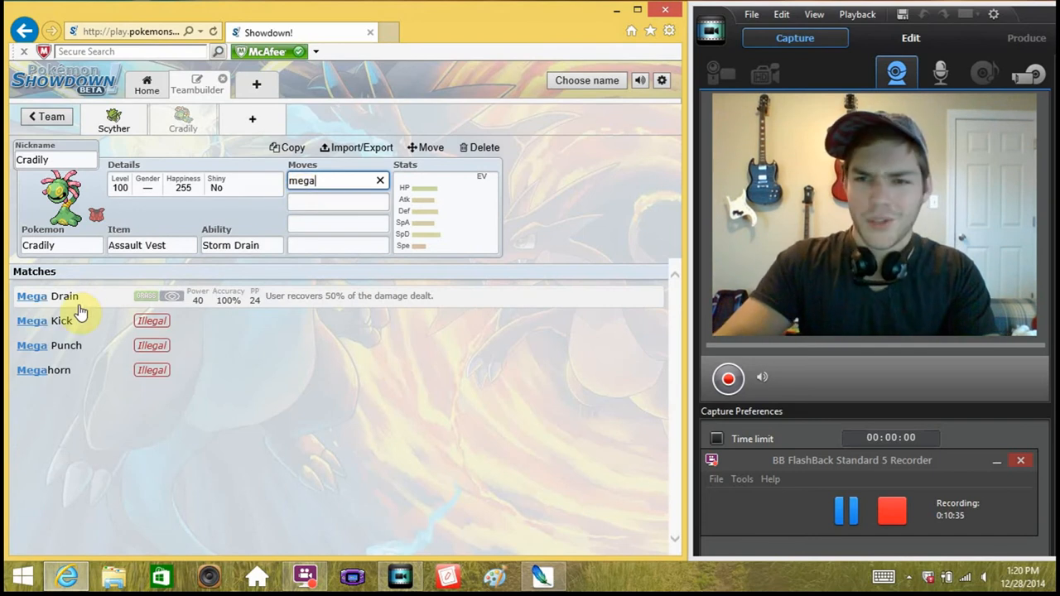
mouse_move(92, 300)
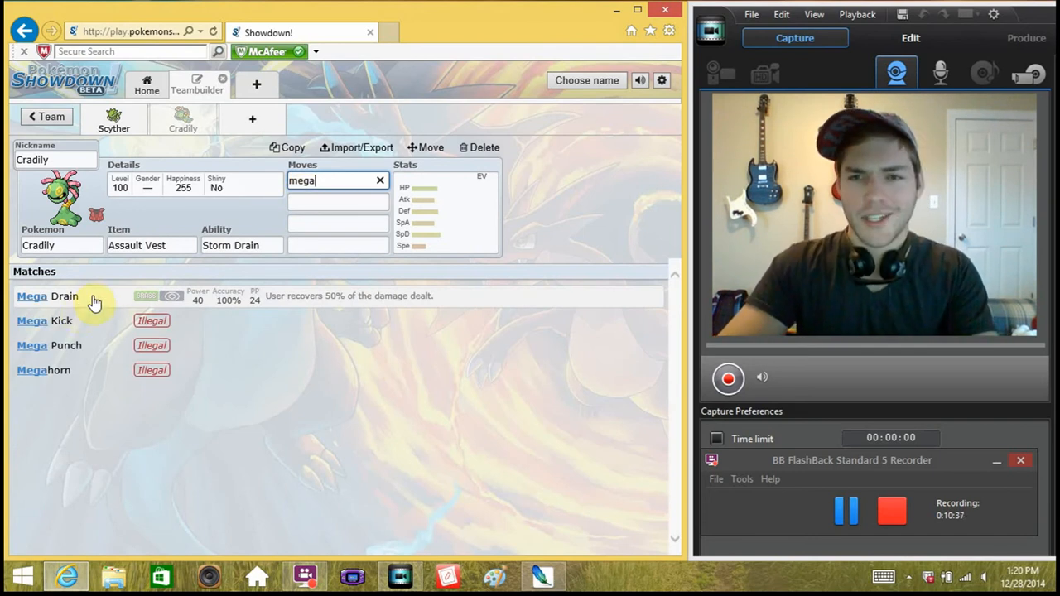
mouse_move(207, 306)
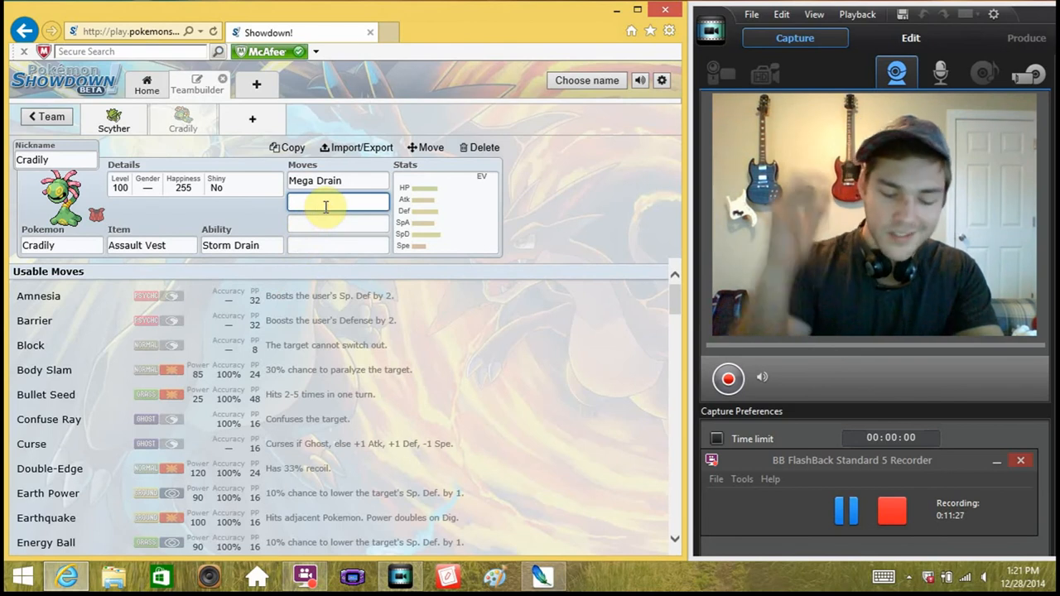
text(gastr)
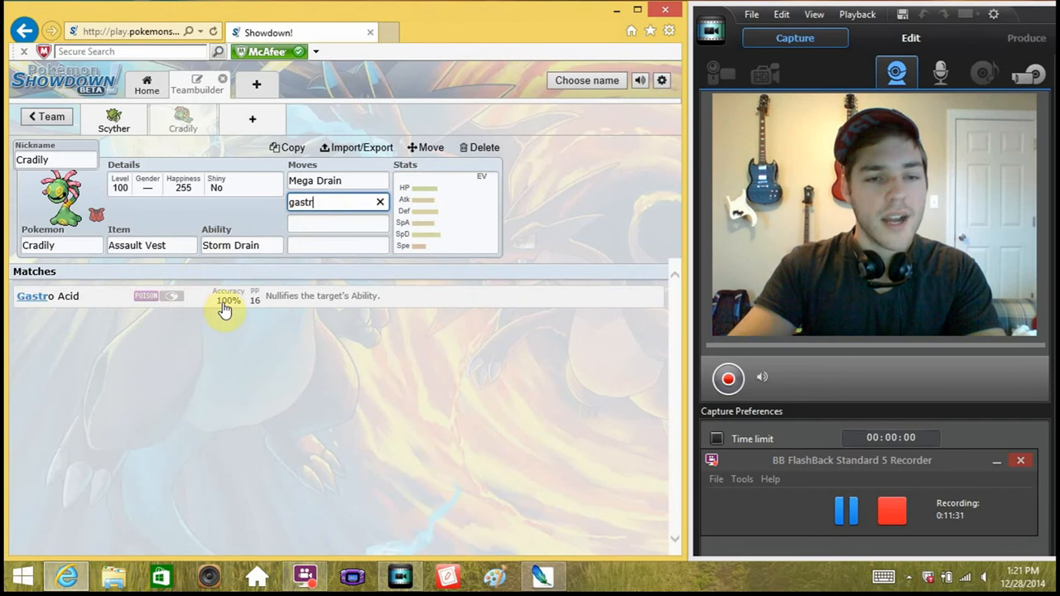
mouse_move(235, 300)
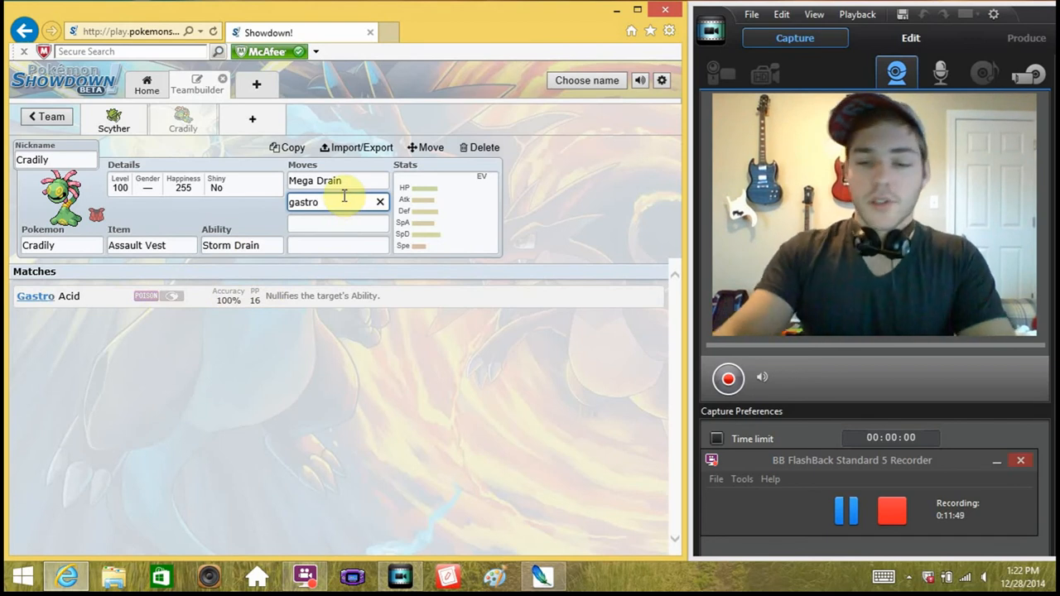
click(380, 202)
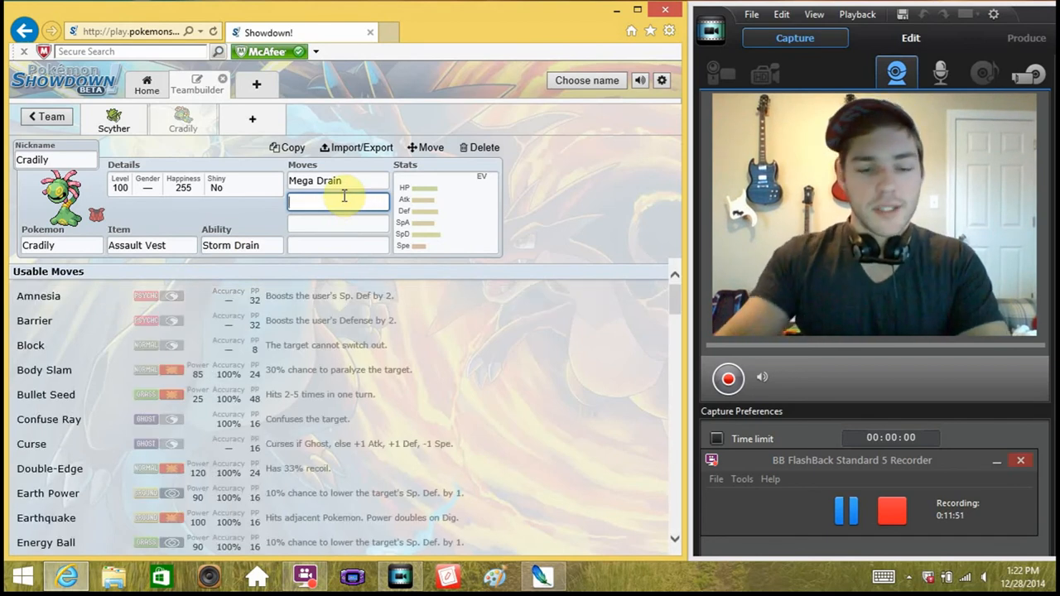
text(gast)
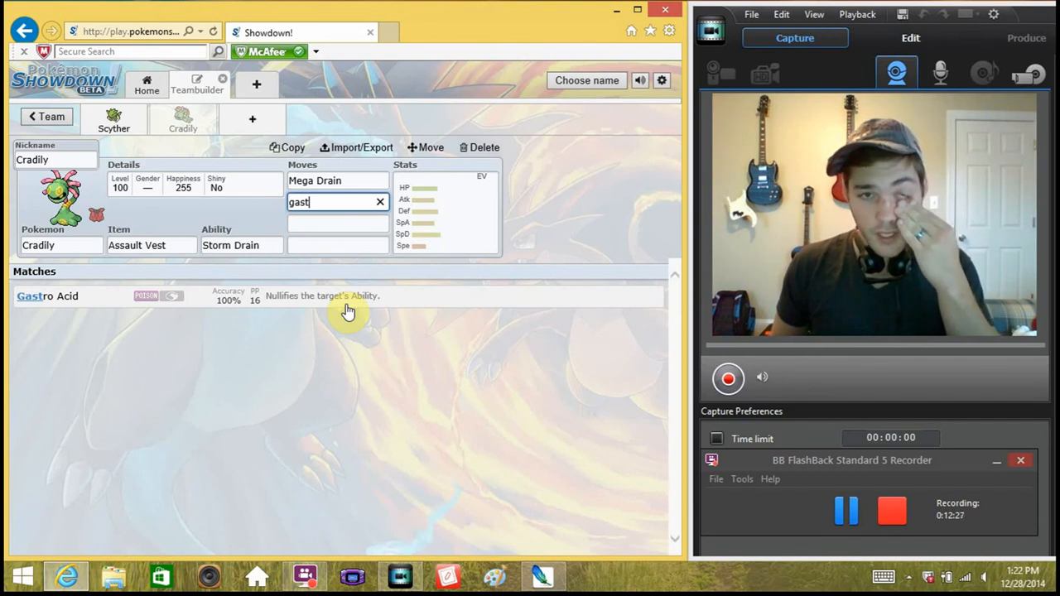
- Add Grass Knot and Ancient Power as Cradily's second and third moves
key(Backspace)
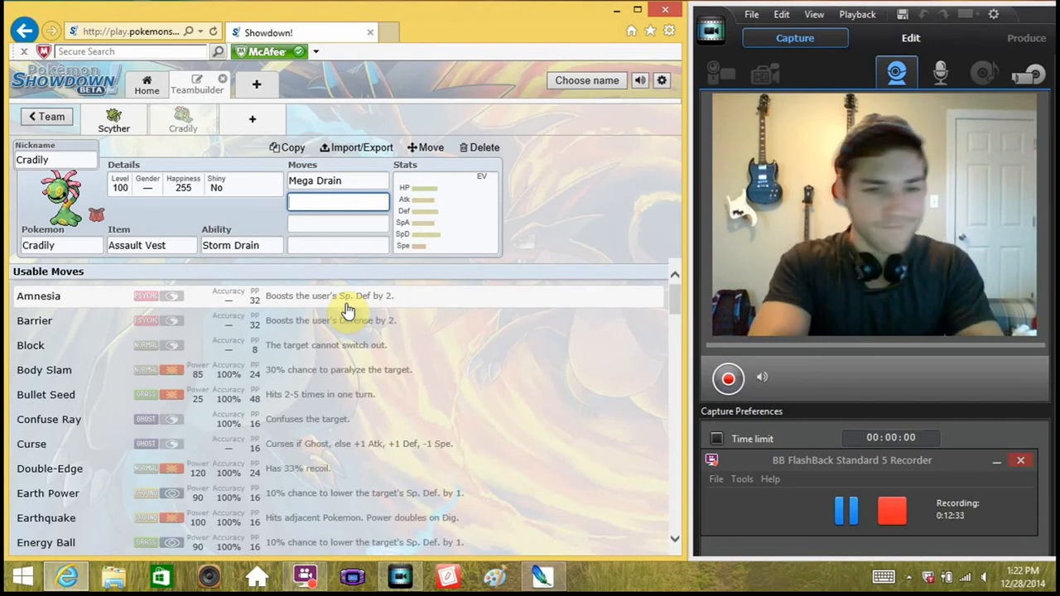
text(s)
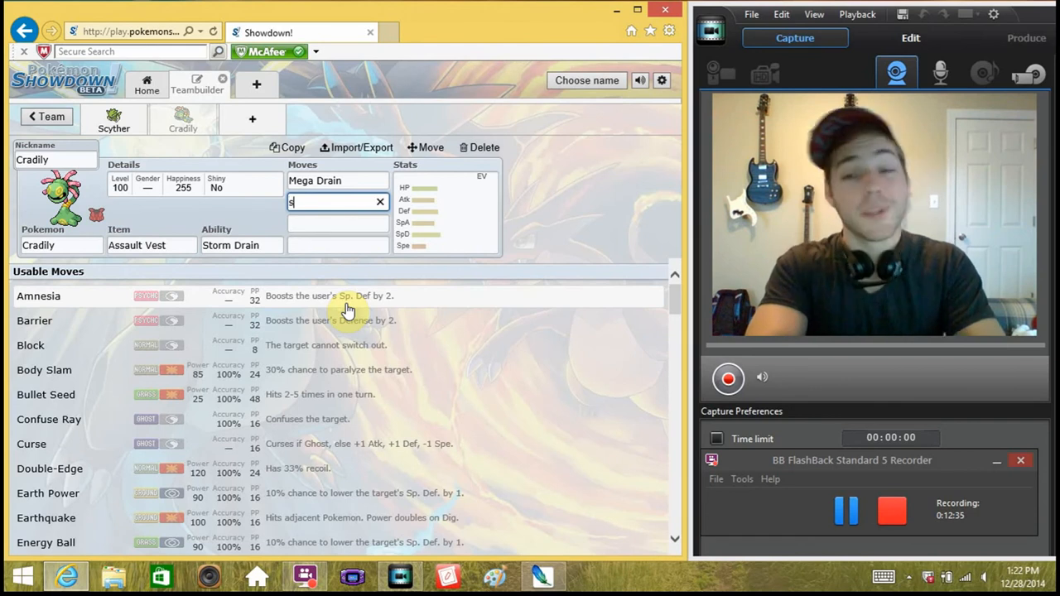
text(g)
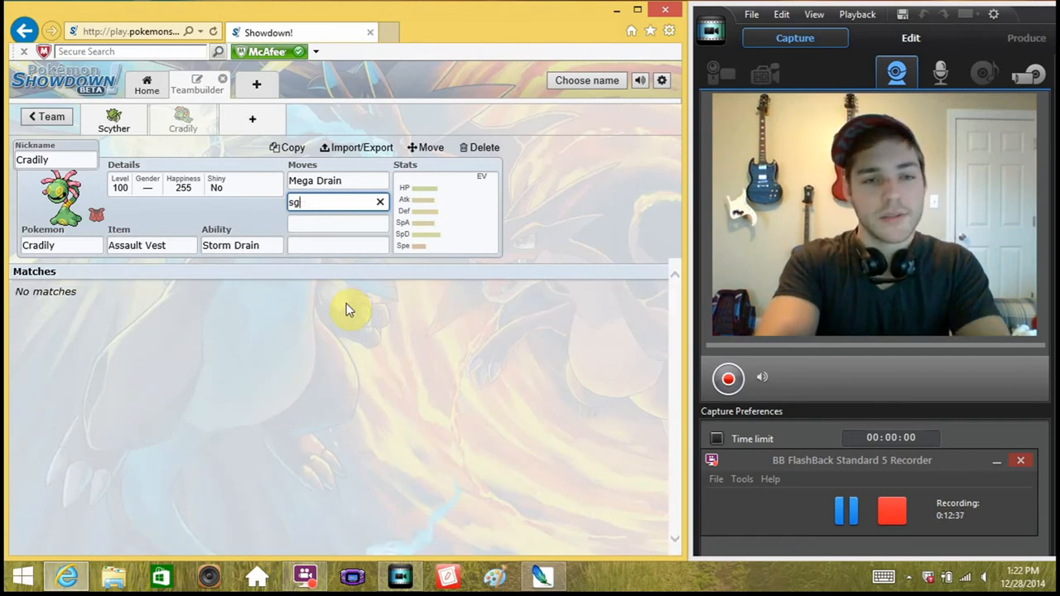
text(grass)
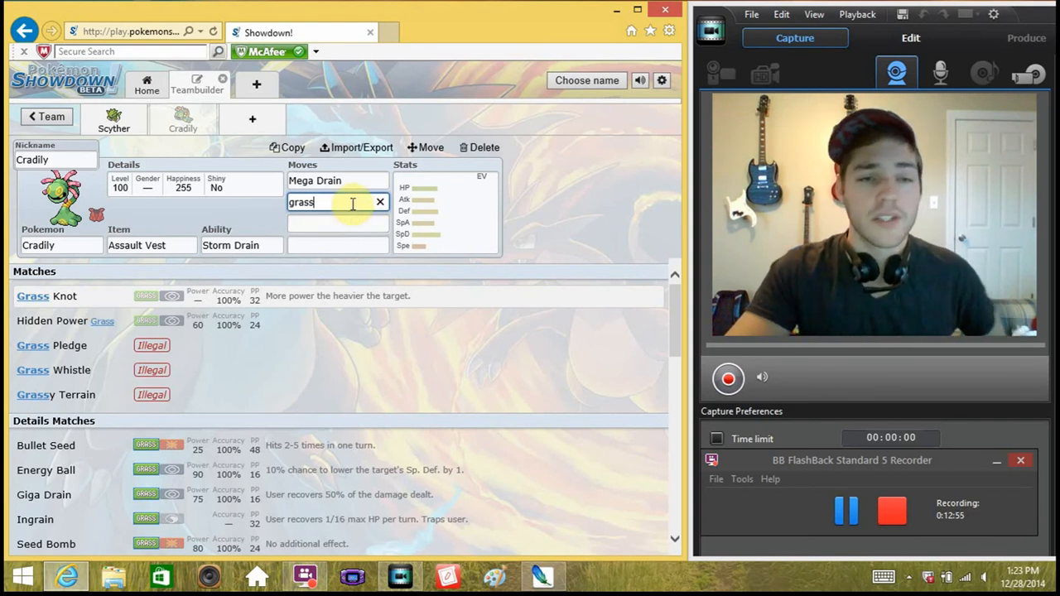
mouse_move(334, 306)
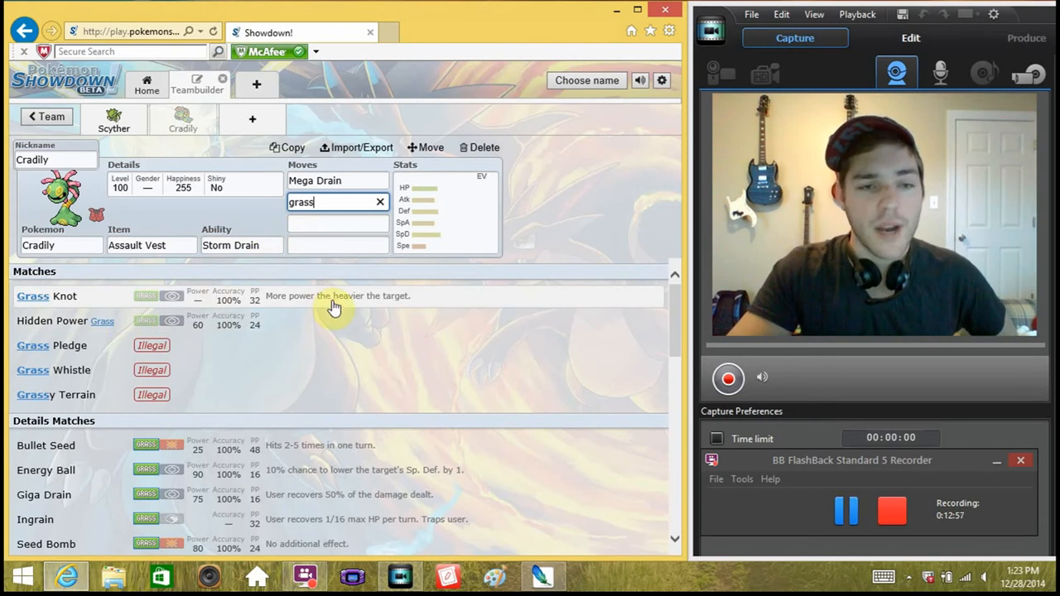
click(46, 295)
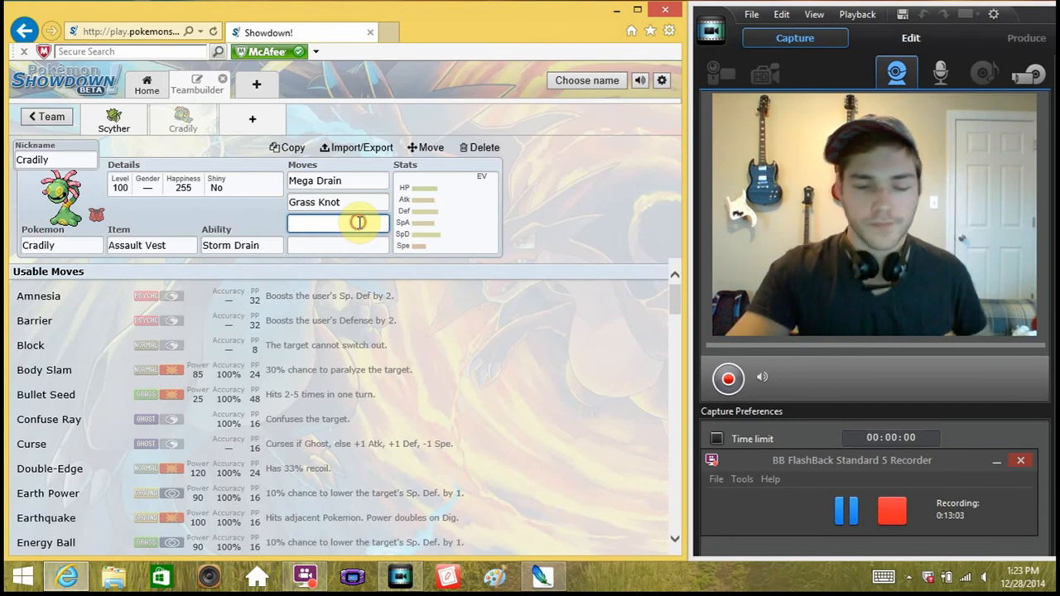
text(anci)
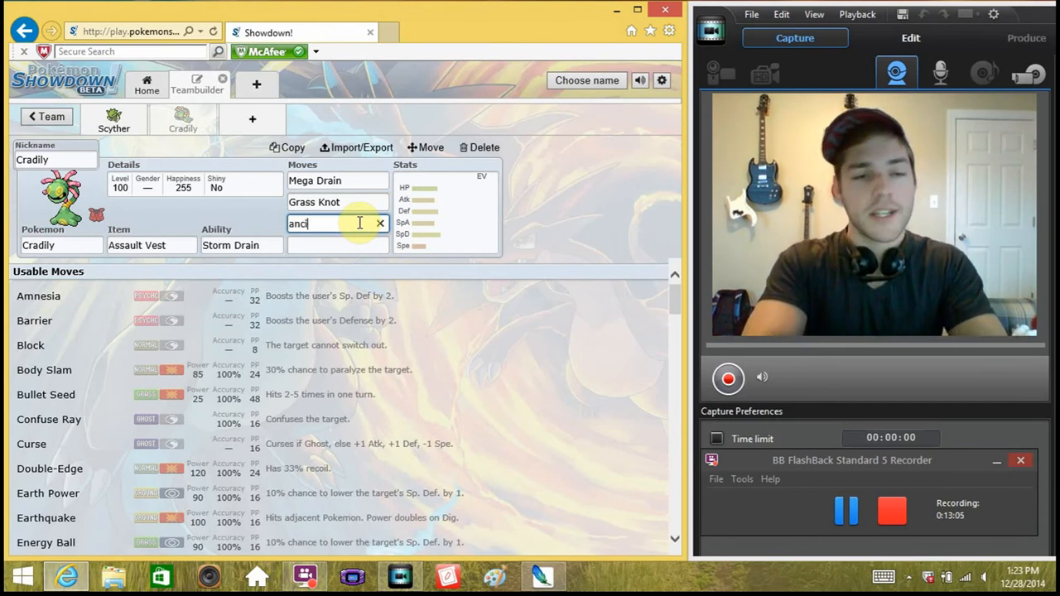
key(Backspace)
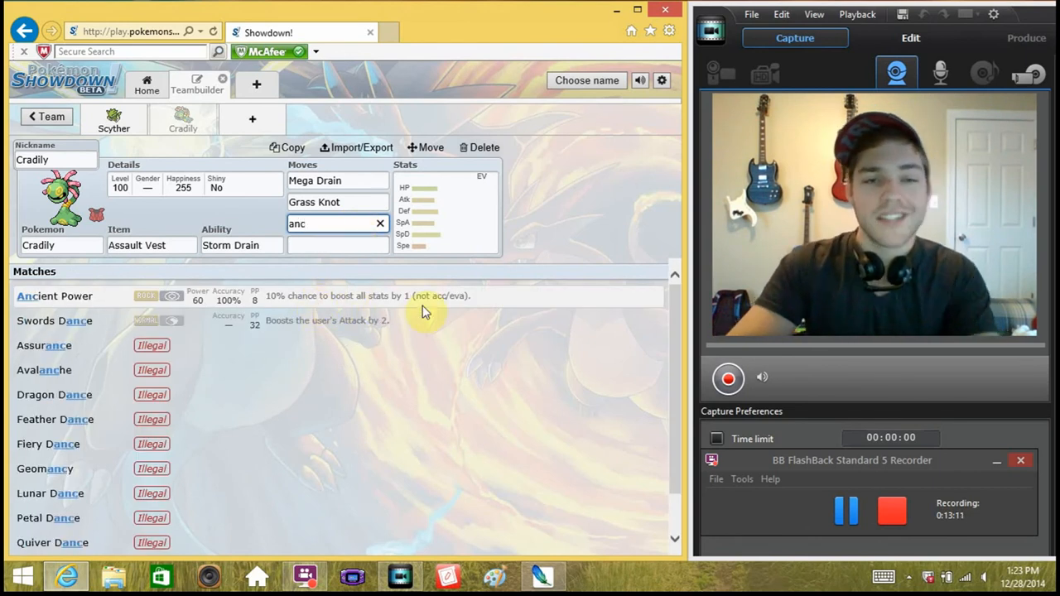
click(54, 295)
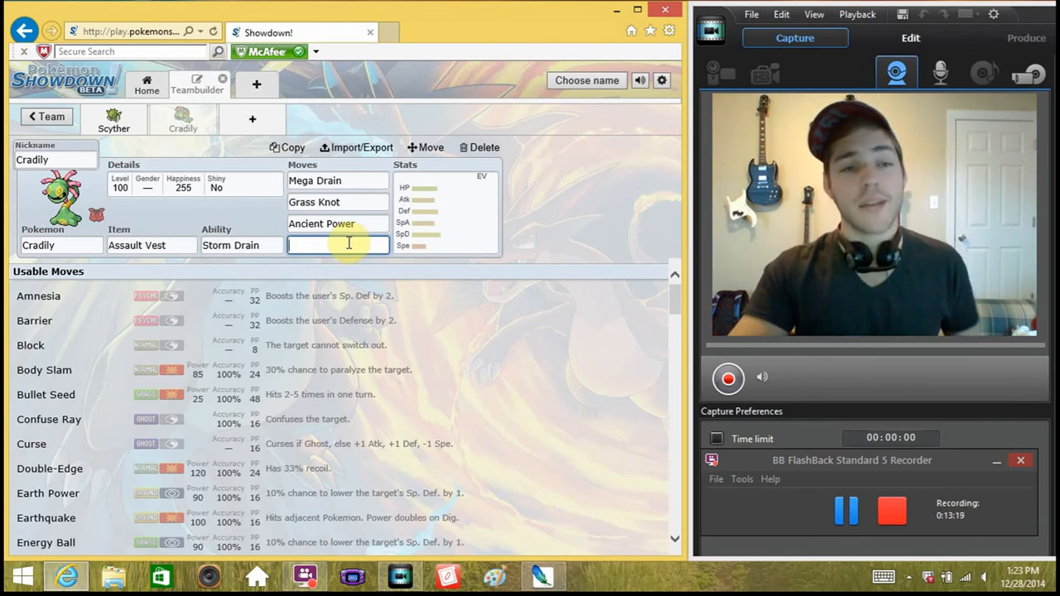
- Add Recover as Cradily's fourth move after a detour into the item choices
click(146, 245)
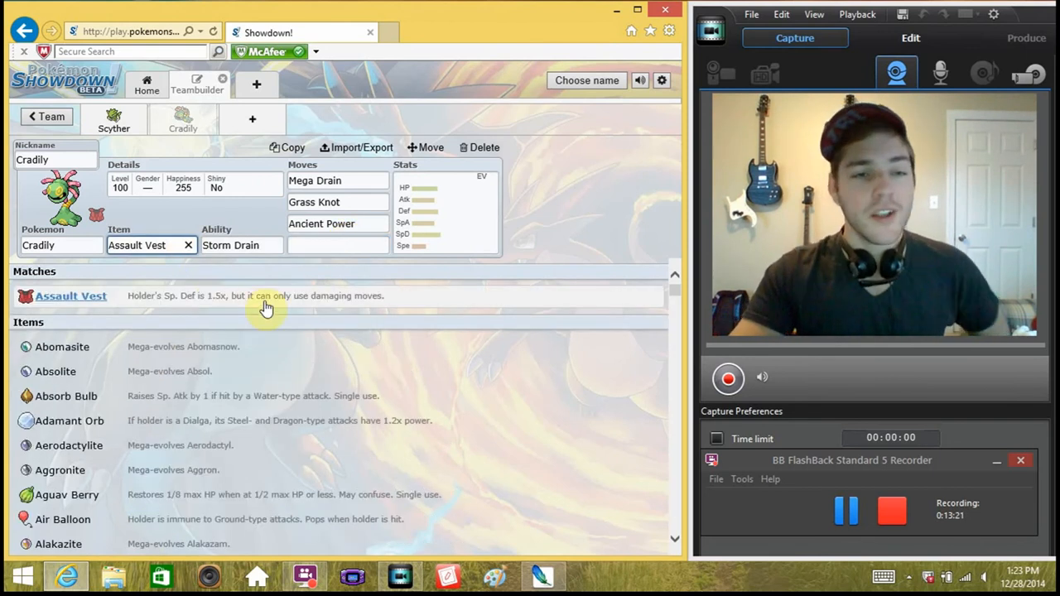
mouse_move(323, 280)
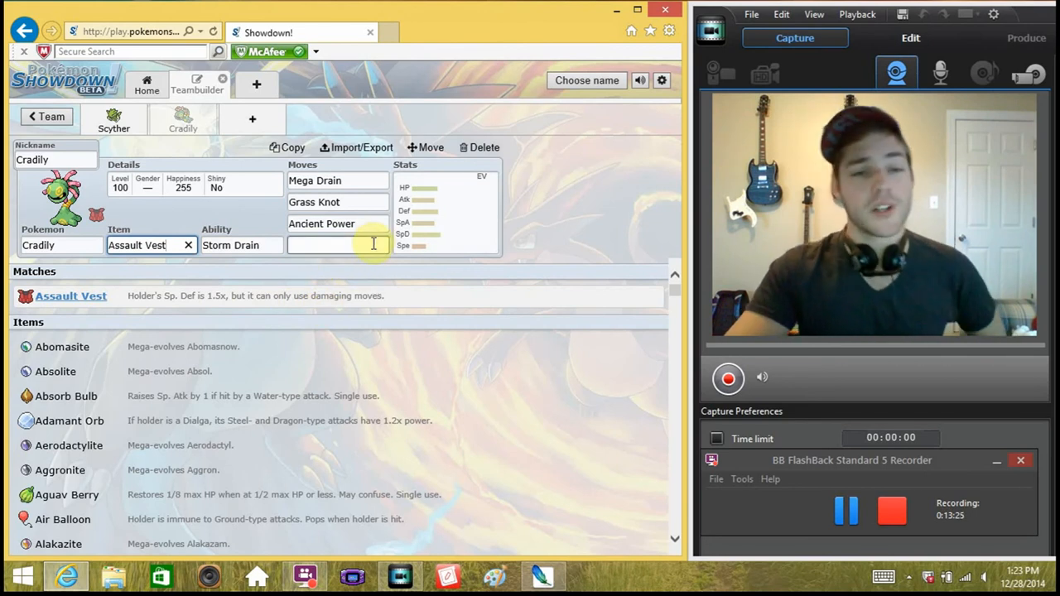
click(337, 245)
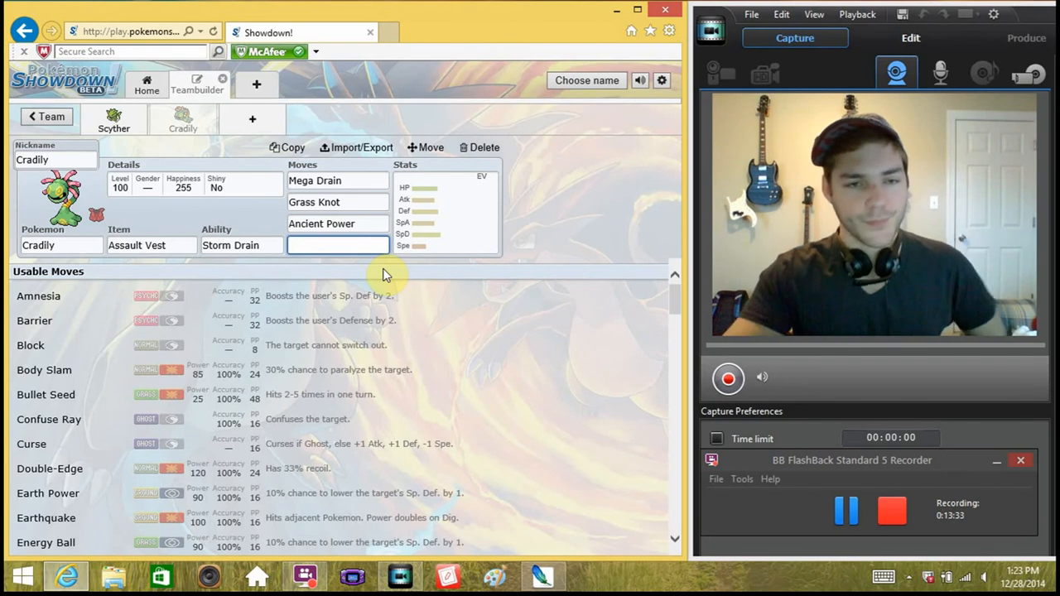
click(337, 245)
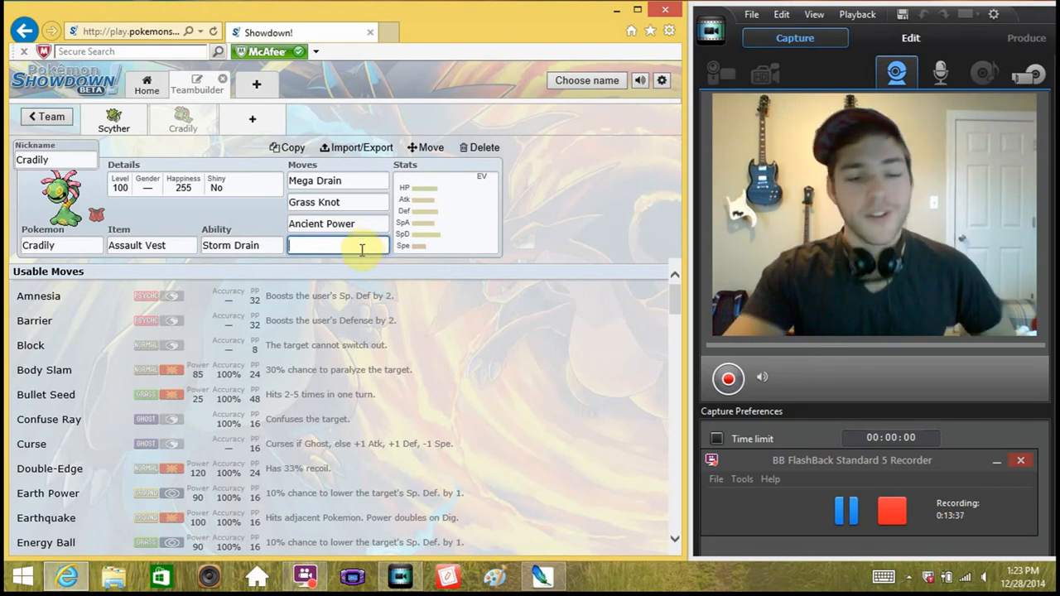
text(recorver)
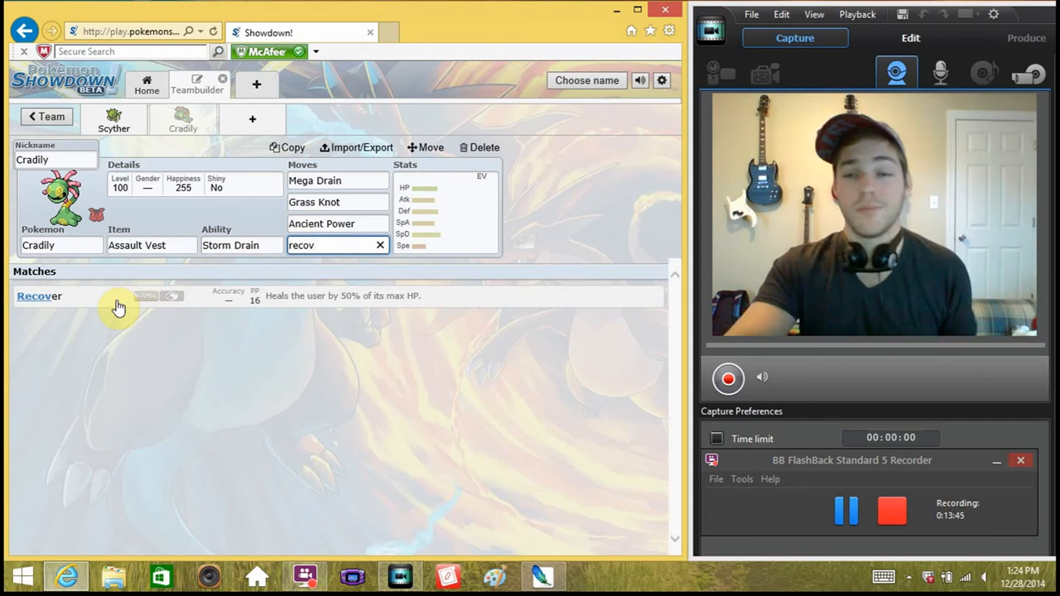
click(39, 294)
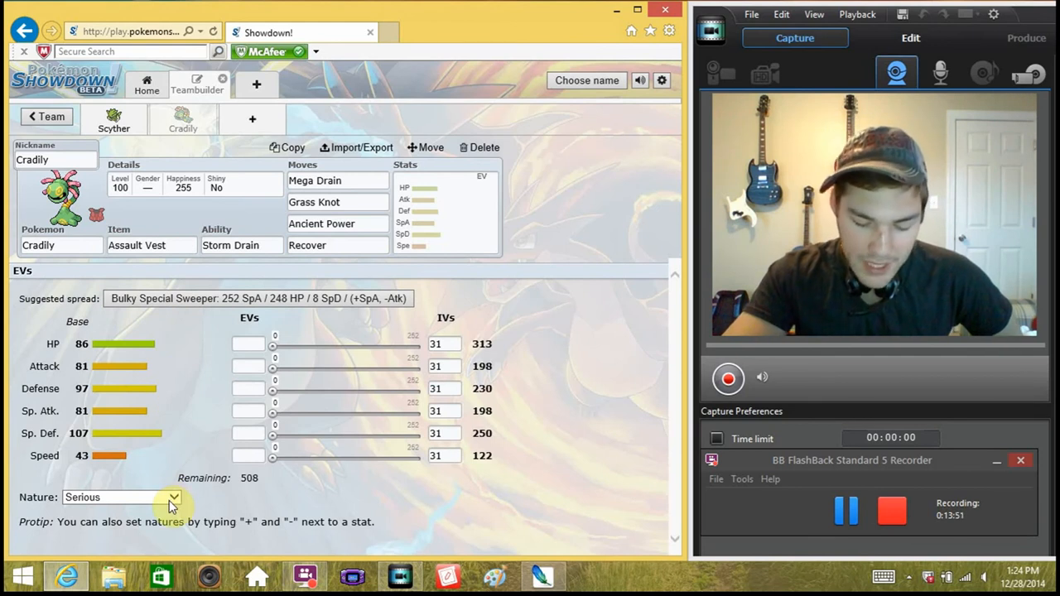
- Give Cradily a Calm nature with 252 HP, 4 Sp. Atk and 252 Sp. Def EVs
click(123, 496)
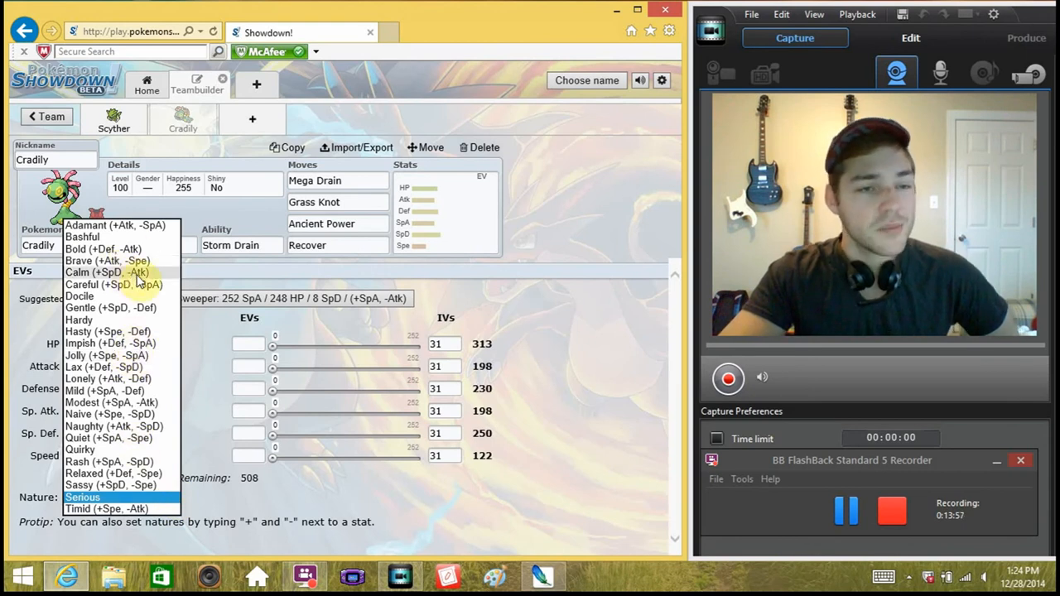
click(106, 271)
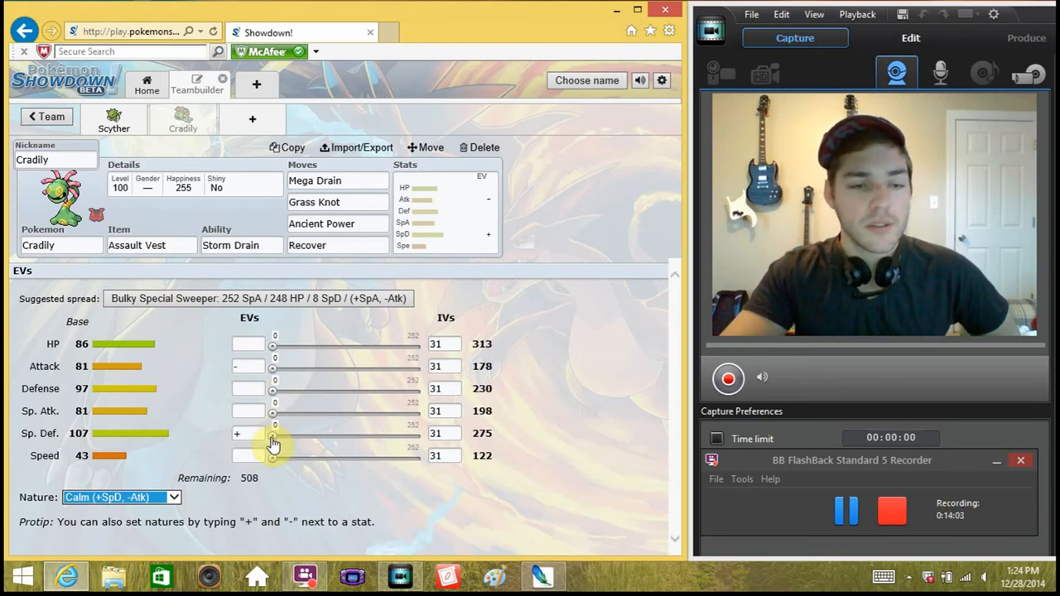
drag(274, 434, 421, 433)
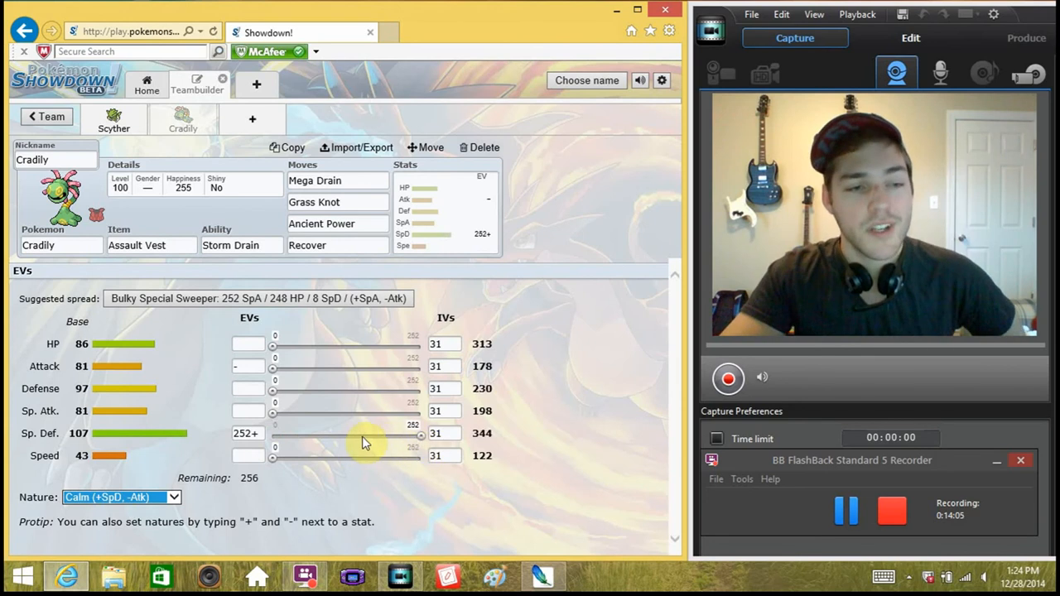
mouse_move(424, 437)
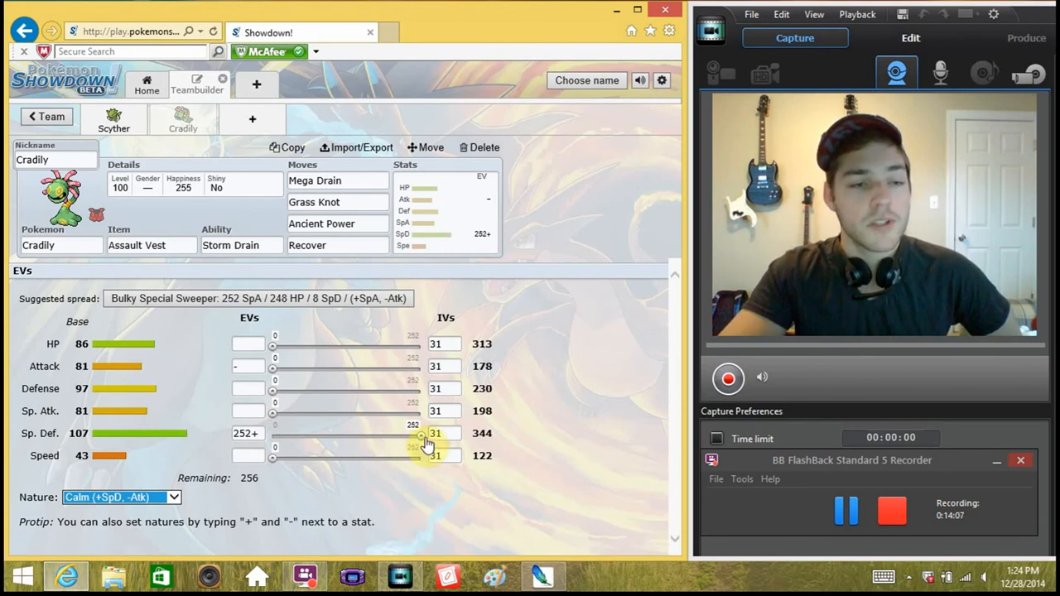
drag(271, 343, 356, 343)
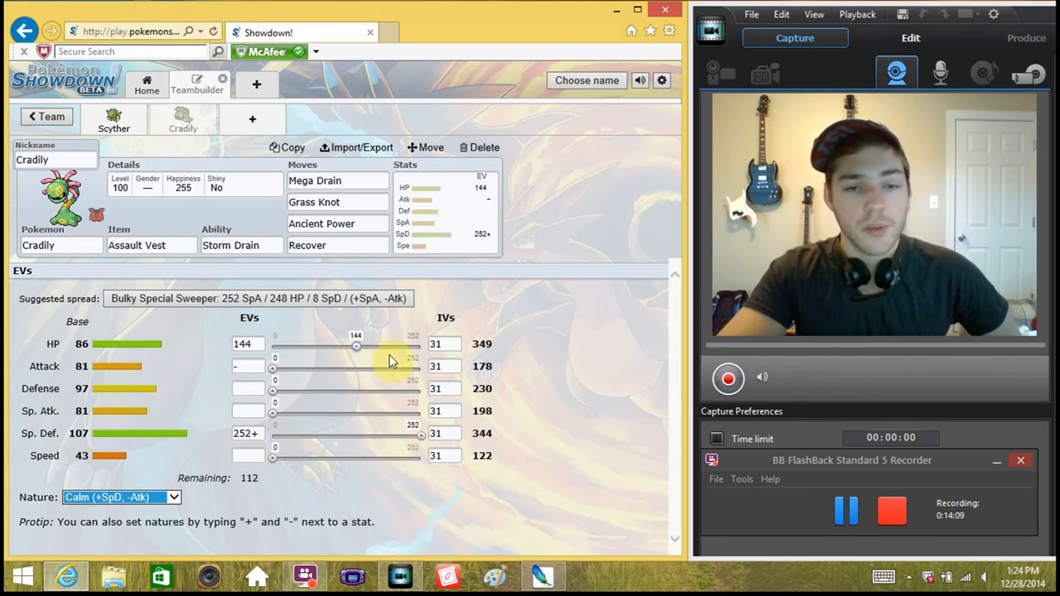
drag(356, 346, 417, 346)
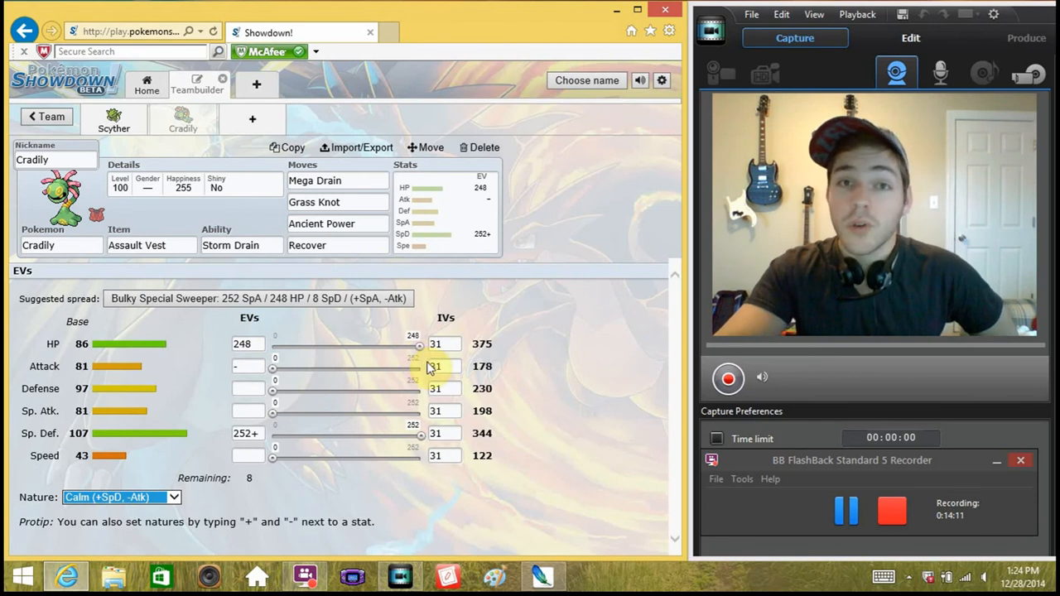
mouse_move(300, 399)
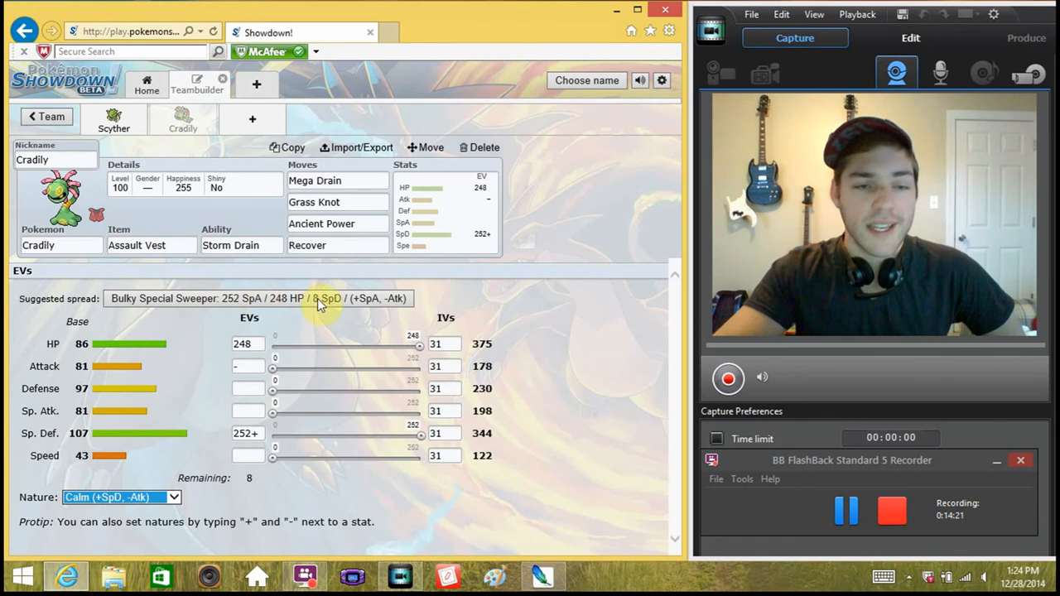
mouse_move(378, 323)
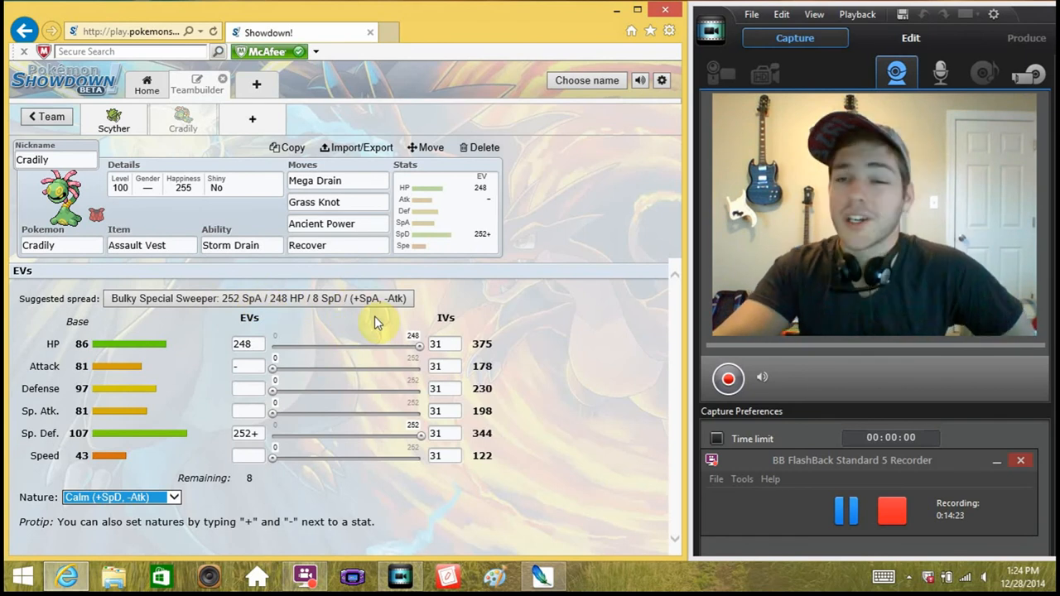
mouse_move(129, 311)
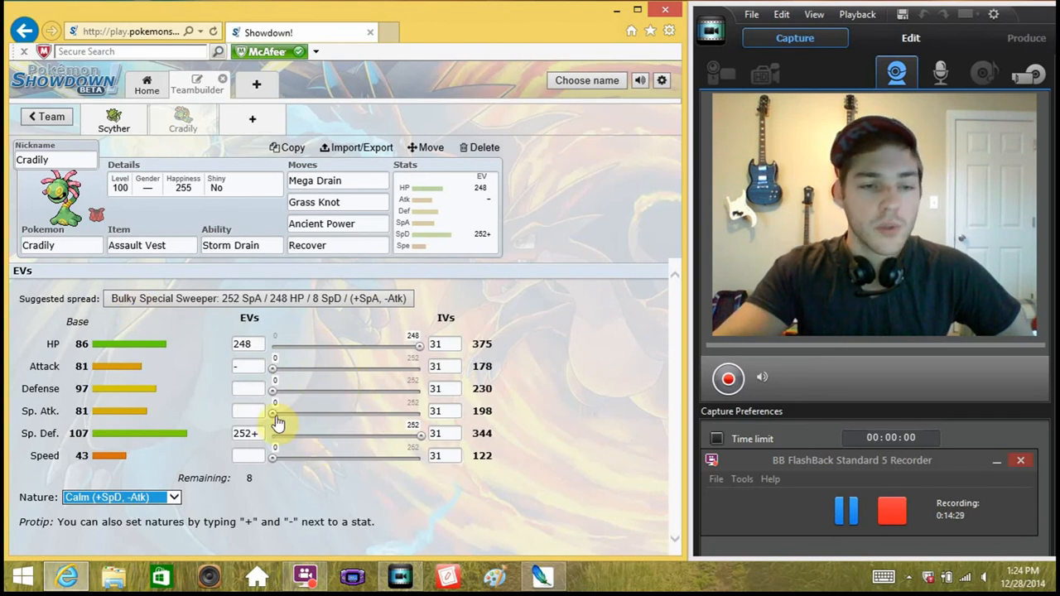
drag(272, 411, 277, 411)
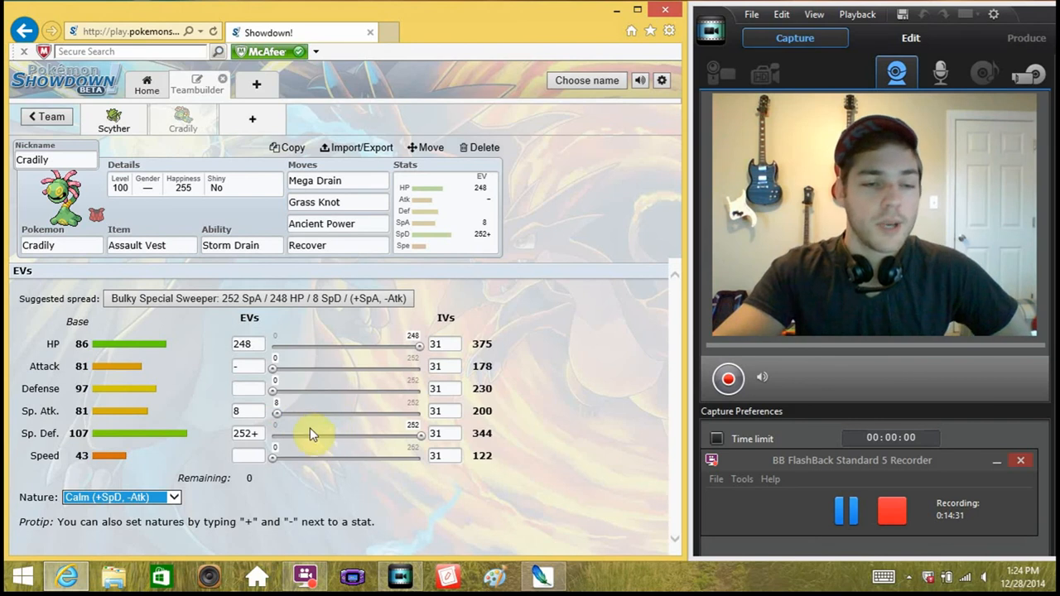
mouse_move(374, 364)
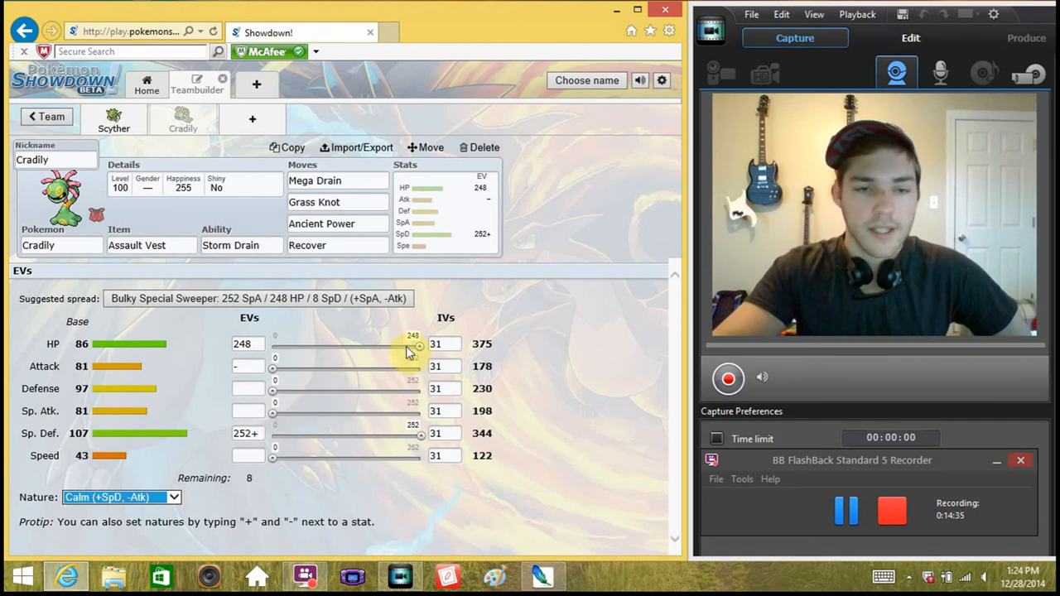
drag(415, 343, 422, 343)
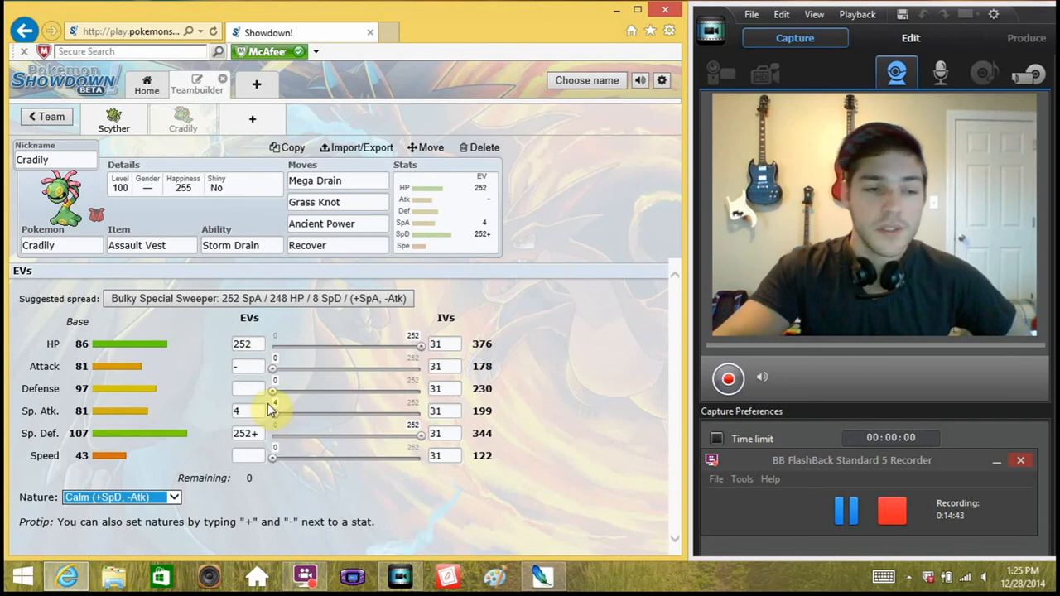
mouse_move(406, 222)
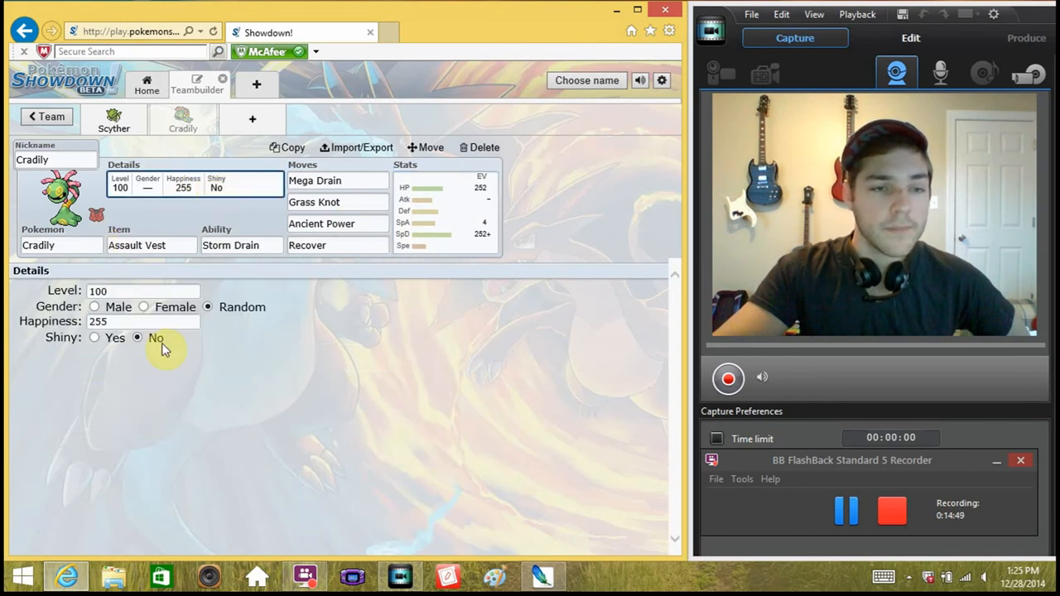
- Toggle Cradily shiny then back to non-shiny, and add a third team slot
click(95, 338)
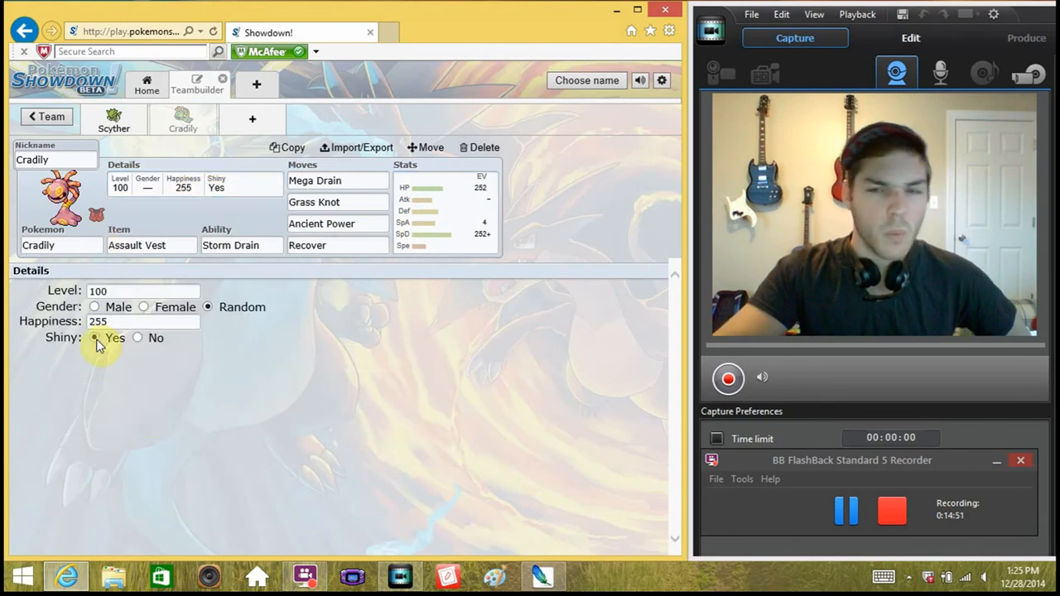
mouse_move(146, 339)
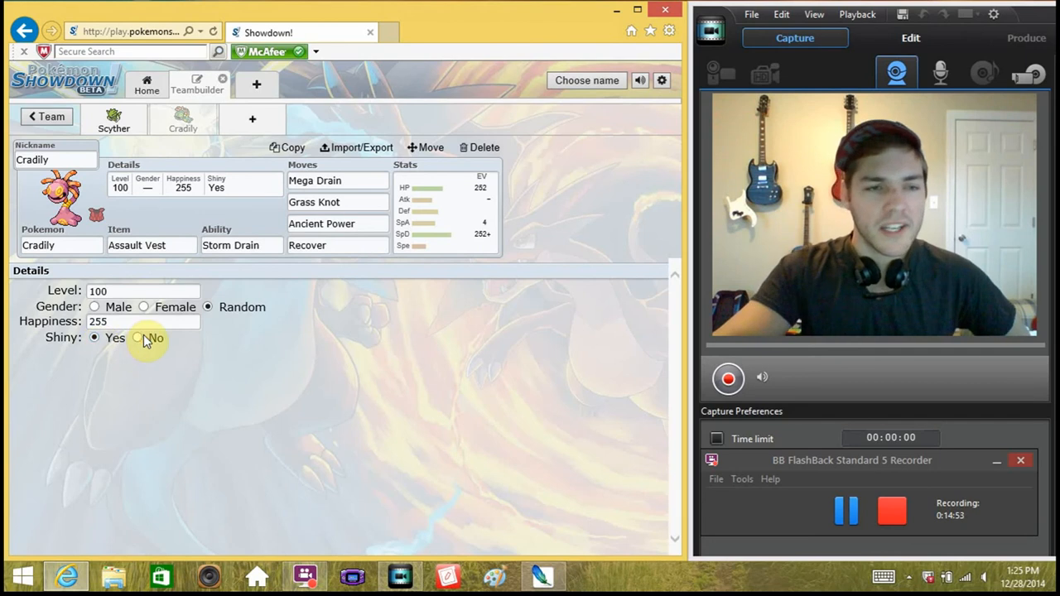
click(137, 338)
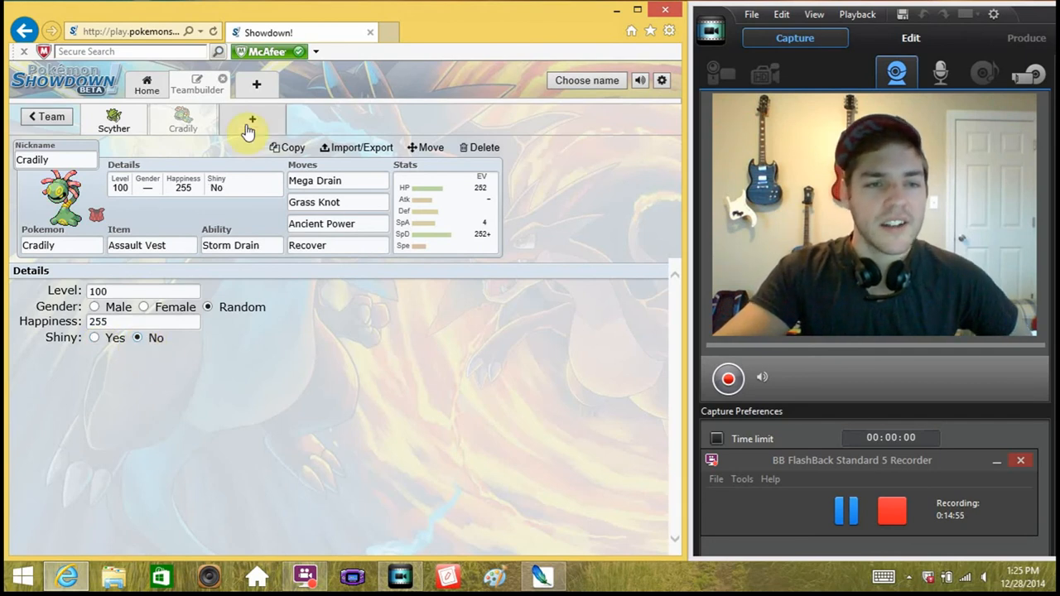
click(252, 119)
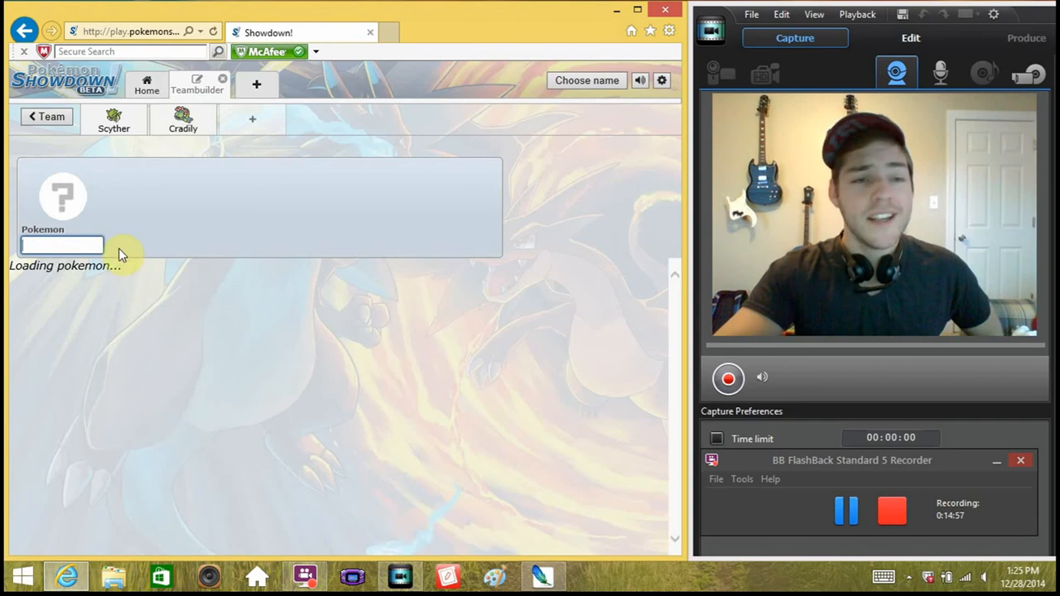
- Add Cacturne as the third team member and start choosing its item
text(cacturn)
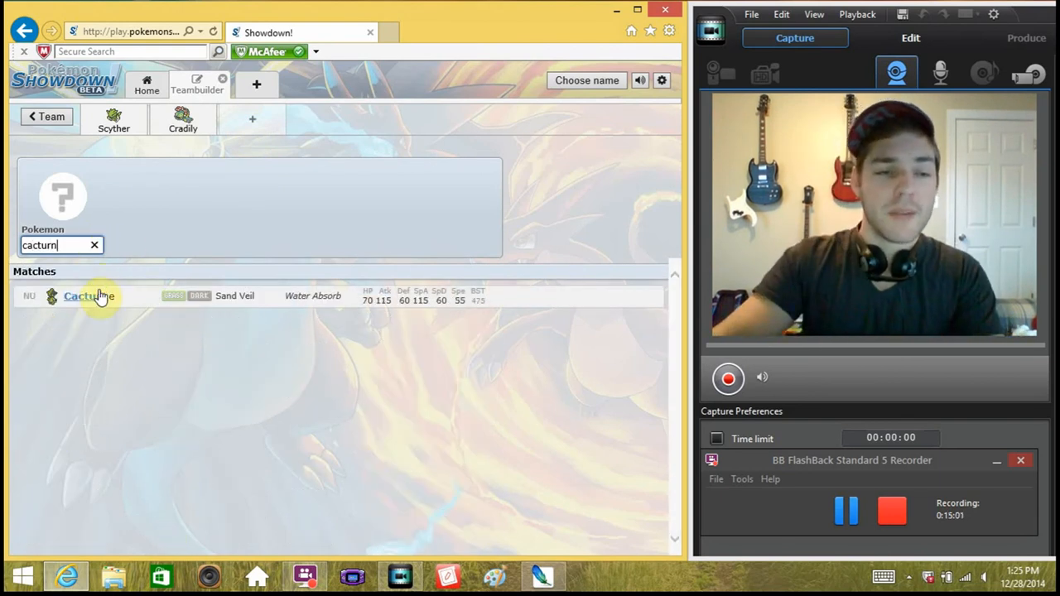
click(89, 295)
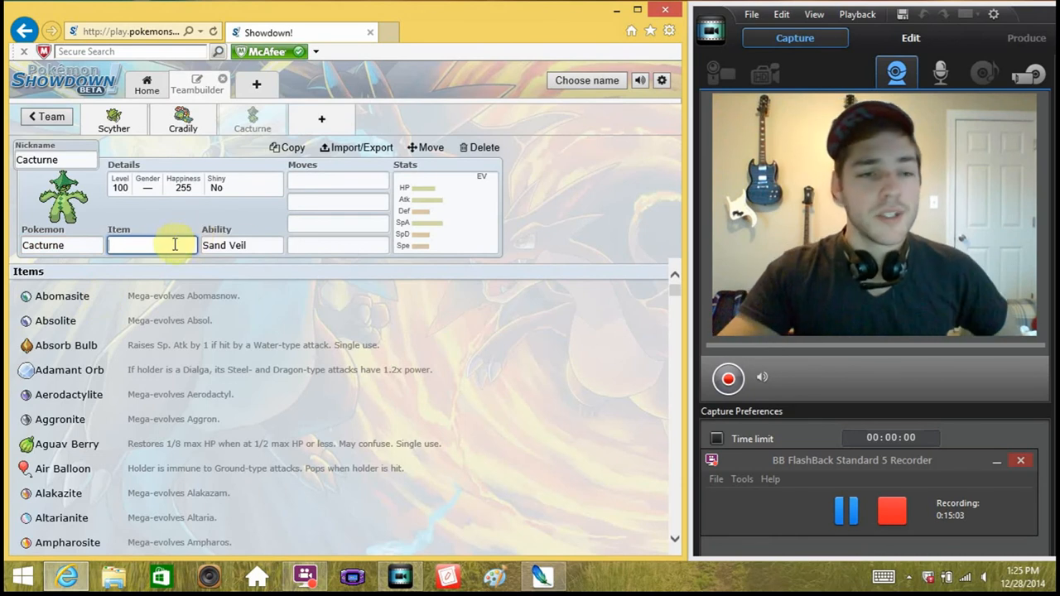
click(152, 245)
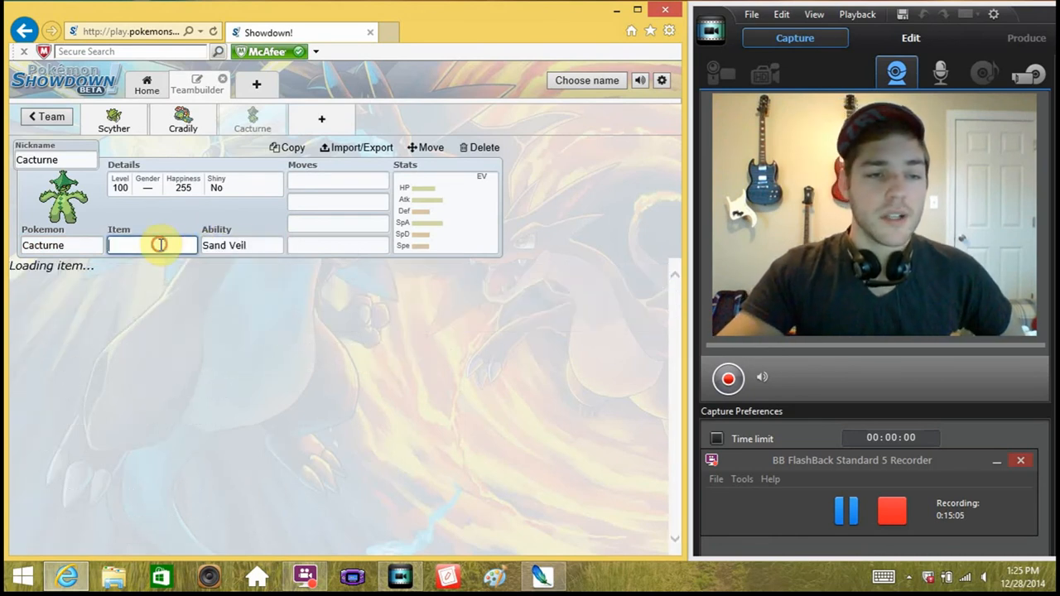
click(152, 245)
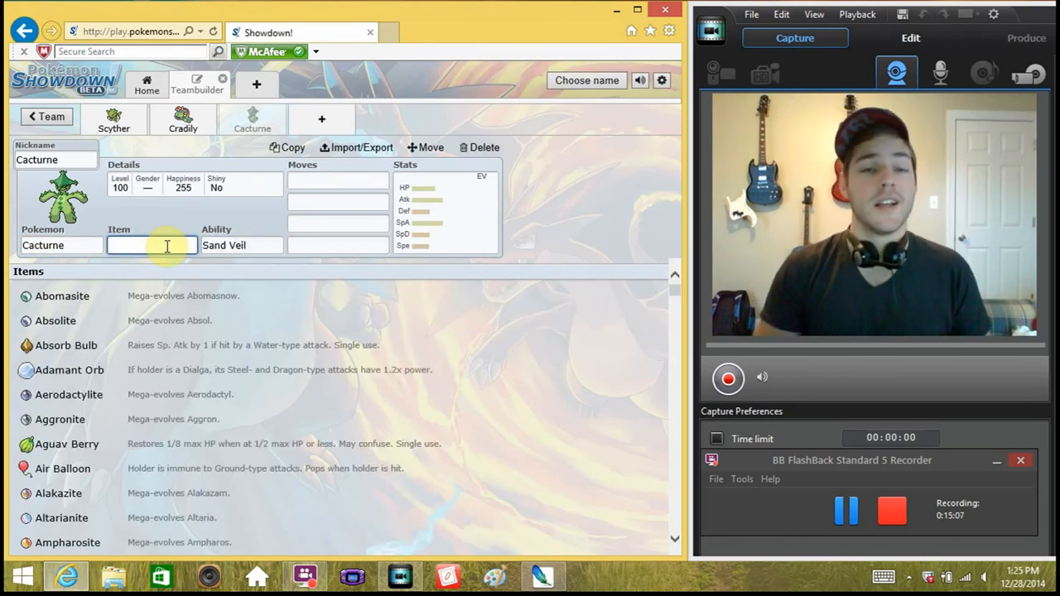
click(446, 212)
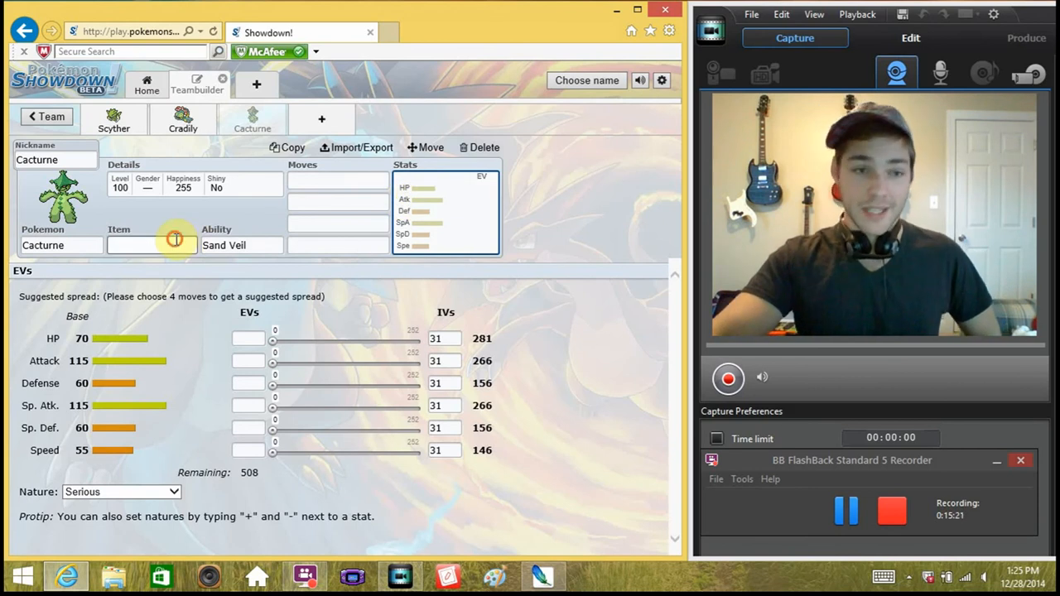
- Give Cacturne the Focus Sash as its held item
click(152, 245)
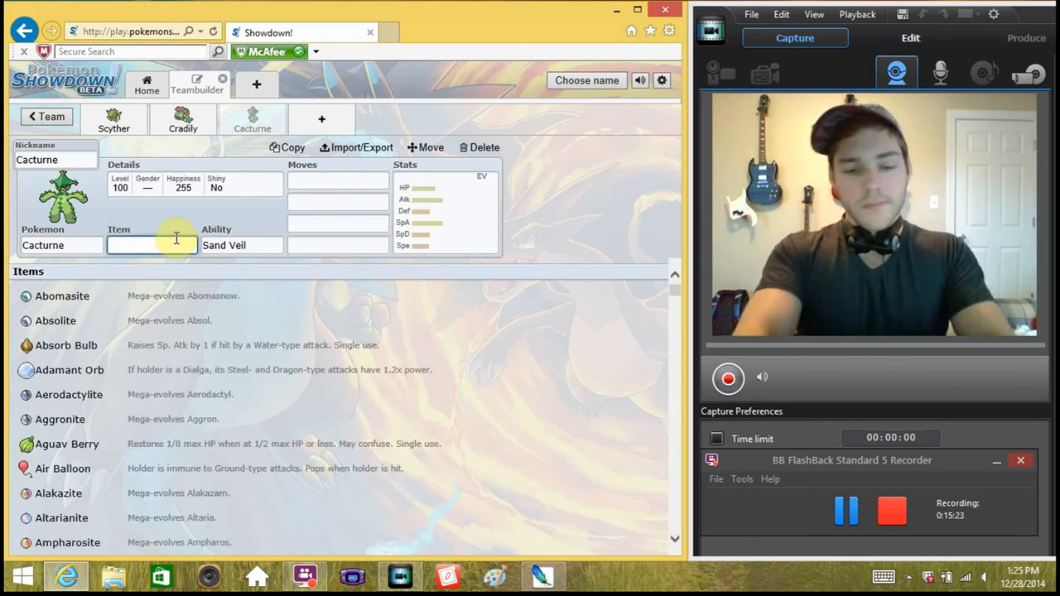
text(s)
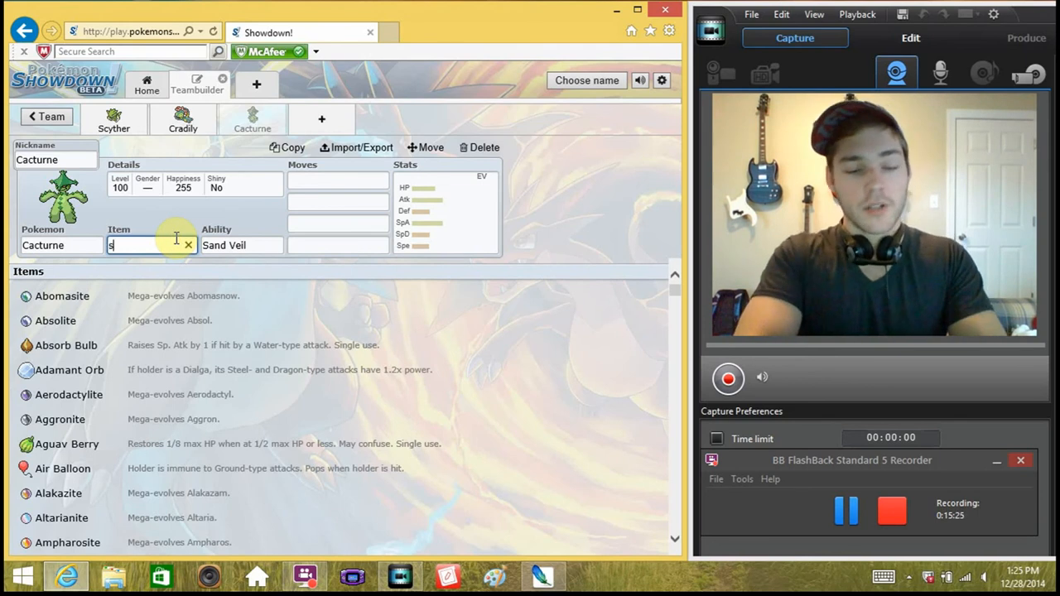
text(oc)
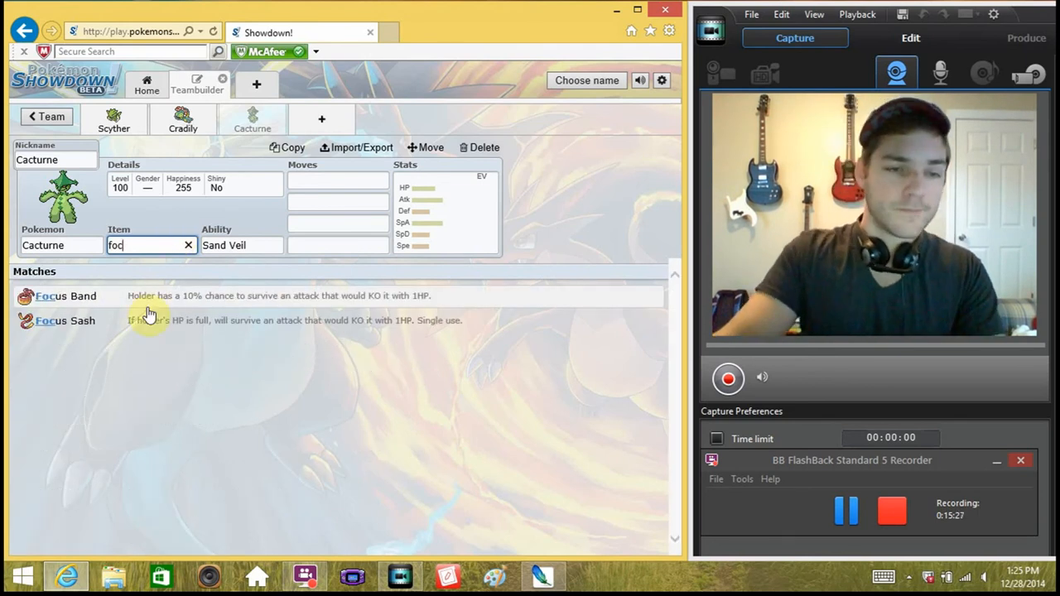
click(64, 321)
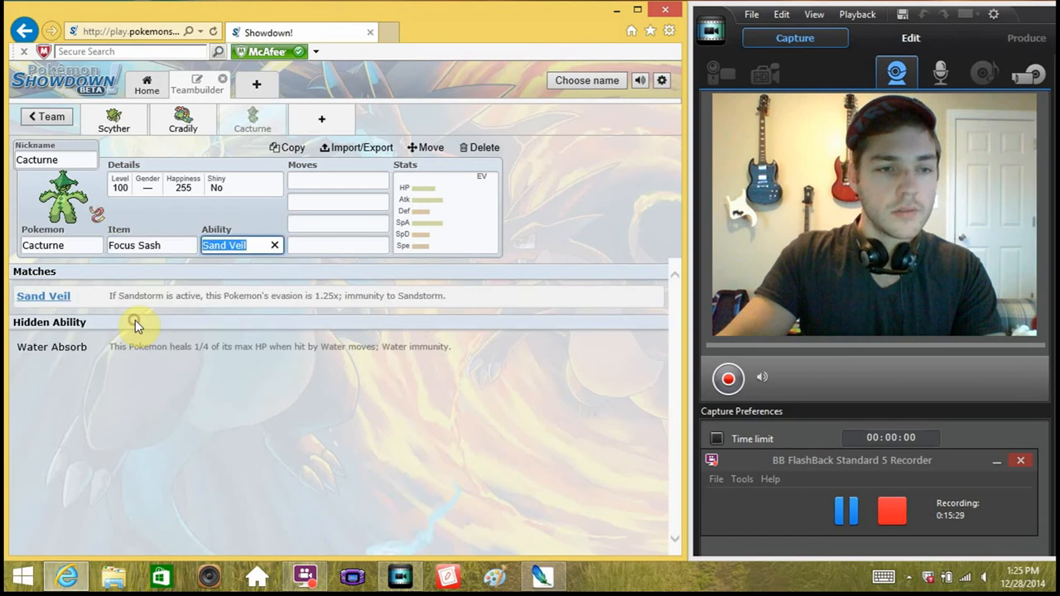
click(275, 245)
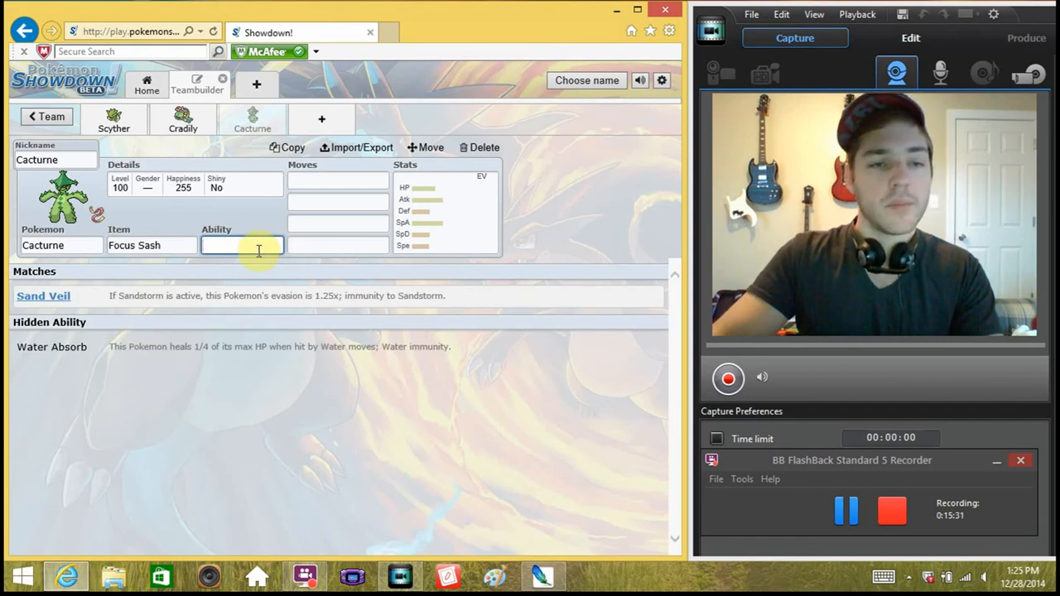
mouse_move(52, 346)
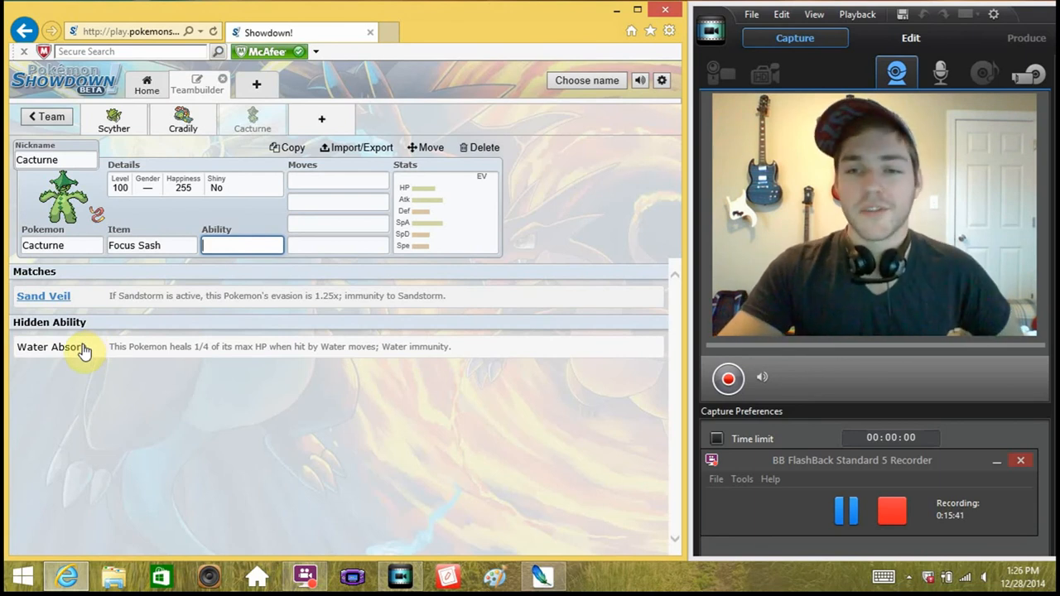
mouse_move(164, 356)
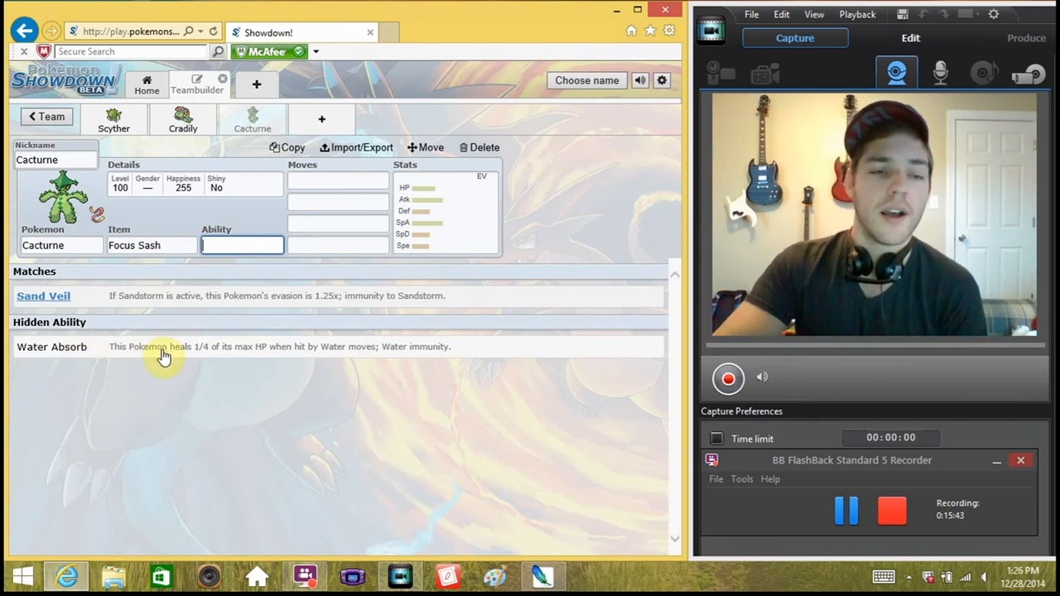
mouse_move(209, 360)
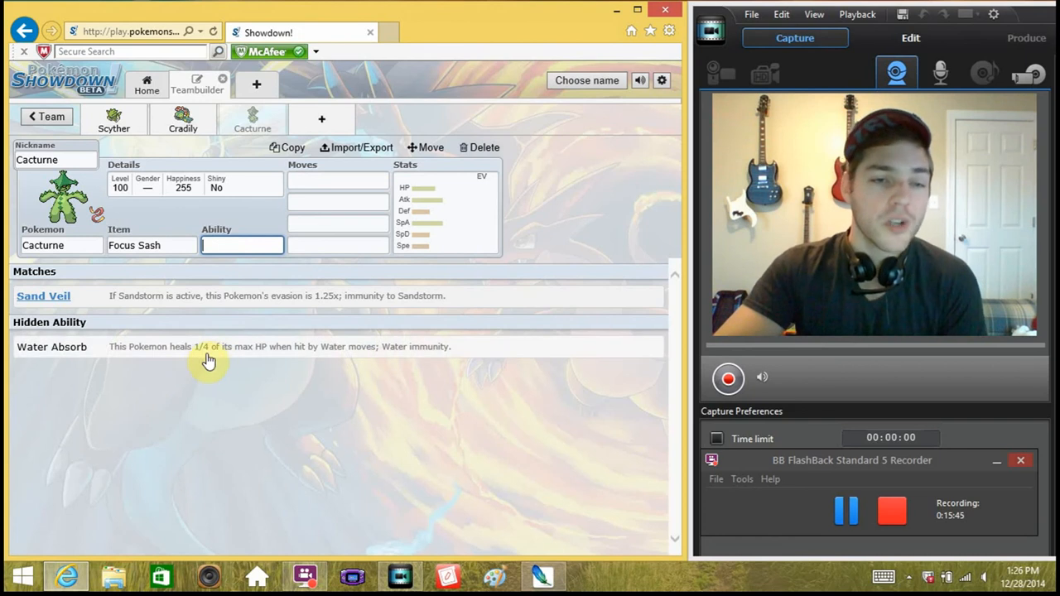
mouse_move(265, 356)
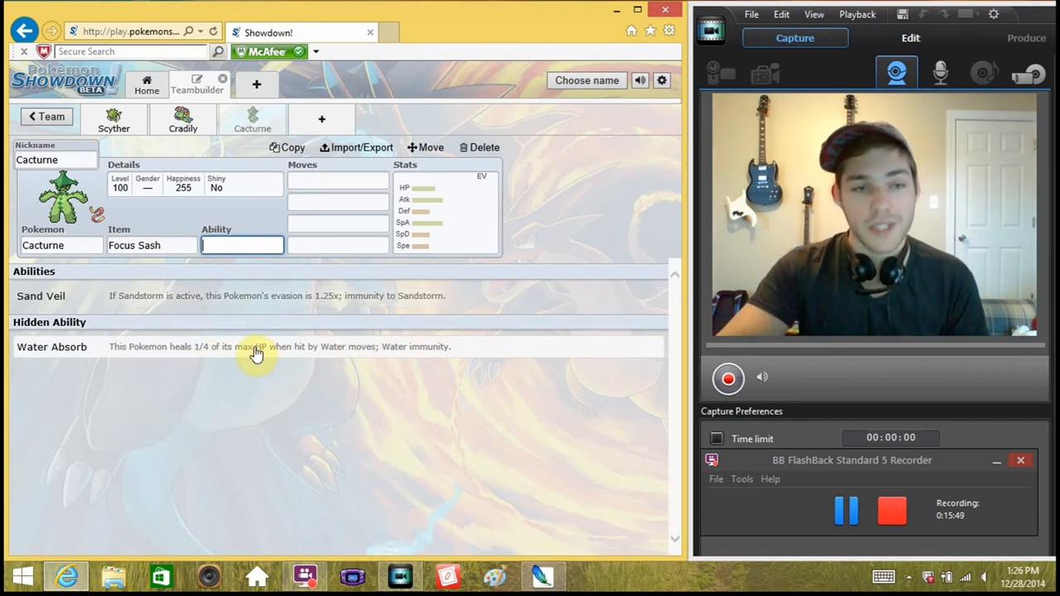
mouse_move(199, 356)
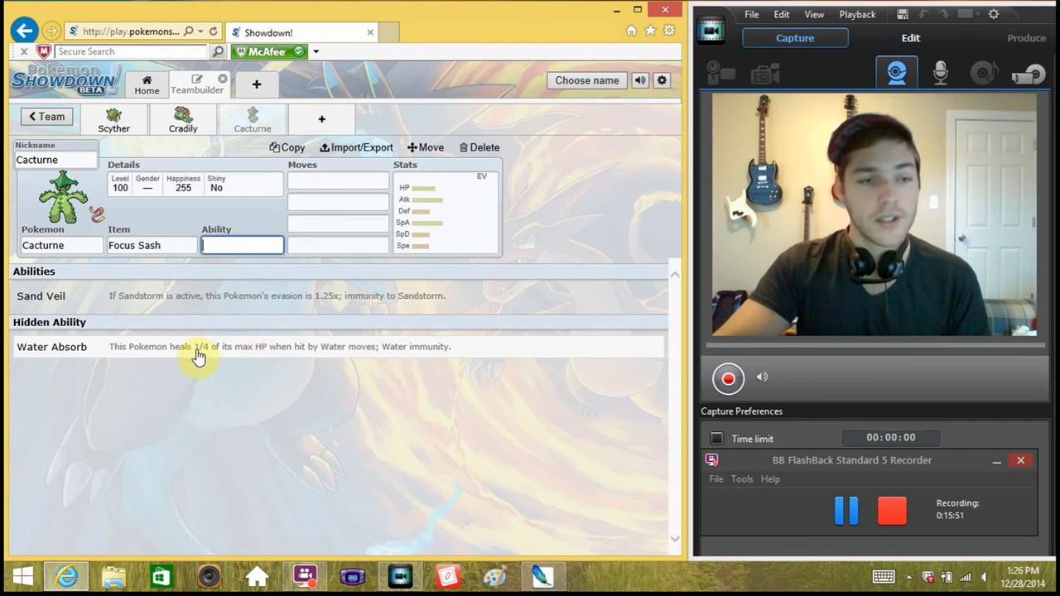
- Set Cacturne's ability to Water Absorb
click(52, 346)
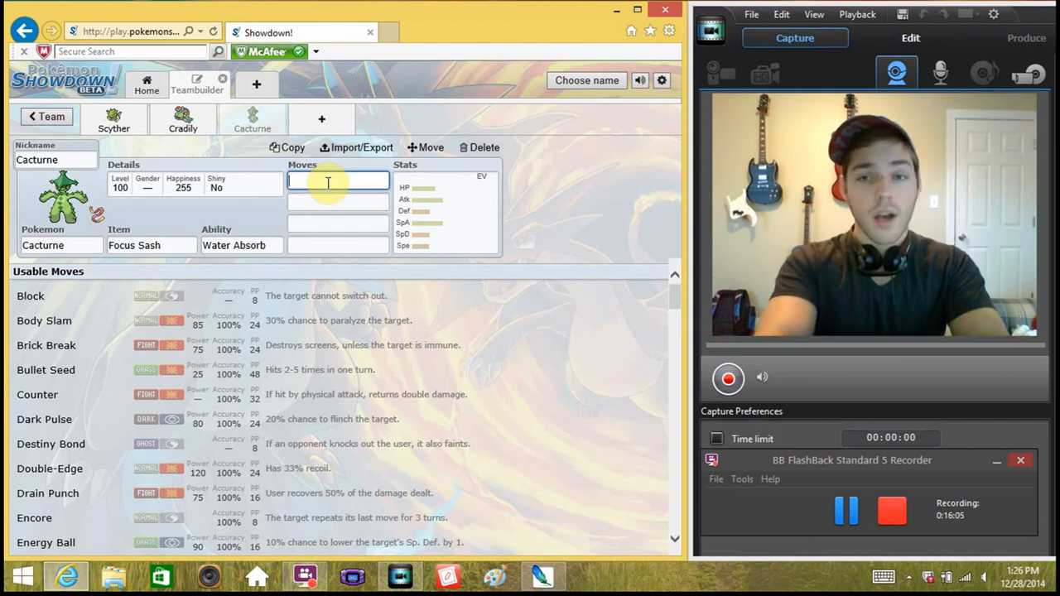
- Give Cacturne Swords Dance as its first move and search Sucker Punch for the second
text(swor)
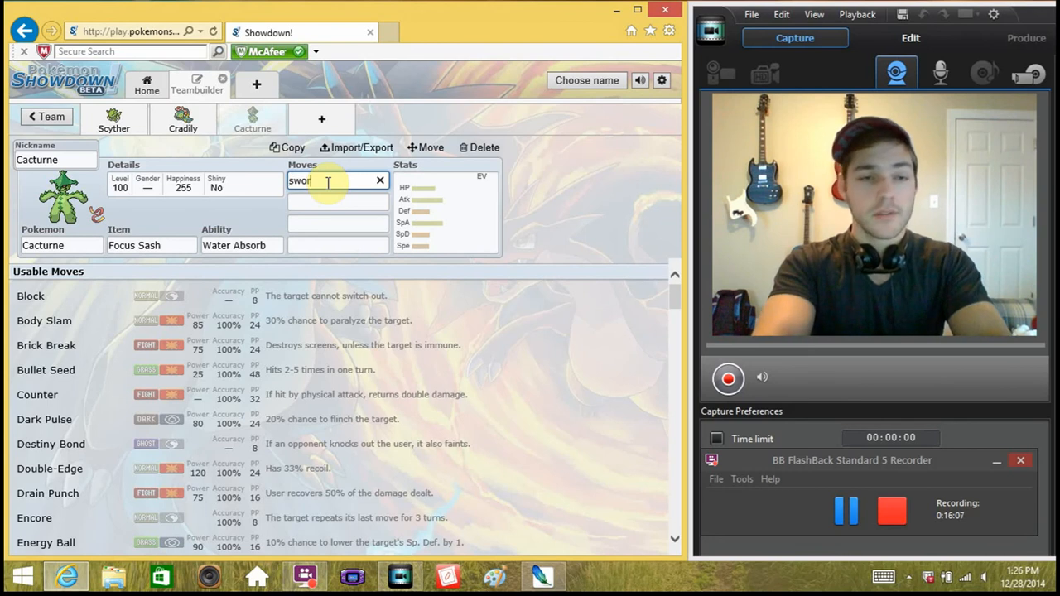
text(ds dance)
click(338, 202)
text(suc)
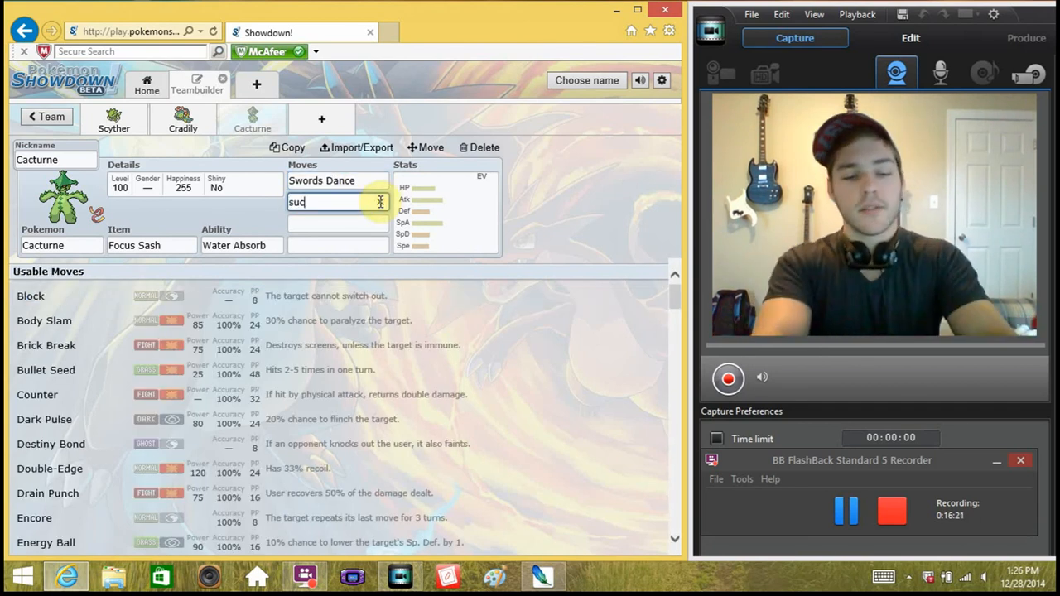
text(ker punch)
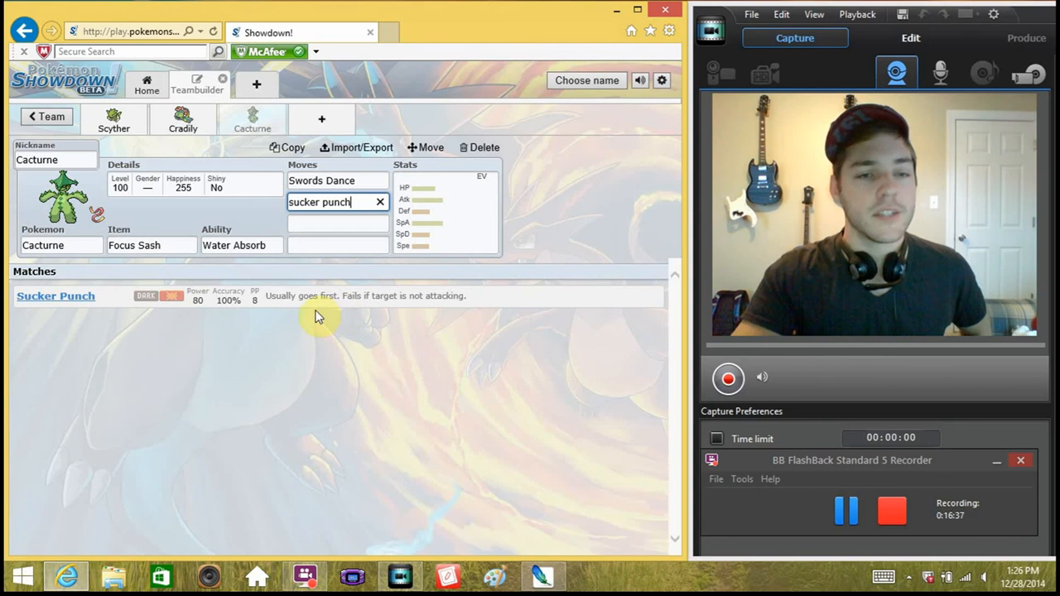
mouse_move(364, 315)
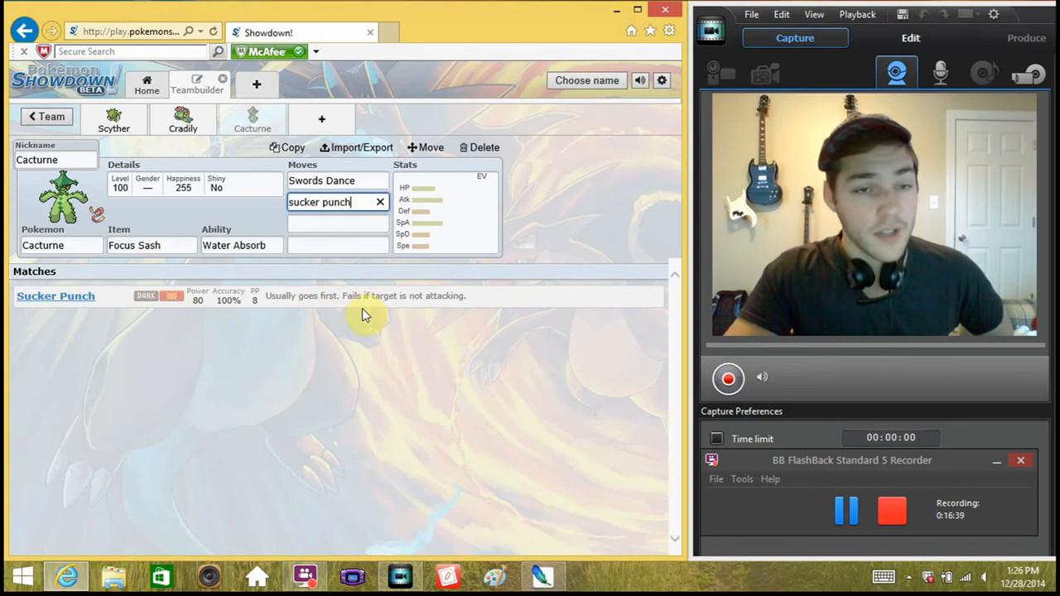
mouse_move(406, 306)
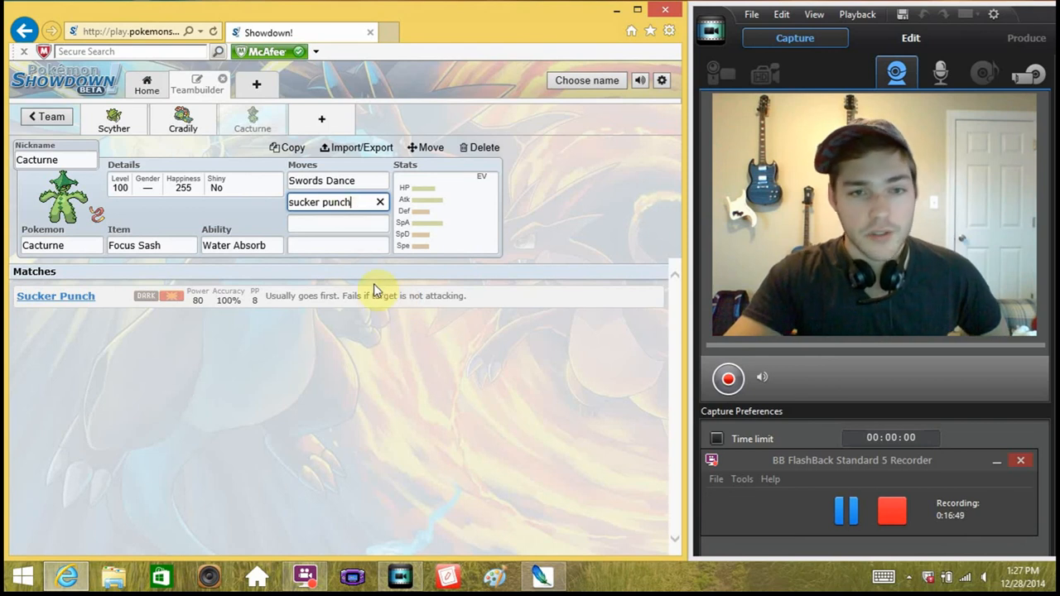
mouse_move(335, 306)
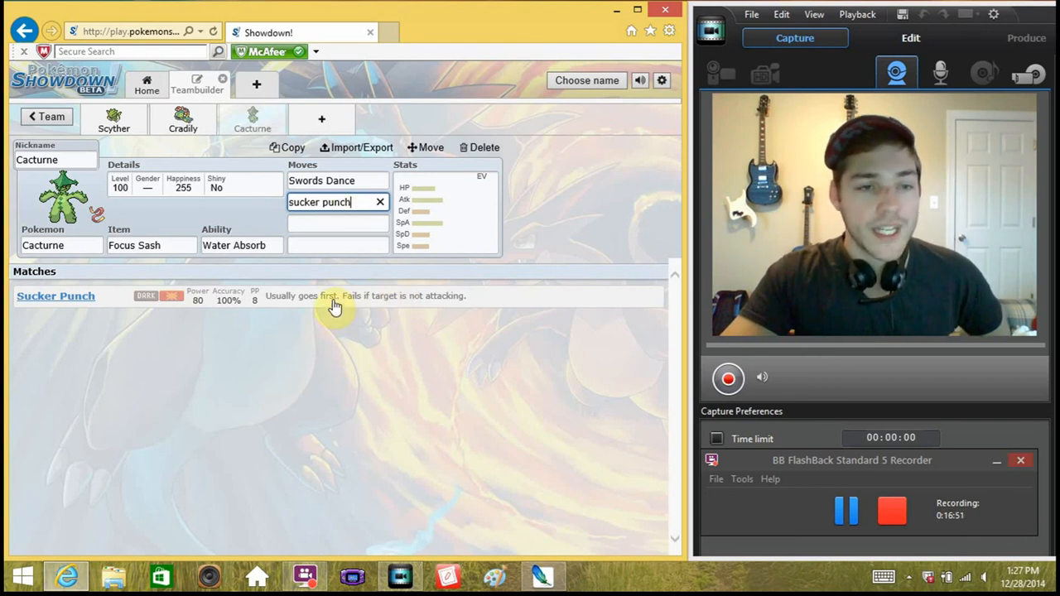
mouse_move(202, 313)
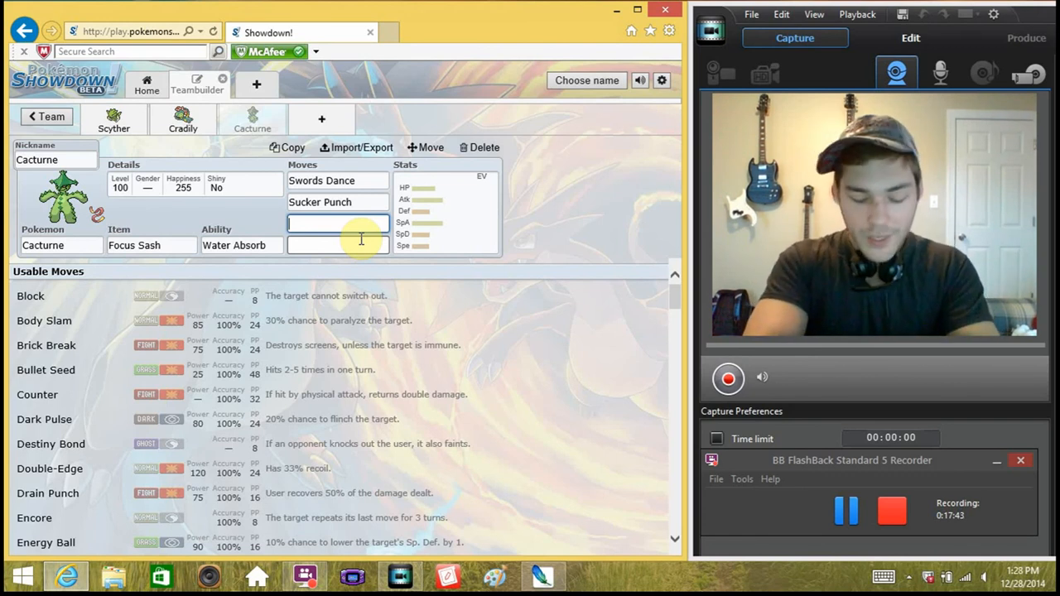
- Pick Dynamic Punch for move 3 and Seed Bomb for move 4 from the search matches
text(dynam)
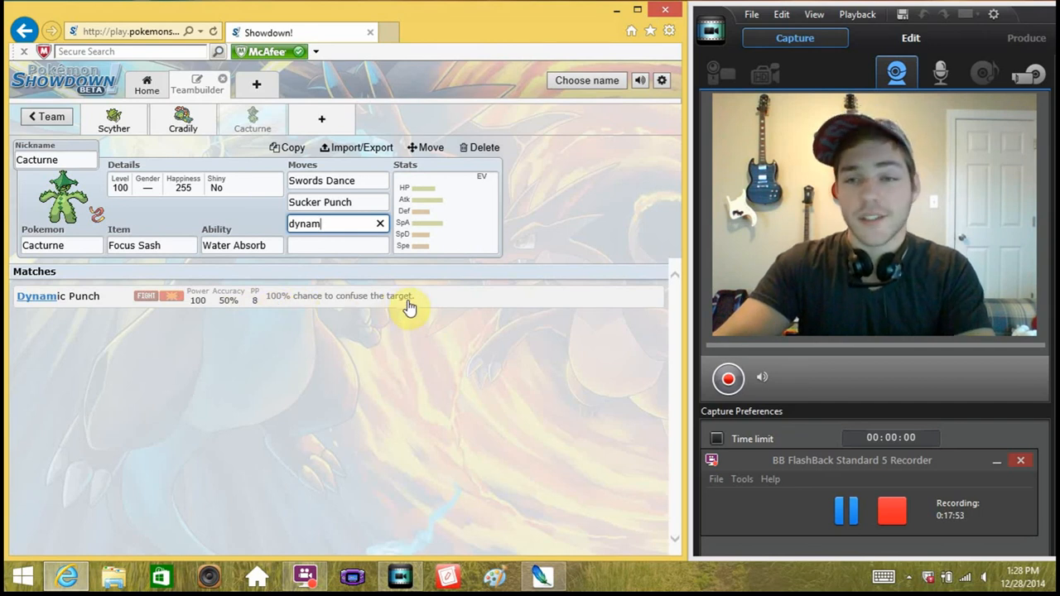
mouse_move(207, 311)
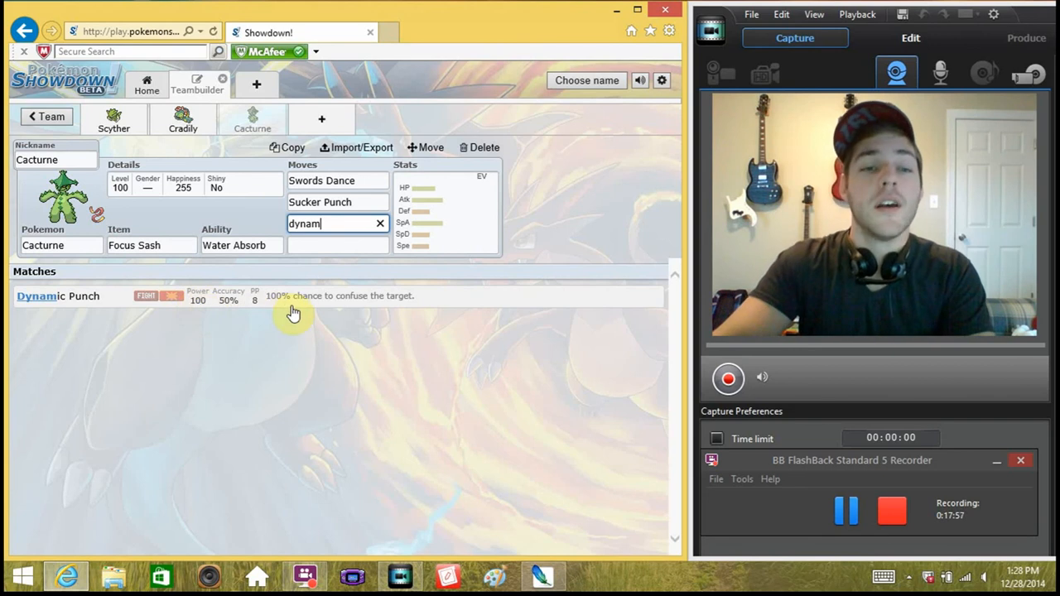
mouse_move(240, 318)
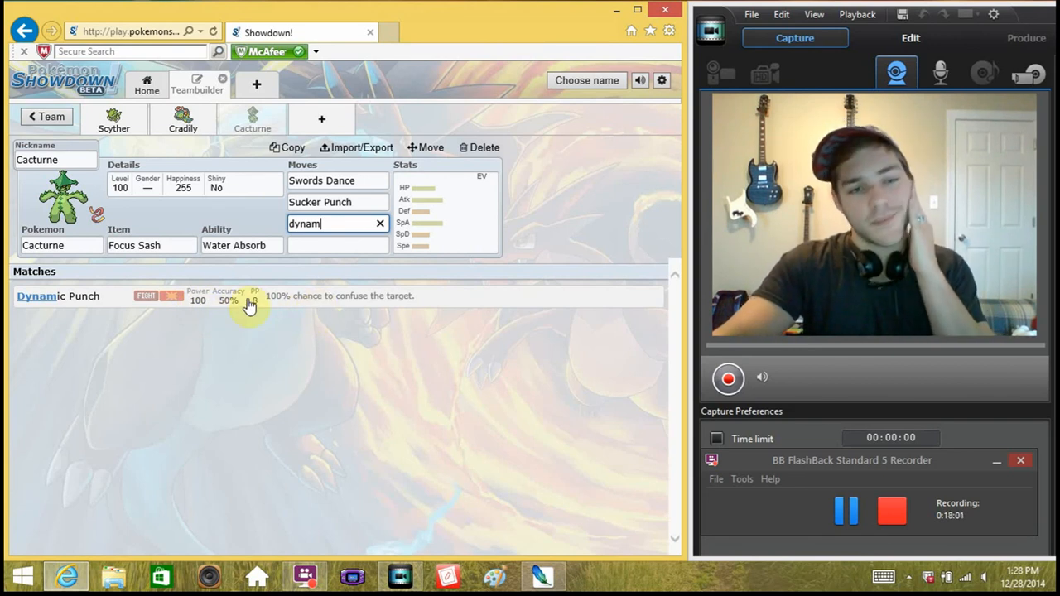
click(57, 295)
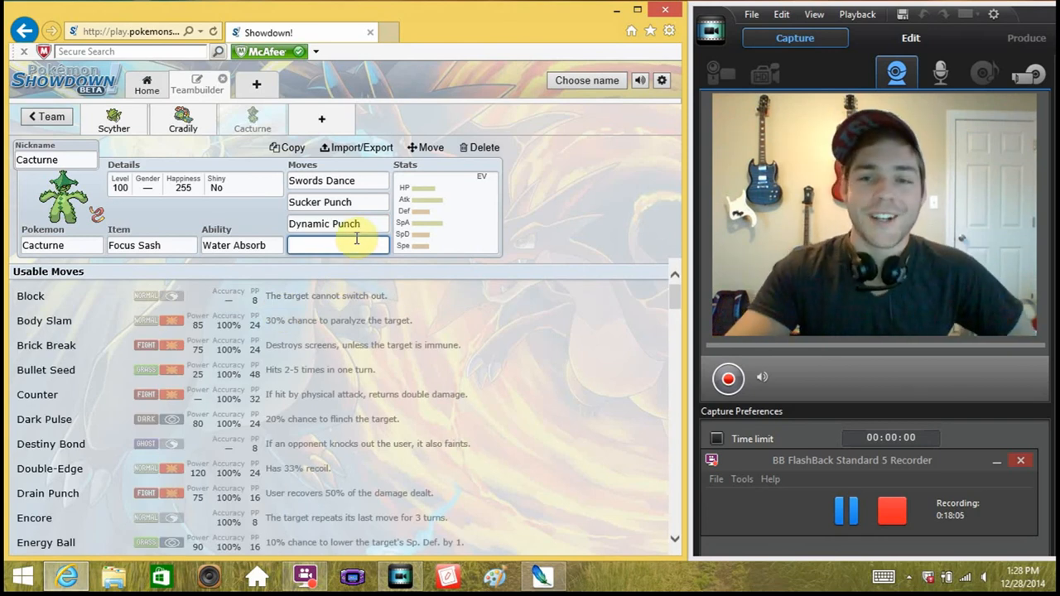
mouse_move(334, 262)
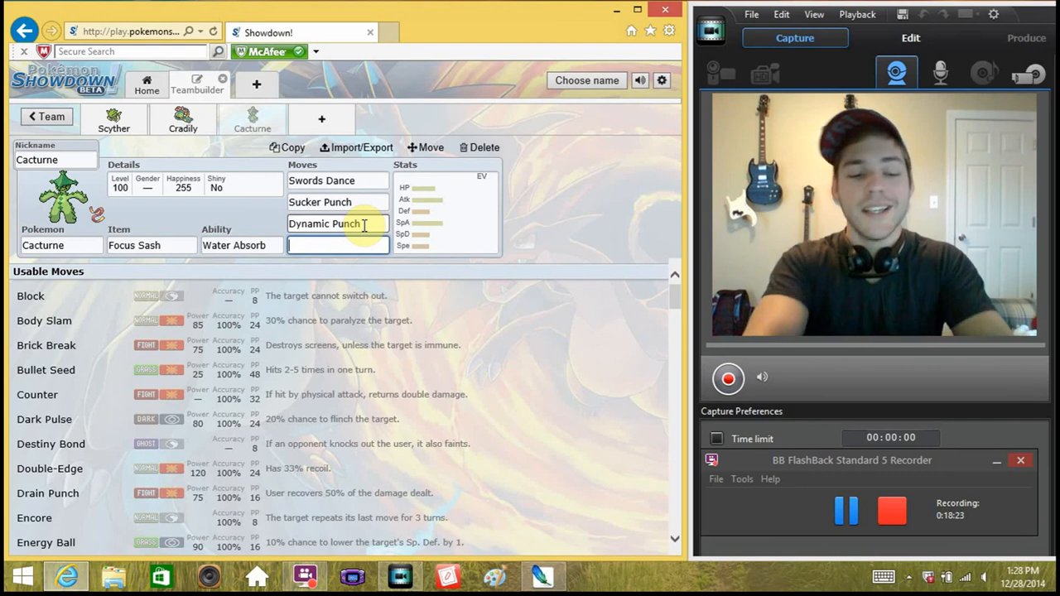
text(seed bomb)
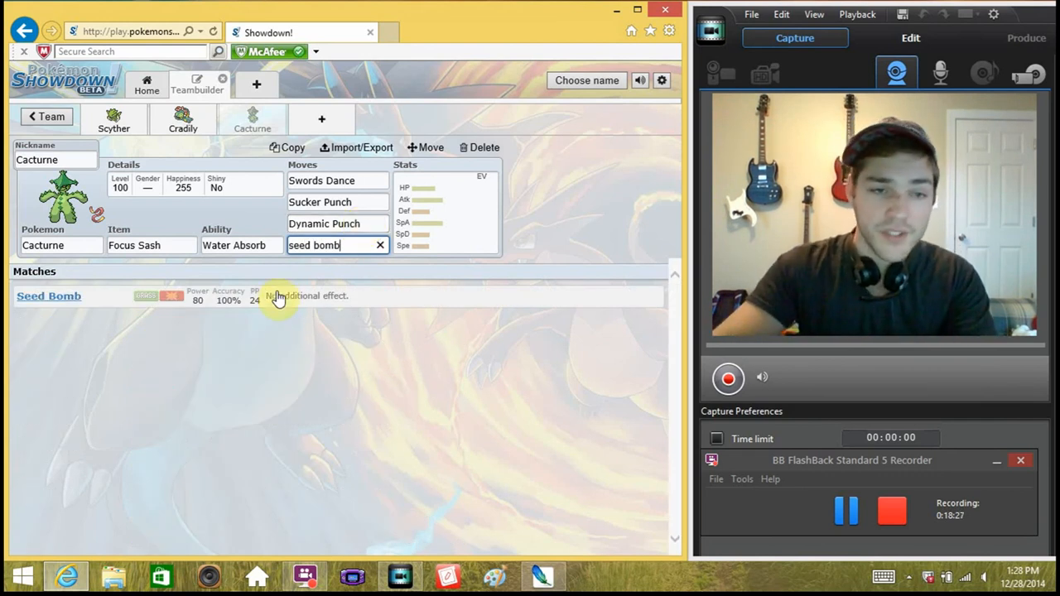
click(48, 295)
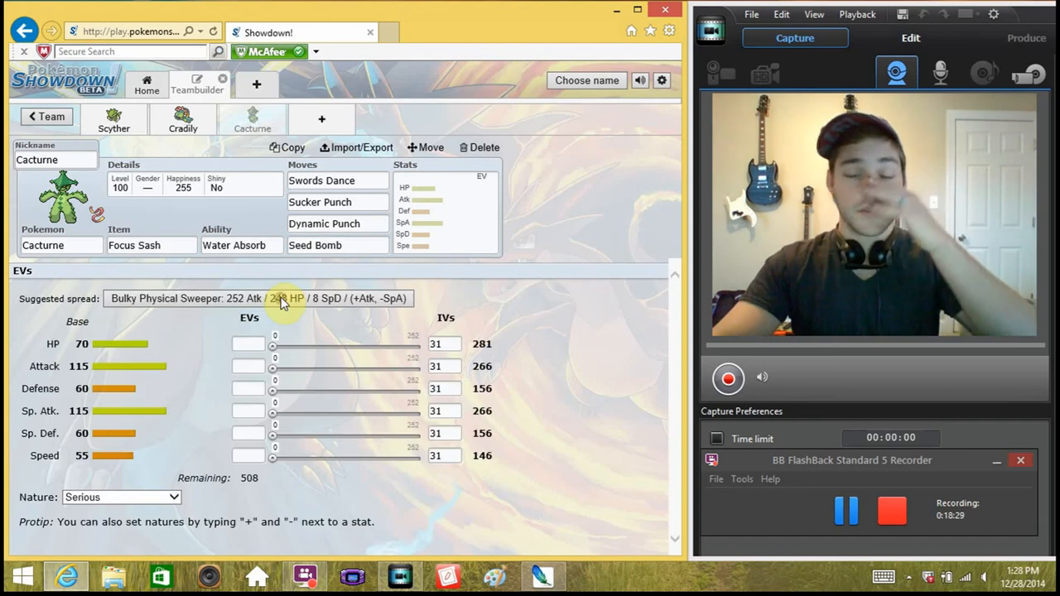
mouse_move(377, 242)
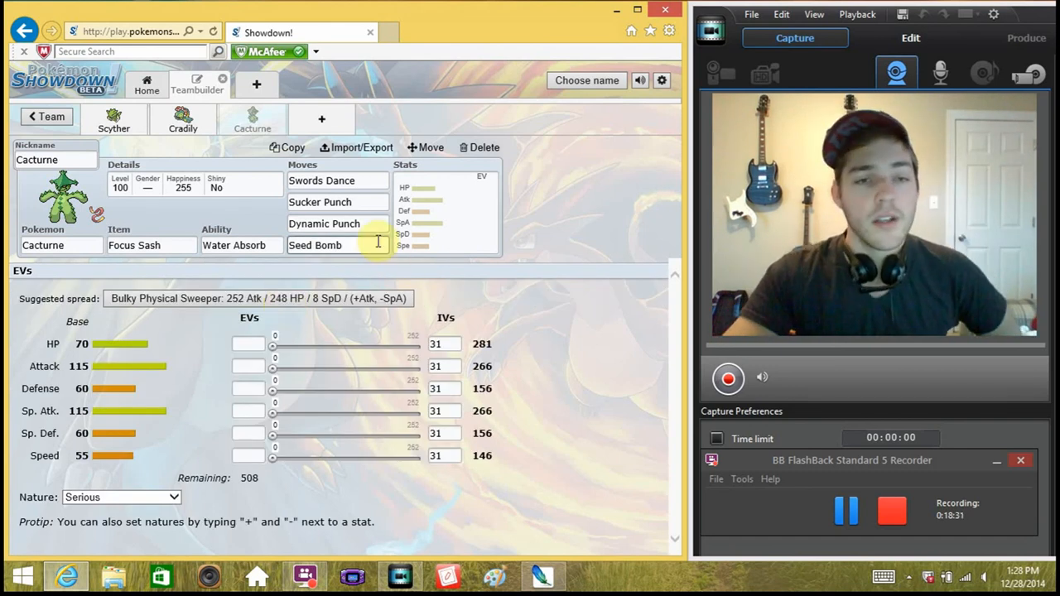
- Swap Cacturne's third move from Dynamic Punch to Destiny Bond via the Usable Moves list
click(325, 224)
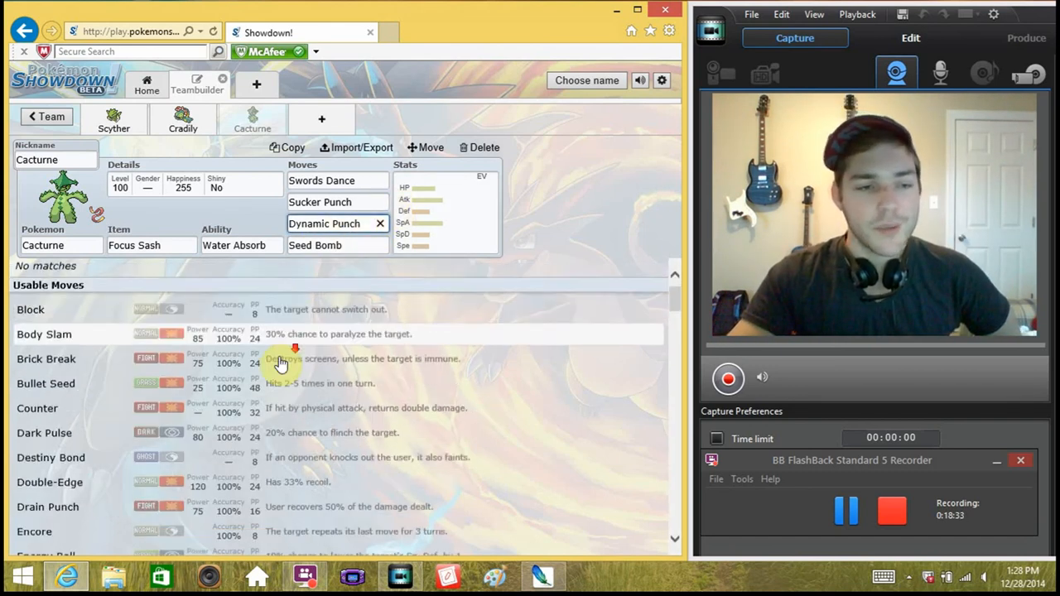
scroll(down, 3)
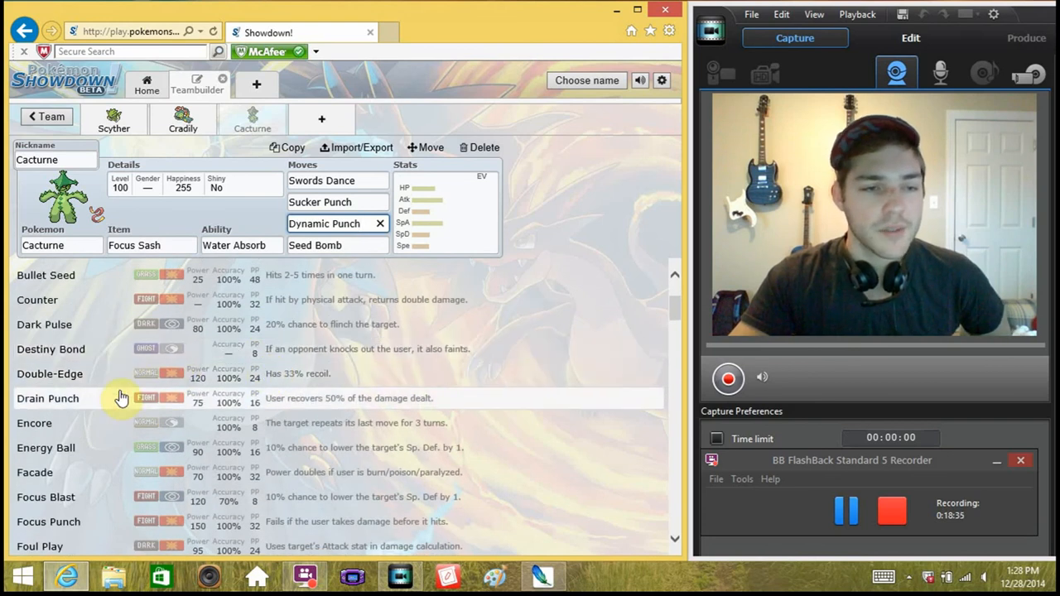
mouse_move(53, 364)
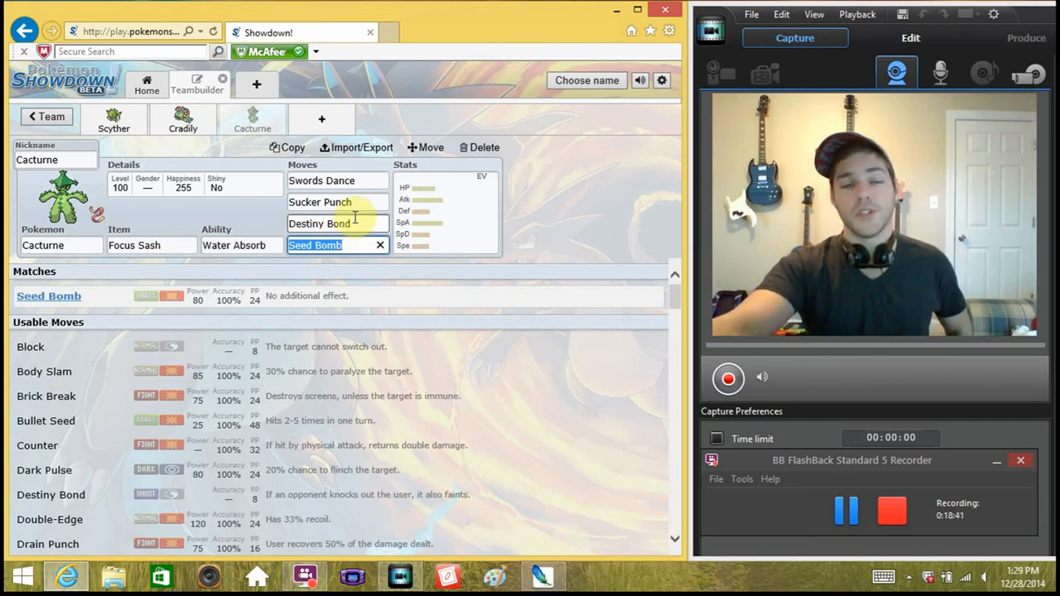
mouse_move(406, 245)
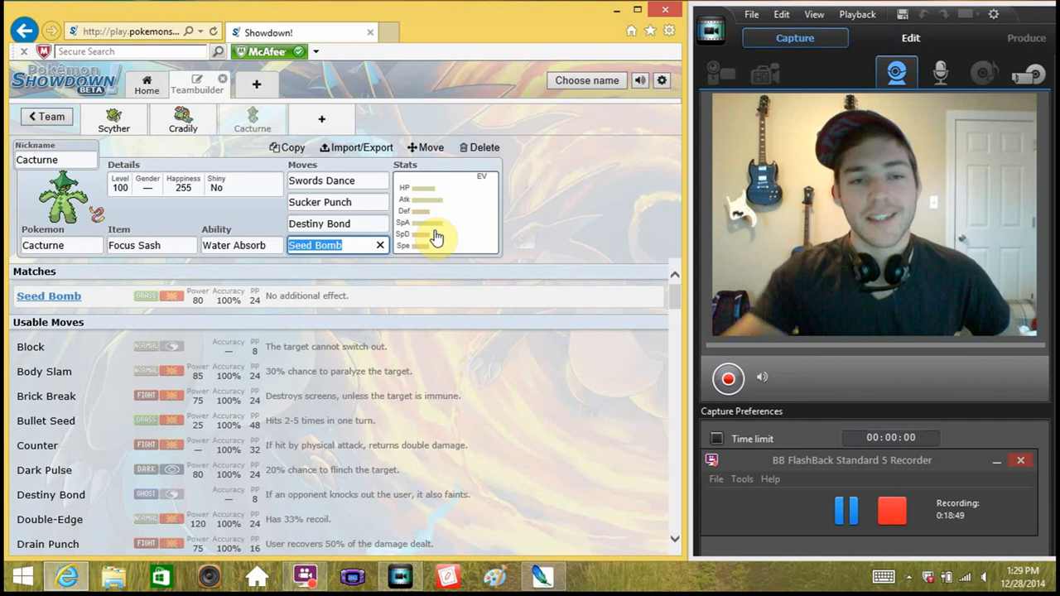
click(437, 222)
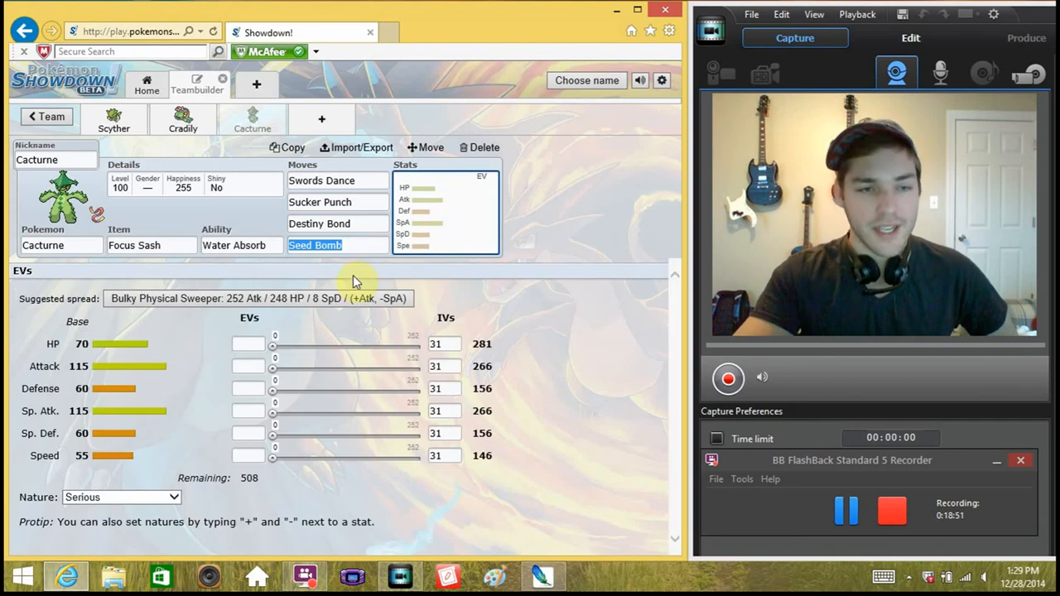
mouse_move(273, 377)
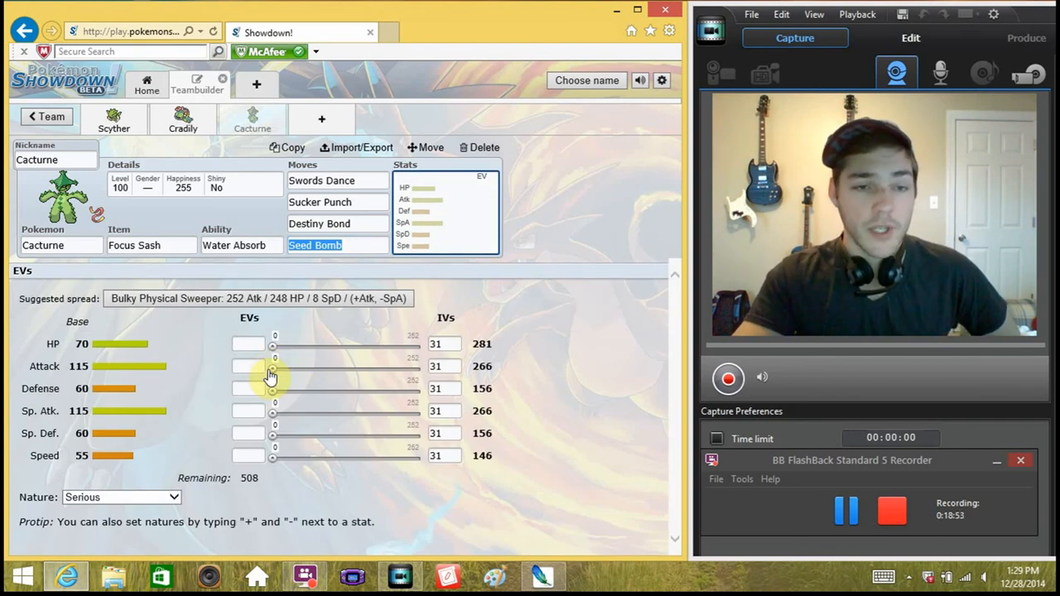
- Set Cacturne's EVs to 252 Attack and 252 Speed and pick the Adamant nature
drag(274, 366, 421, 366)
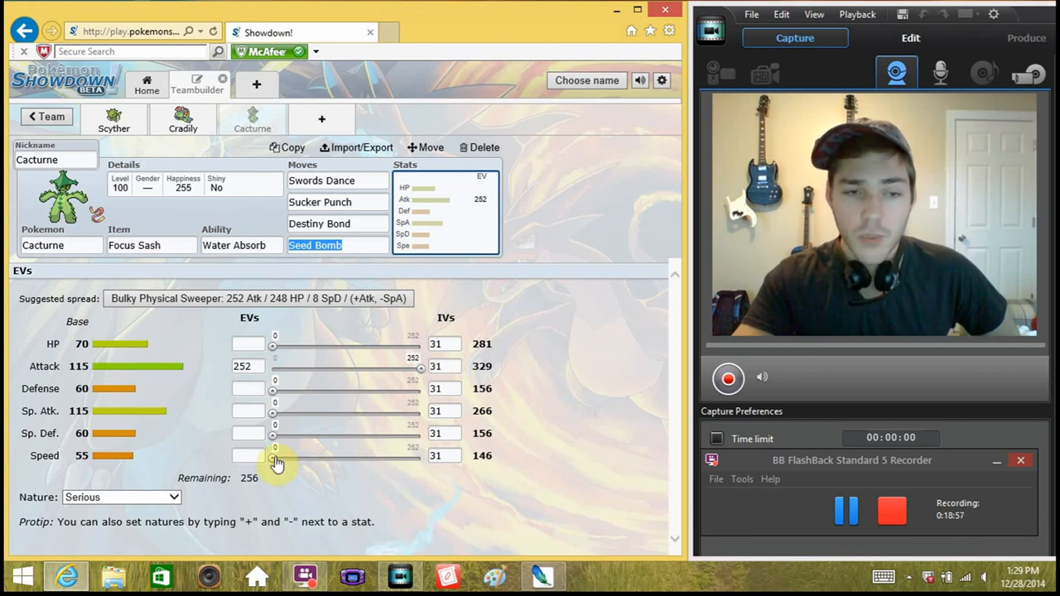
drag(273, 456, 421, 455)
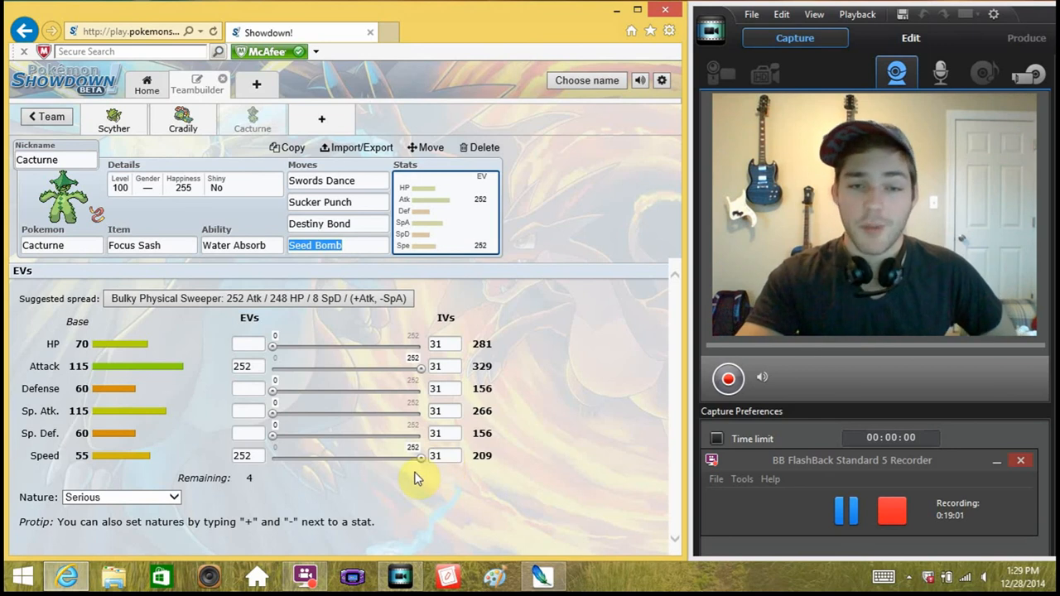
mouse_move(282, 410)
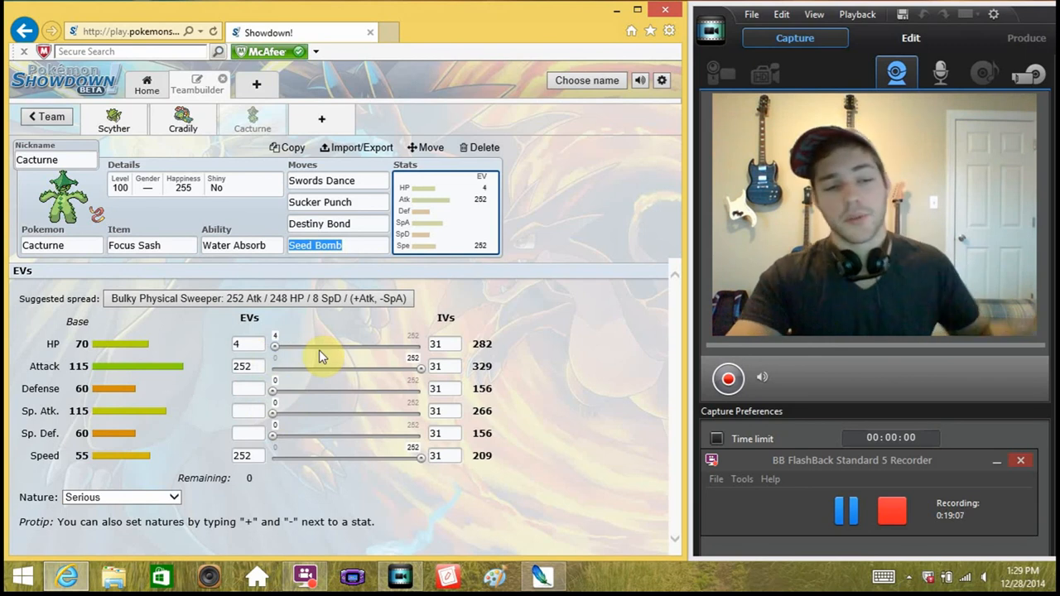
click(121, 497)
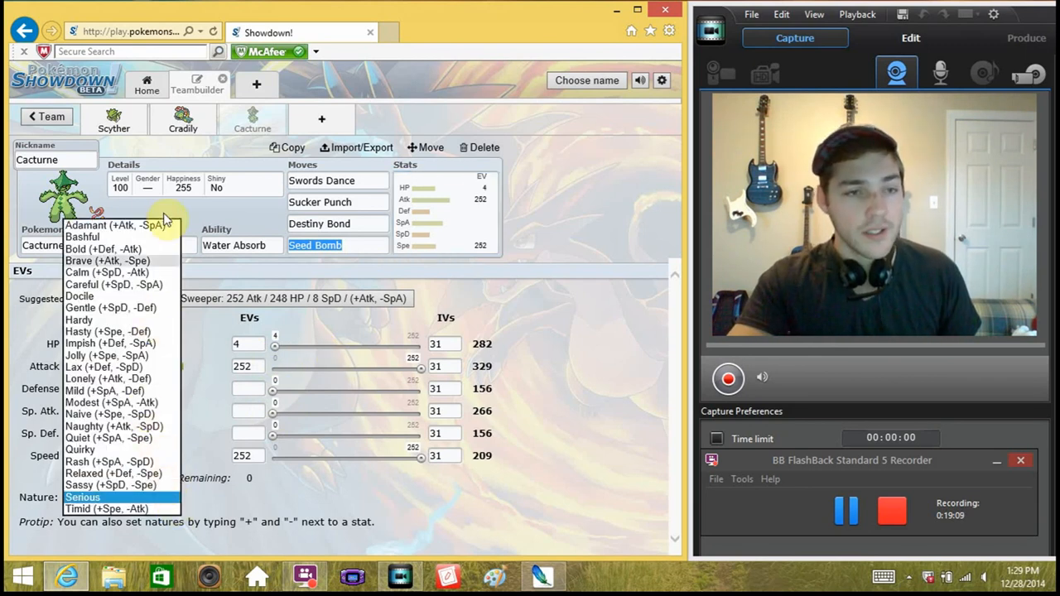
click(116, 225)
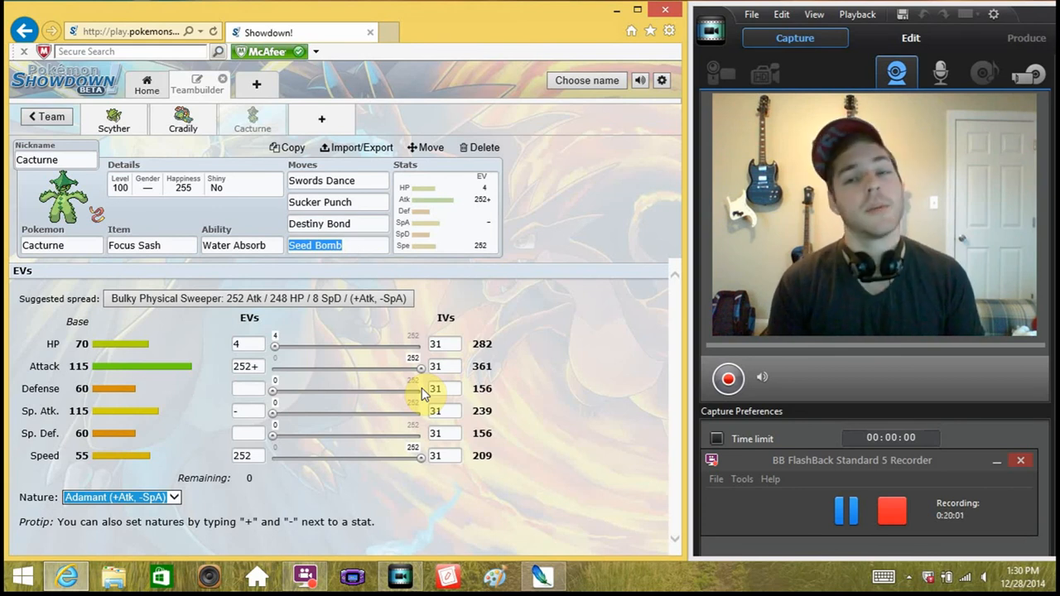
mouse_move(383, 484)
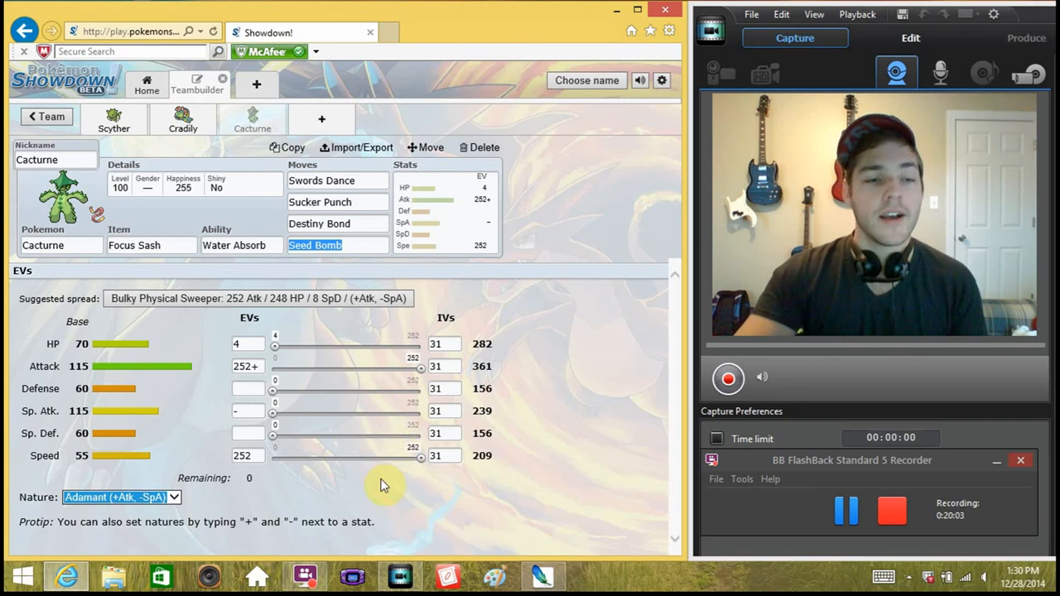
mouse_move(755, 270)
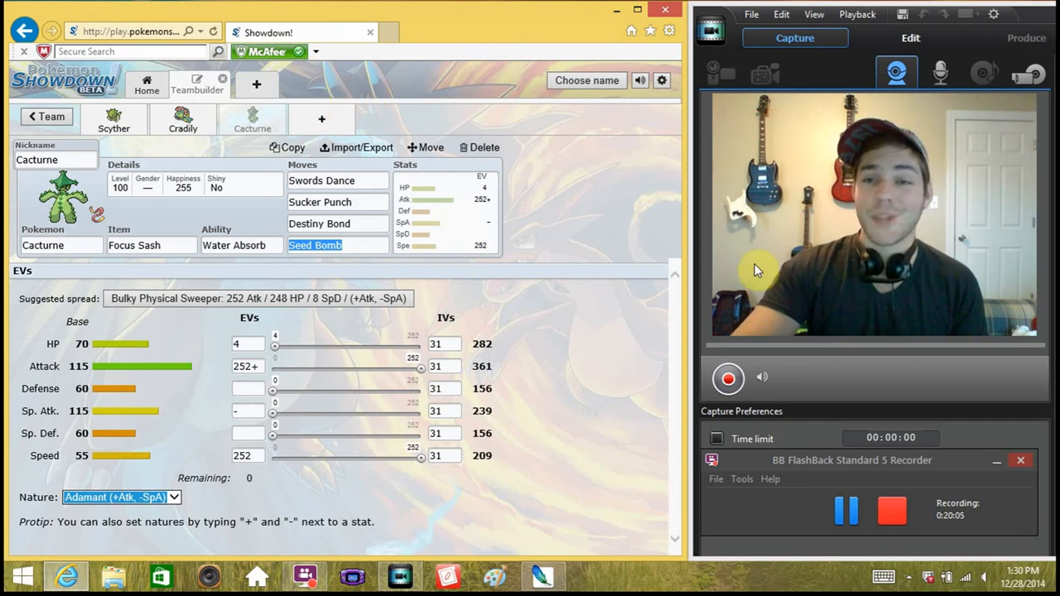